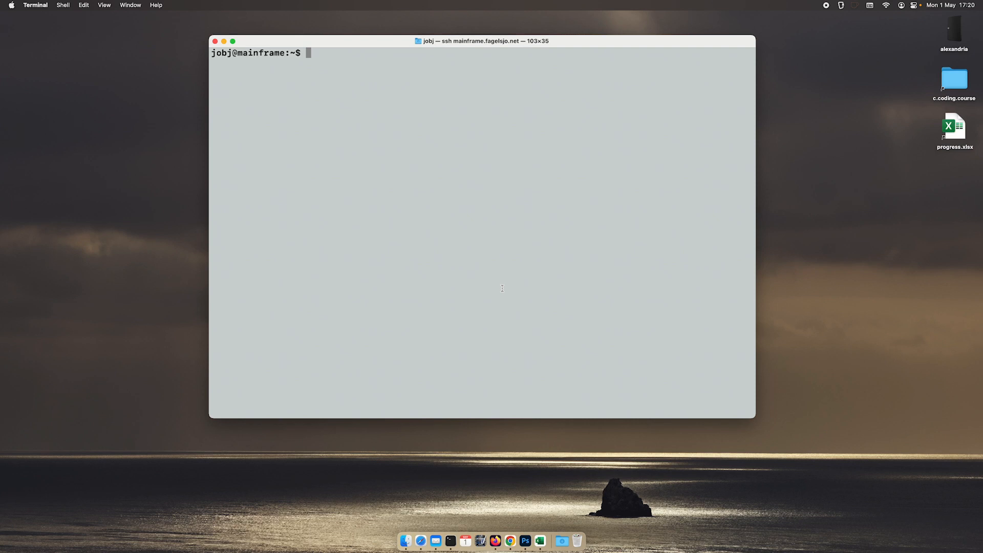
# Step: Open the sockets.c client program in vi from the shell
pyautogui.write('vi')
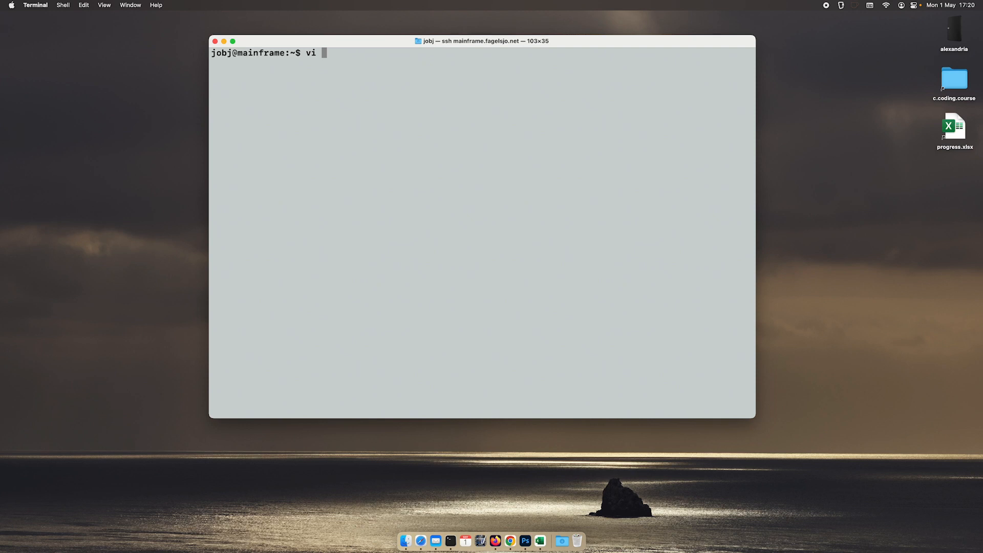
pyautogui.write('sockets.c')
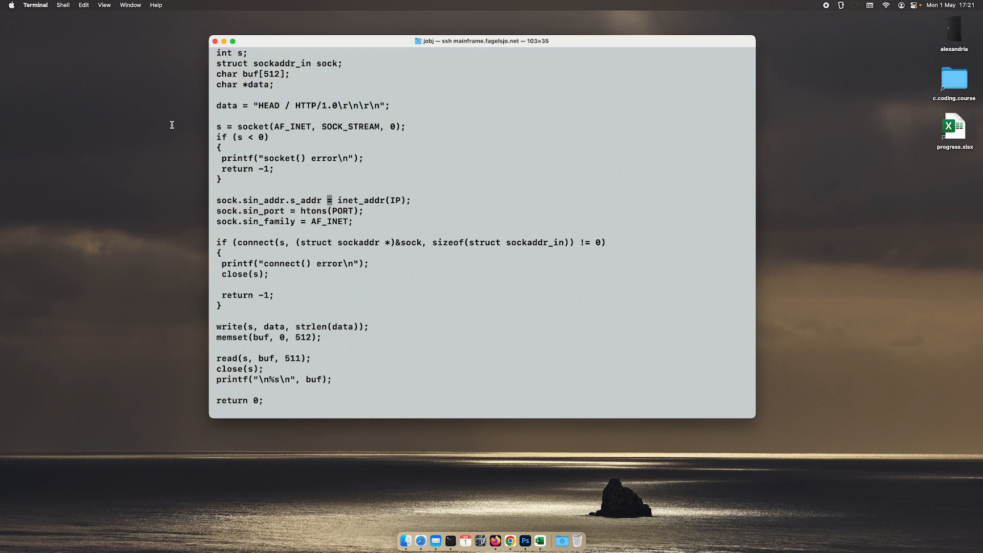
pyautogui.doubleClick(252, 126)
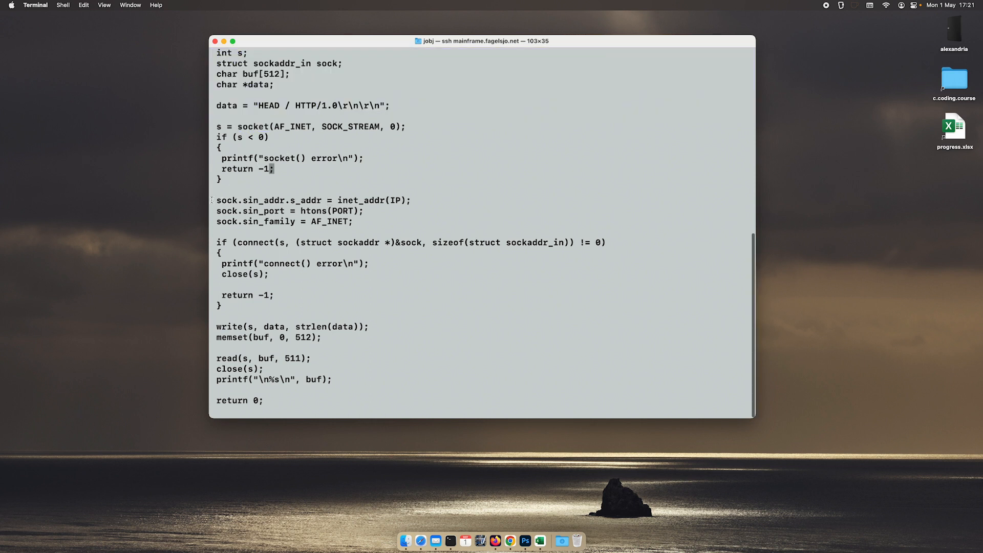
pyautogui.moveTo(216, 201); pyautogui.dragTo(352, 221)
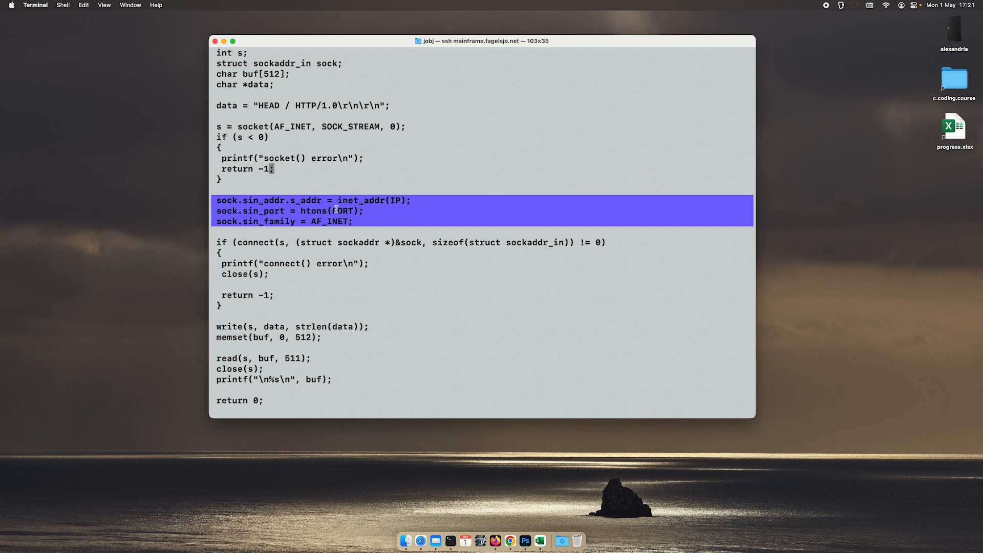
pyautogui.doubleClick(360, 200)
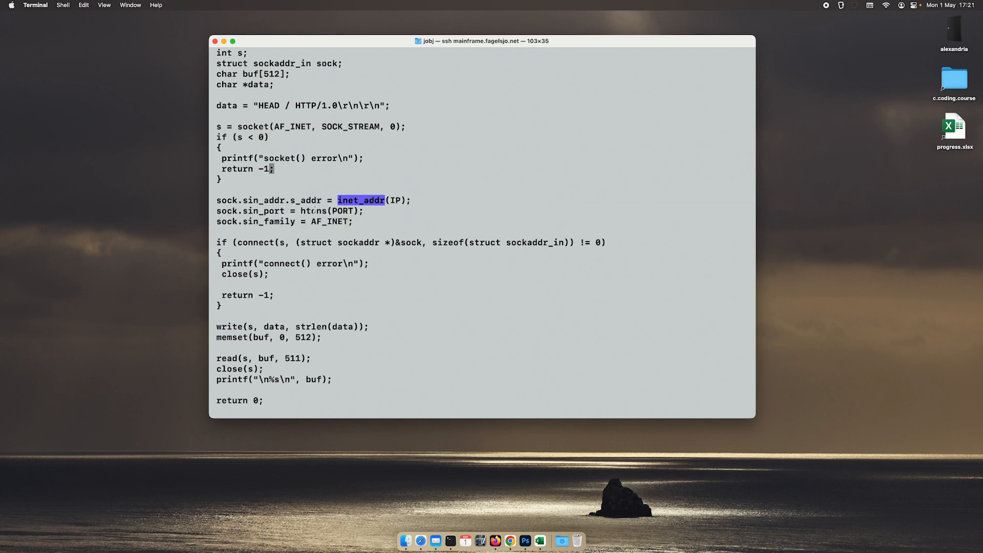
pyautogui.doubleClick(328, 221)
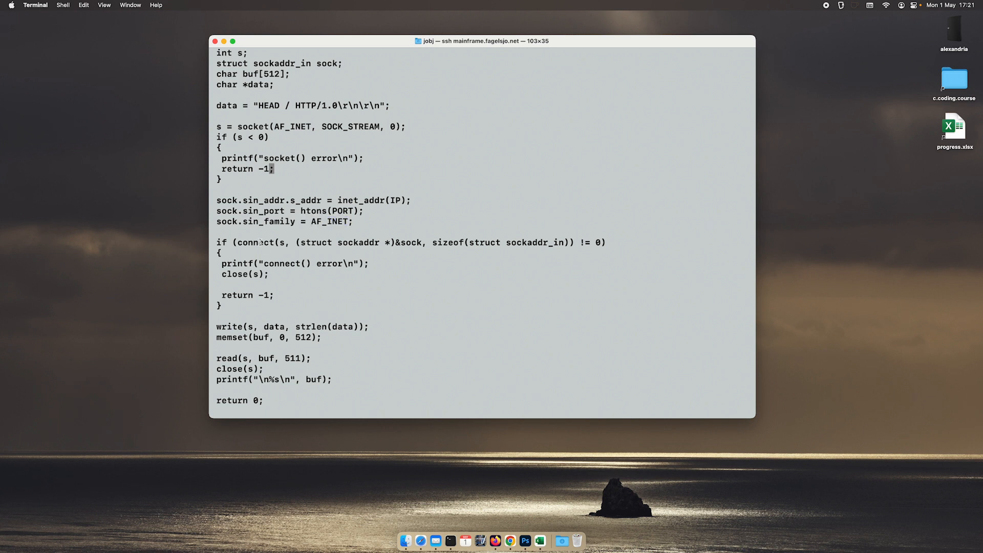
pyautogui.doubleClick(255, 242)
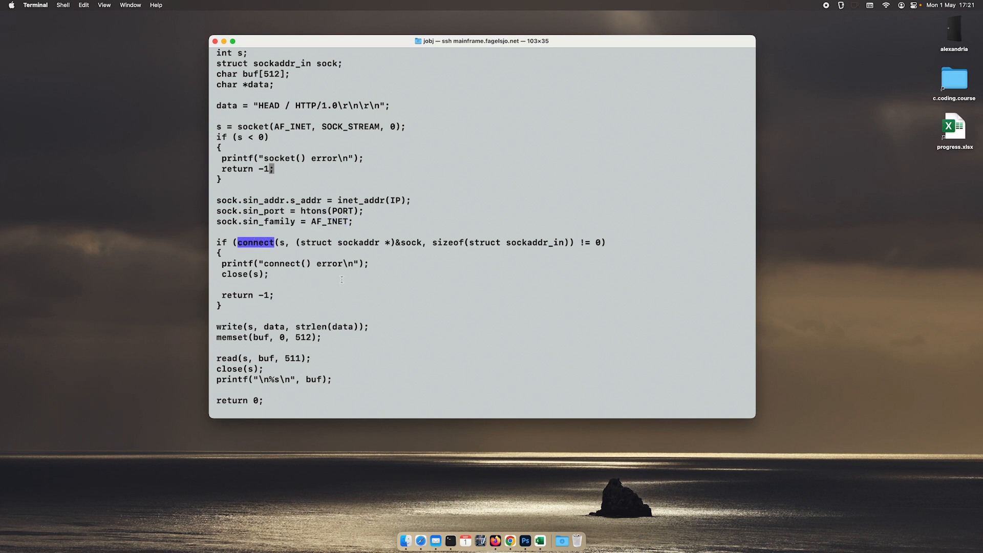
pyautogui.moveTo(285, 301)
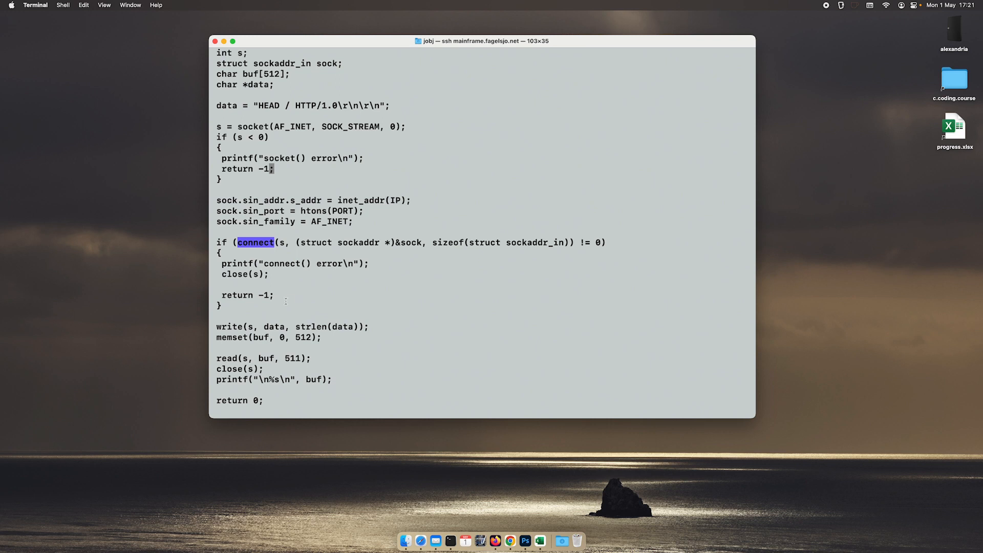
pyautogui.doubleClick(229, 326)
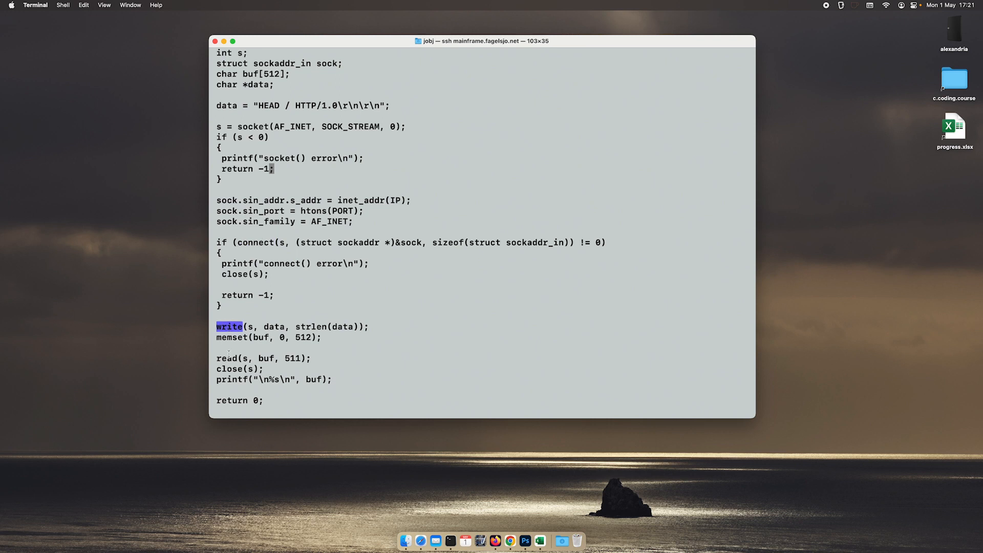
pyautogui.doubleClick(226, 357)
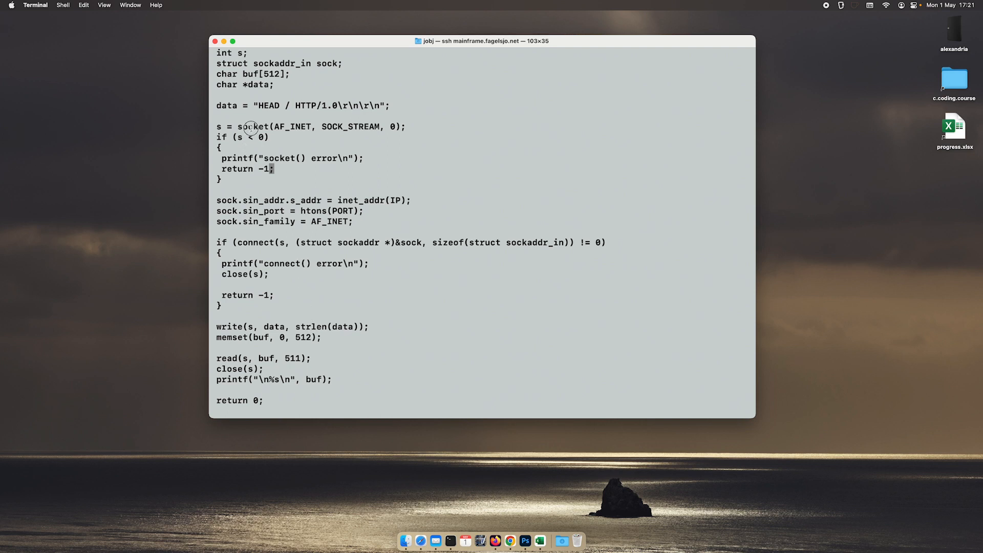
pyautogui.doubleClick(252, 126)
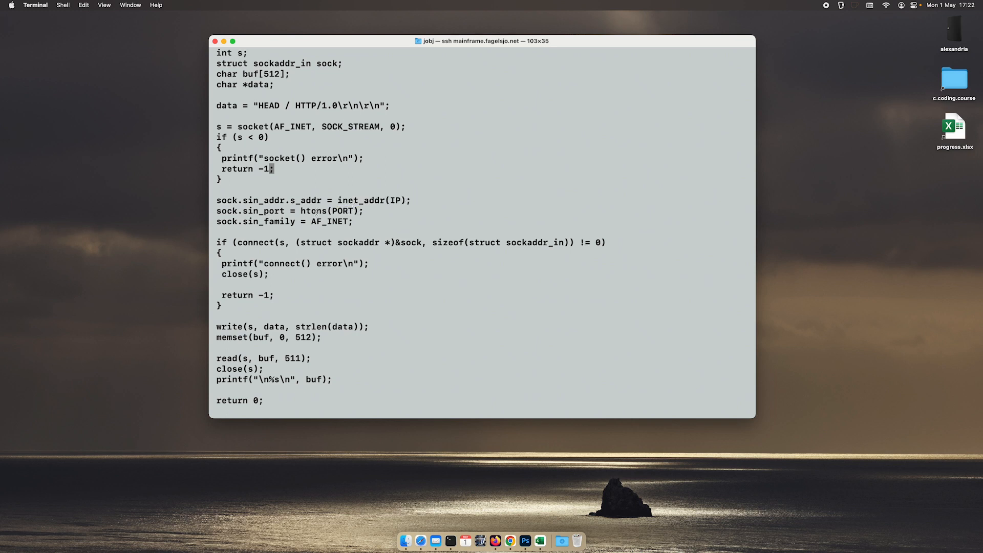
pyautogui.moveTo(301, 210)
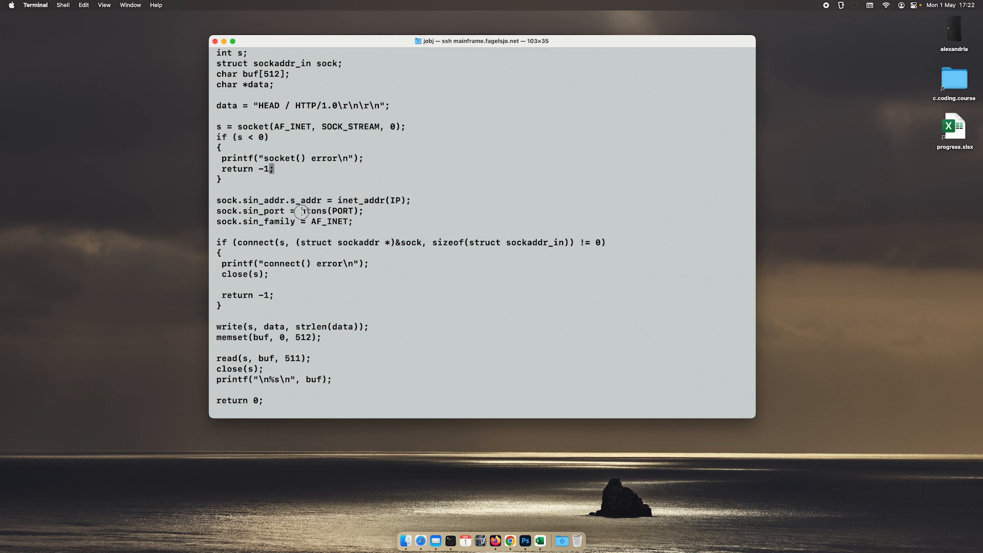
pyautogui.doubleClick(329, 210)
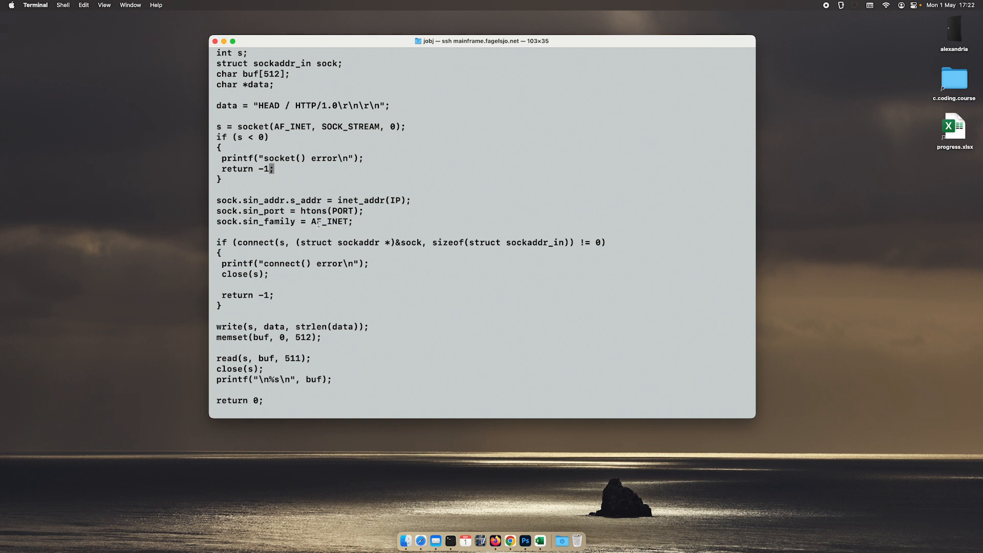
pyautogui.doubleClick(255, 242)
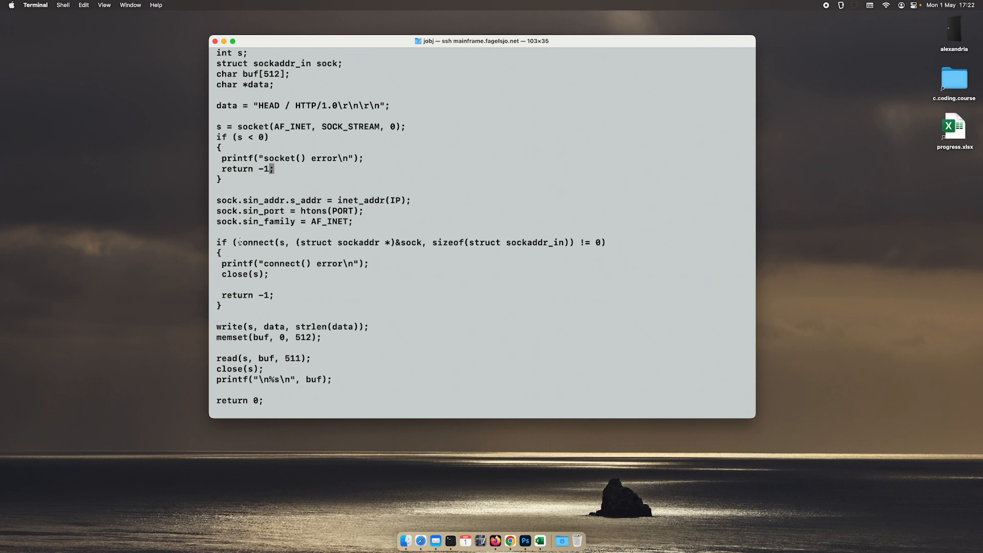
pyautogui.doubleClick(227, 200)
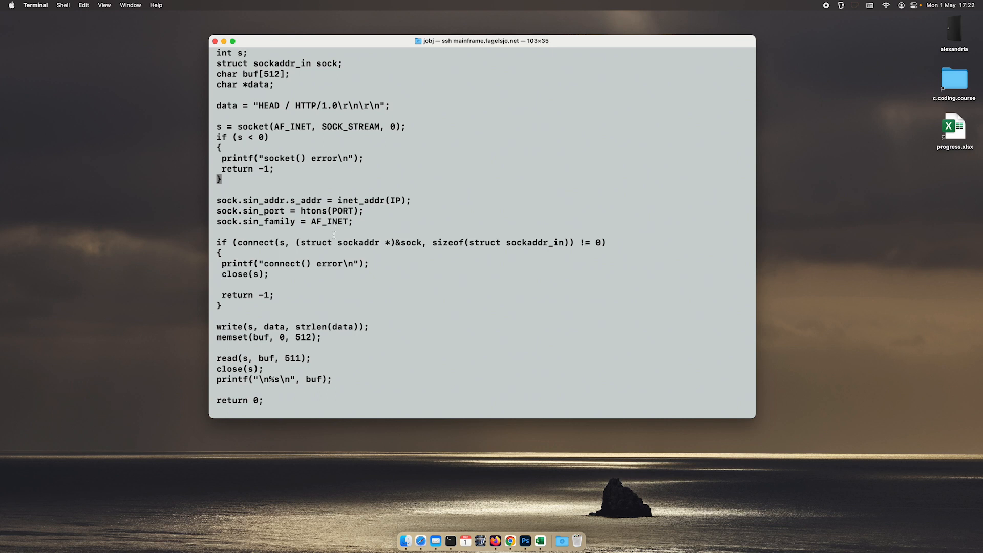
pyautogui.moveTo(346, 306)
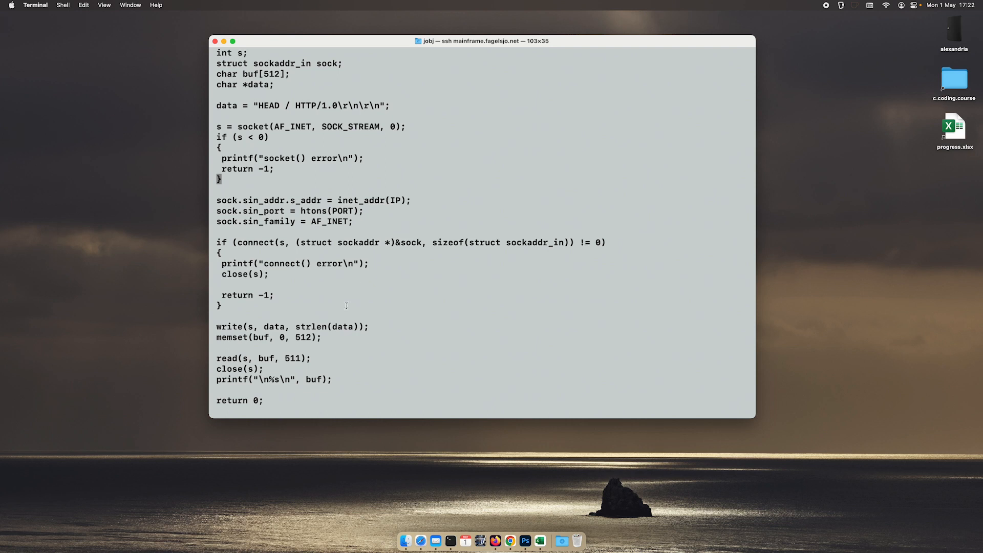
pyautogui.moveTo(288, 364)
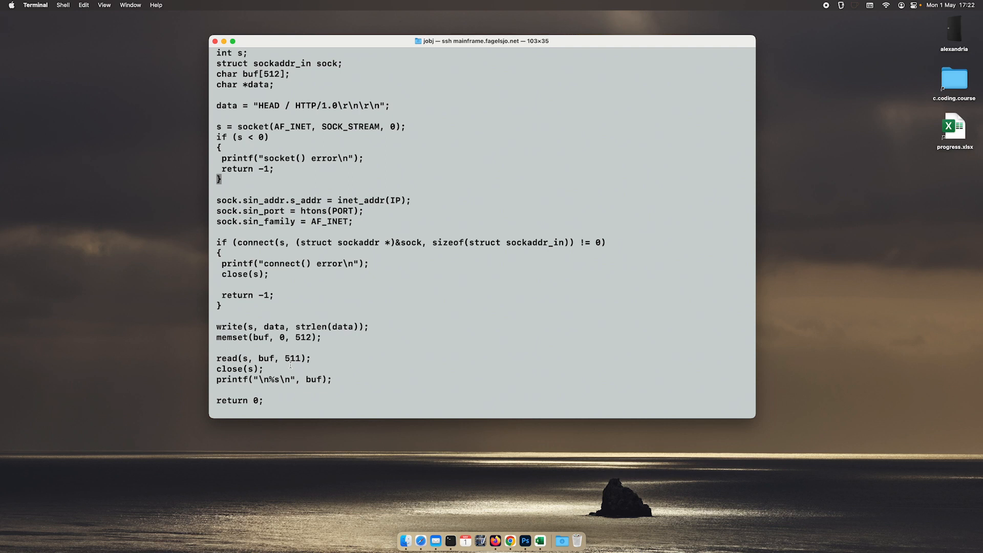
pyautogui.moveTo(286, 380)
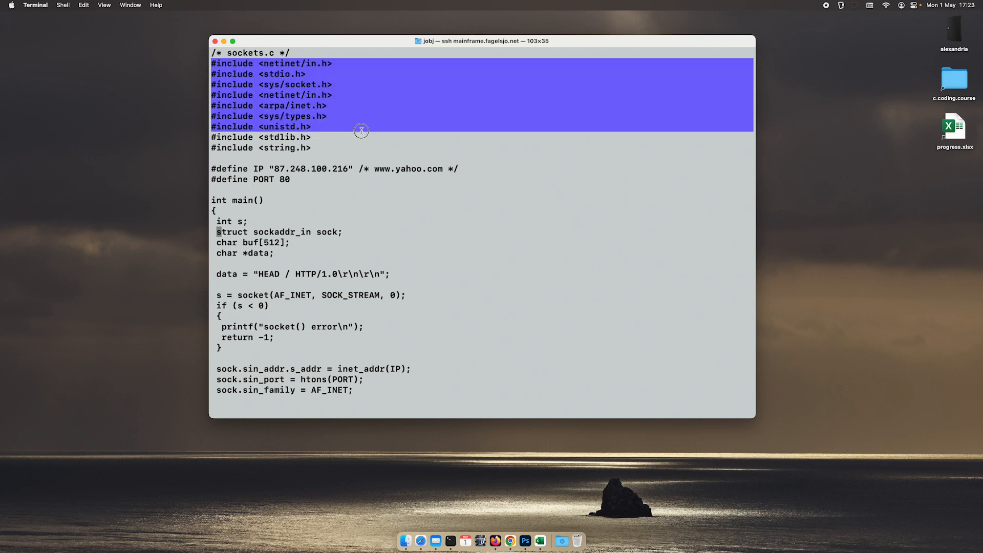
# Step: Leave sockets.c and start a new, empty srv.c file in the editor
pyautogui.moveTo(360, 131); pyautogui.dragTo(371, 149)
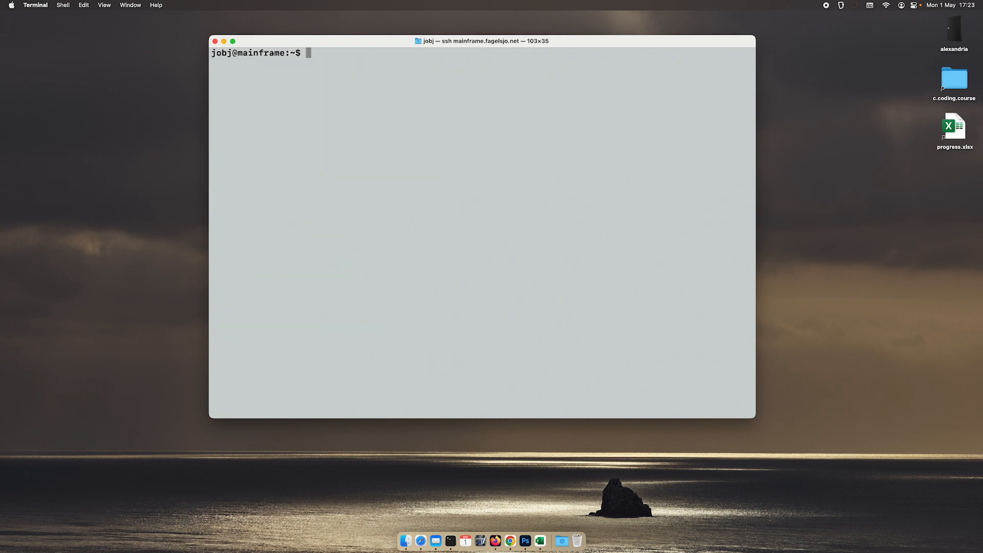
pyautogui.write('nano')
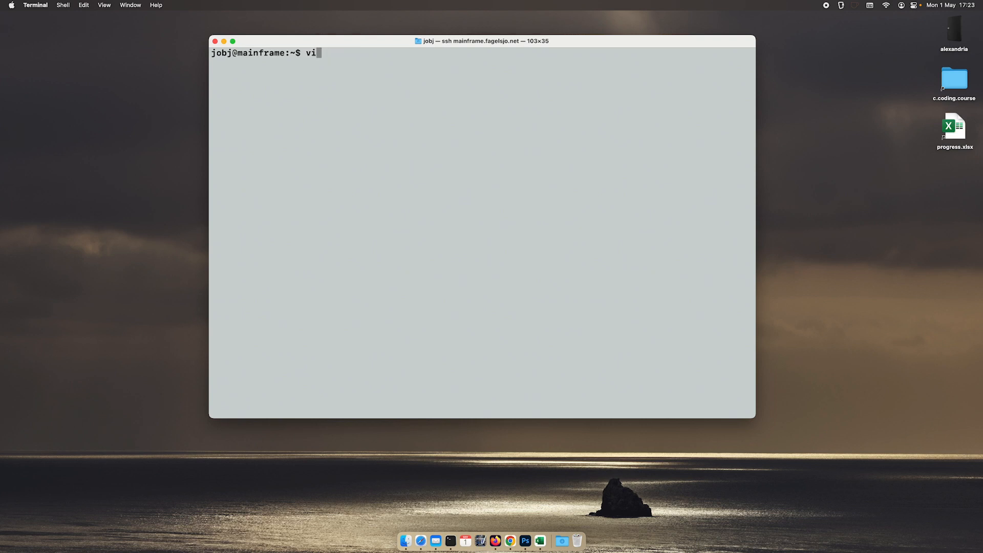
pyautogui.write('srv')
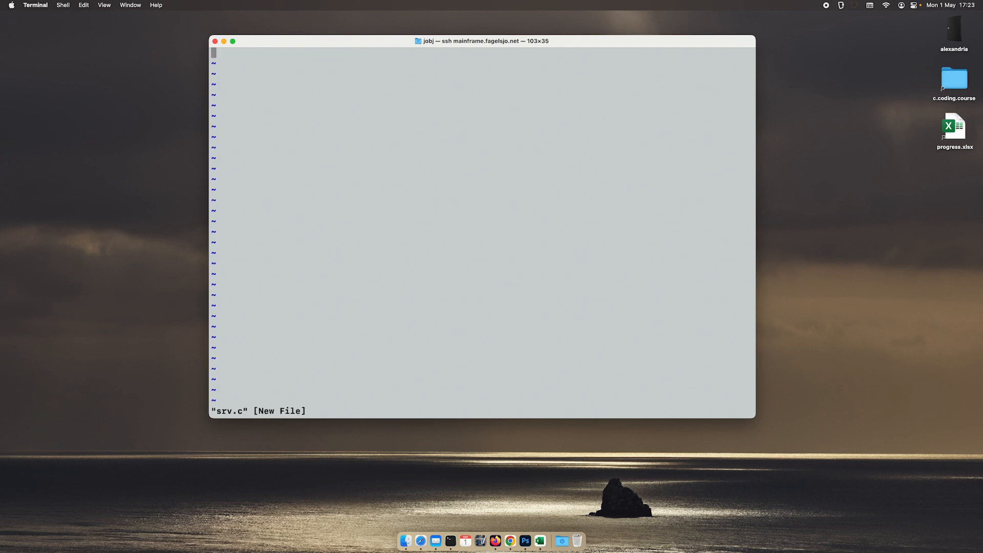
# Step: Add a /* srv.c */ header, #include <netinet/in.h>, and open int main() {
pyautogui.write('/* srv.')
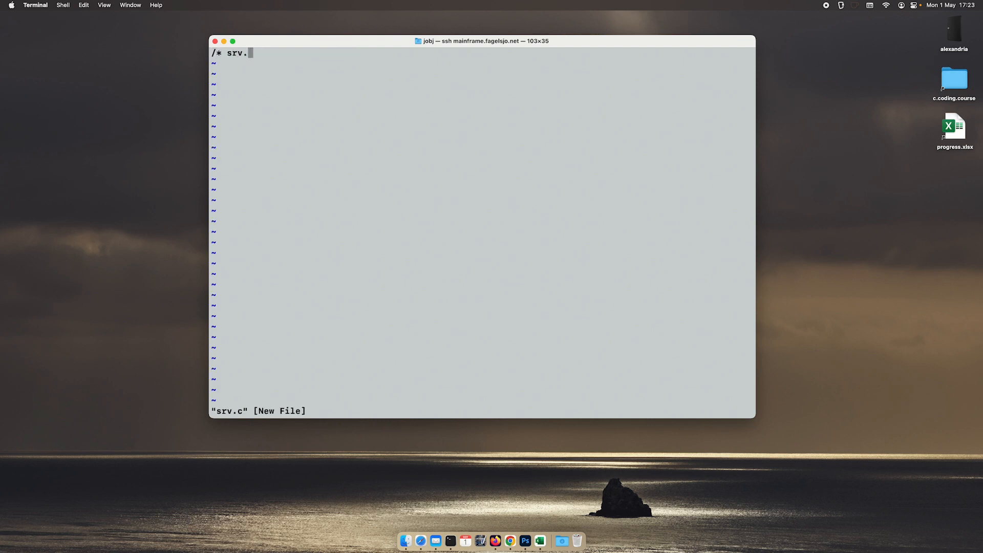
pyautogui.write('c */')
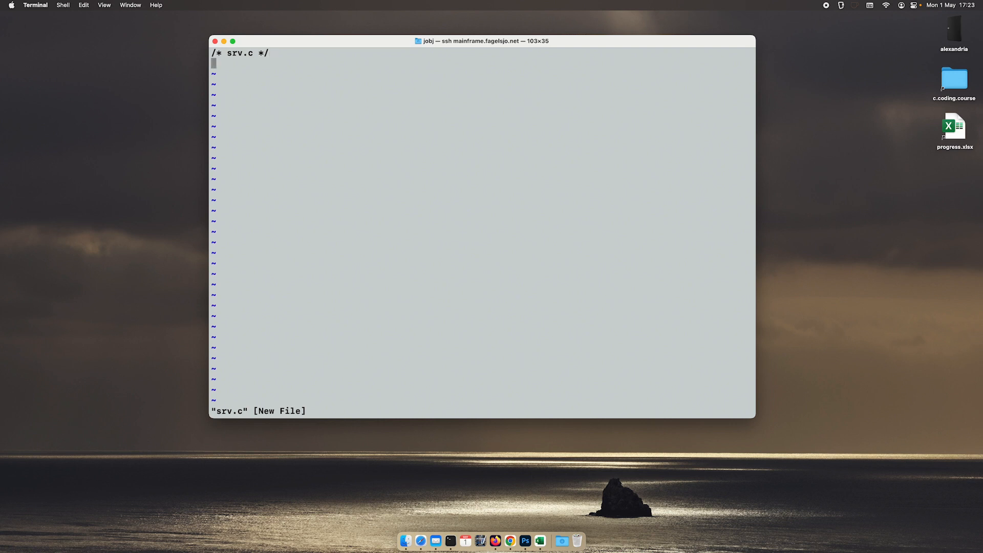
pyautogui.write('#include <netinet/in.h>')
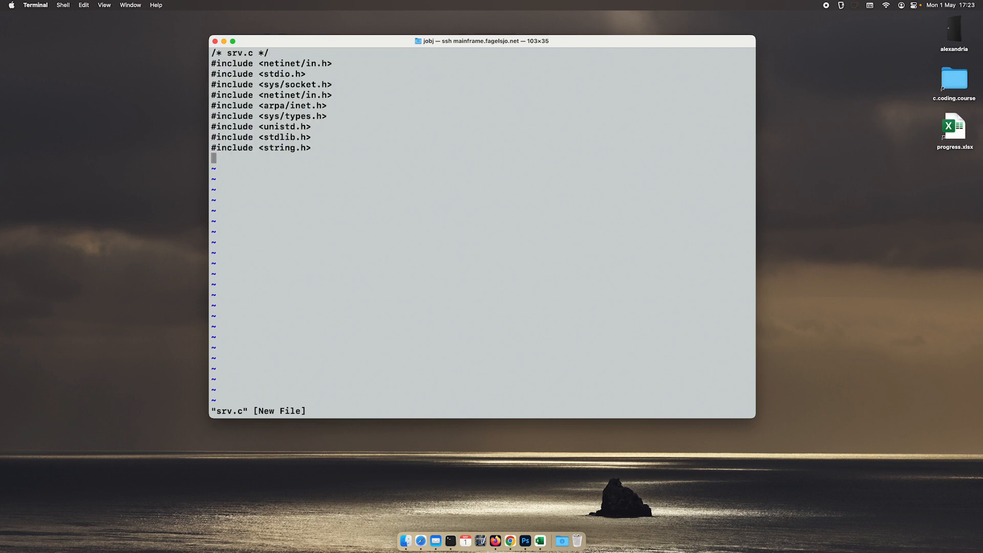
pyautogui.write('int m')
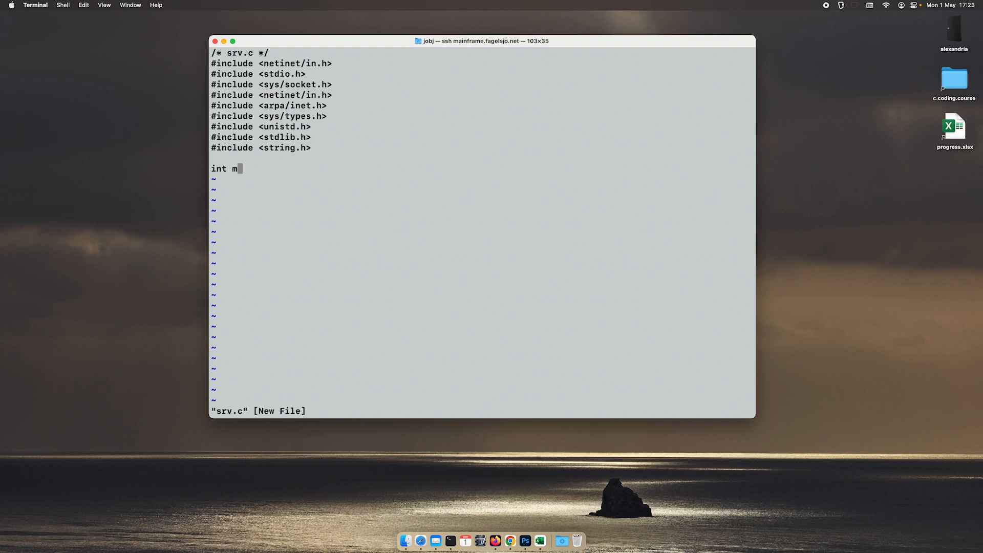
pyautogui.write('ain()')
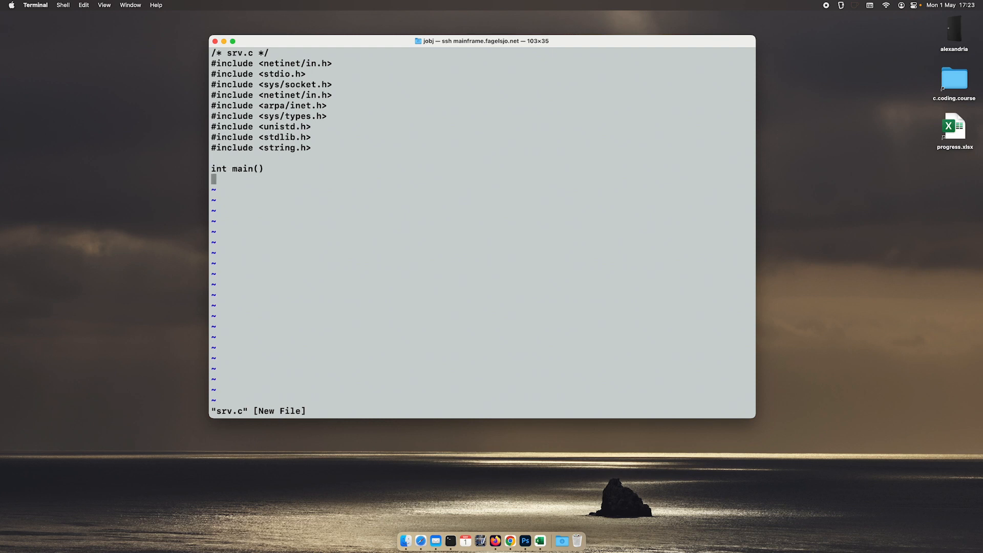
pyautogui.write('{')
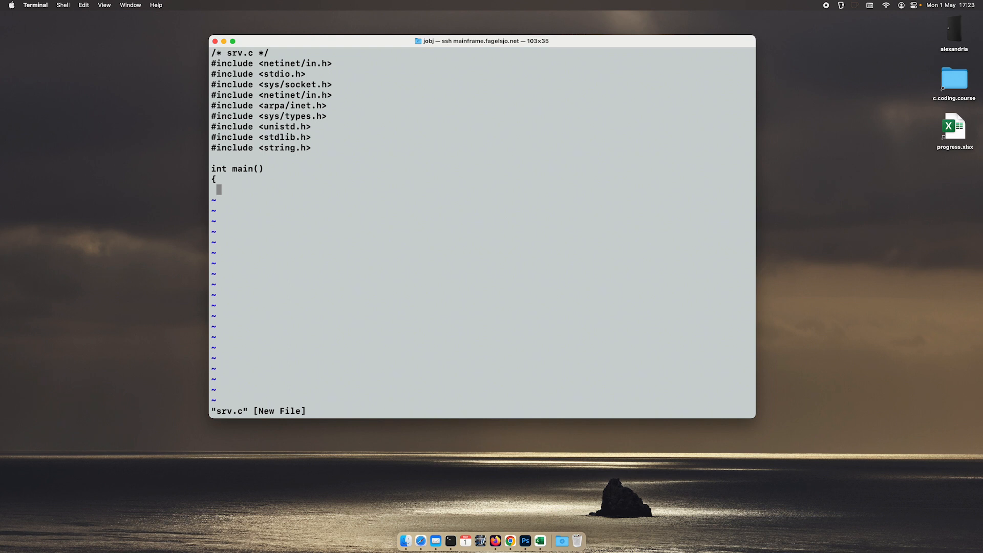
# Step: Declare int s, c; socklen_t addrlen; and struct sockaddr_in srv, cli;
pyautogui.write('int')
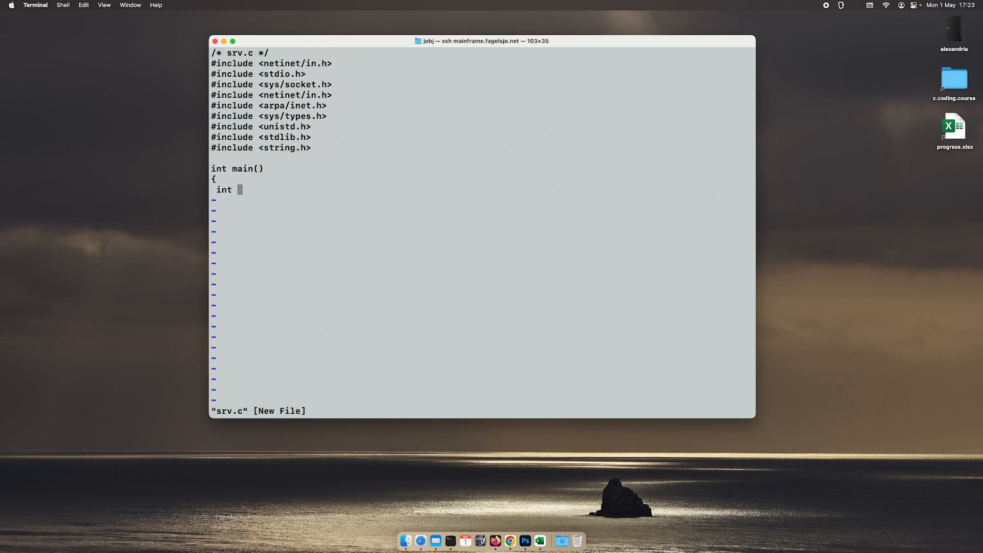
pyautogui.write('s, c')
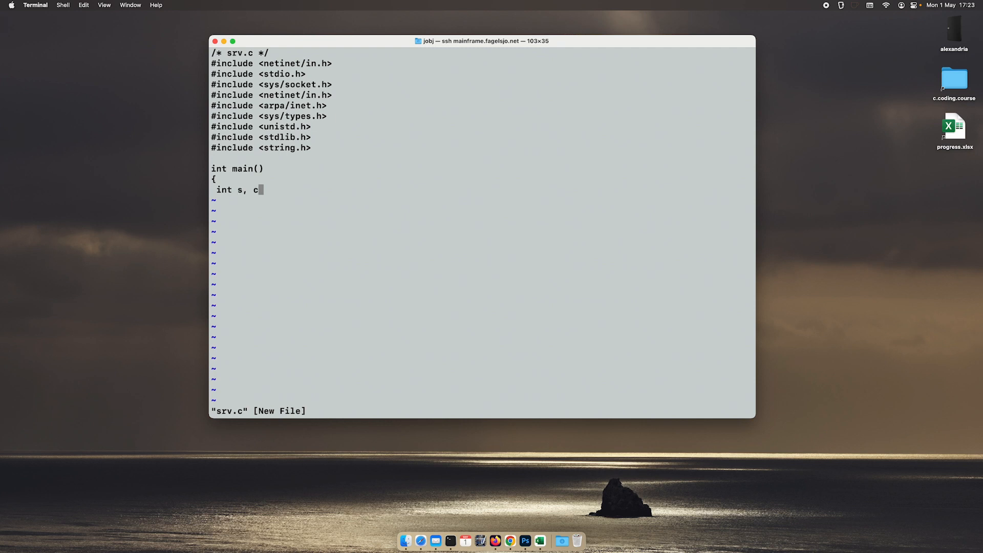
pyautogui.write(';')
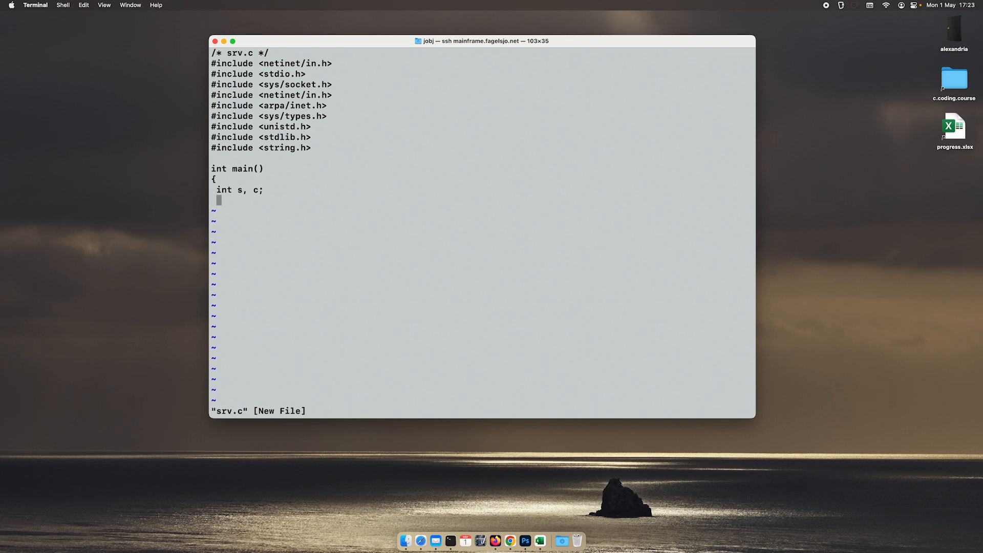
pyautogui.write('socke')
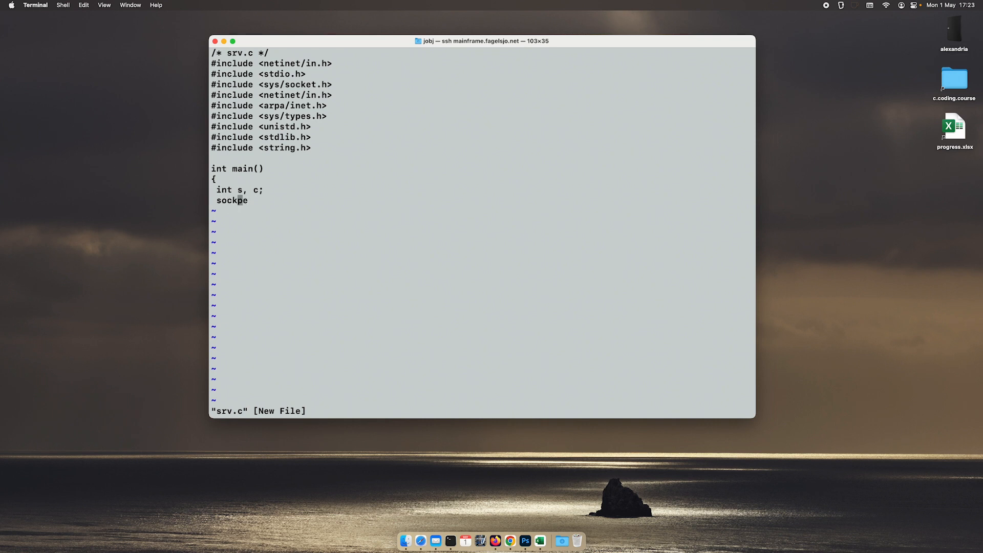
pyautogui.write('len_t')
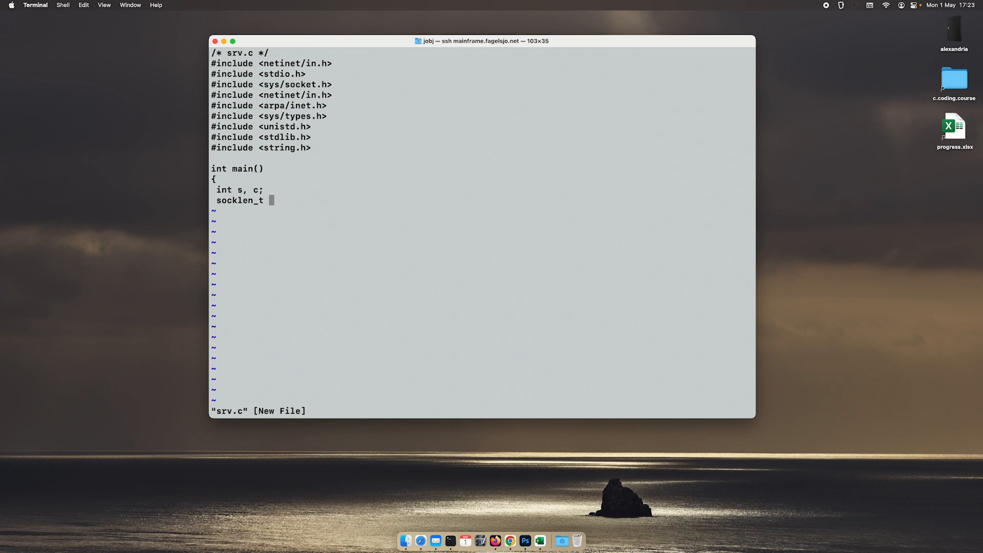
pyautogui.write('addrlen')
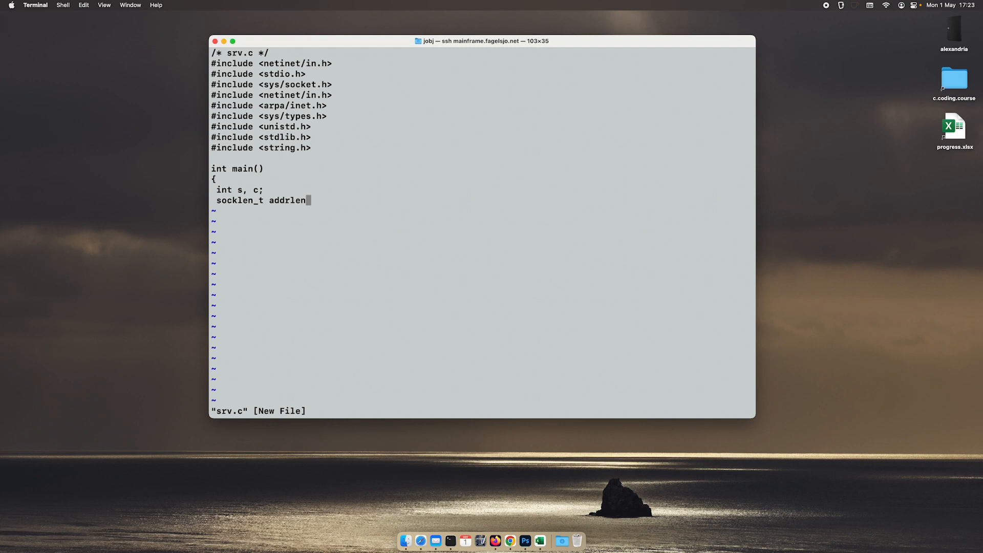
pyautogui.write(';')
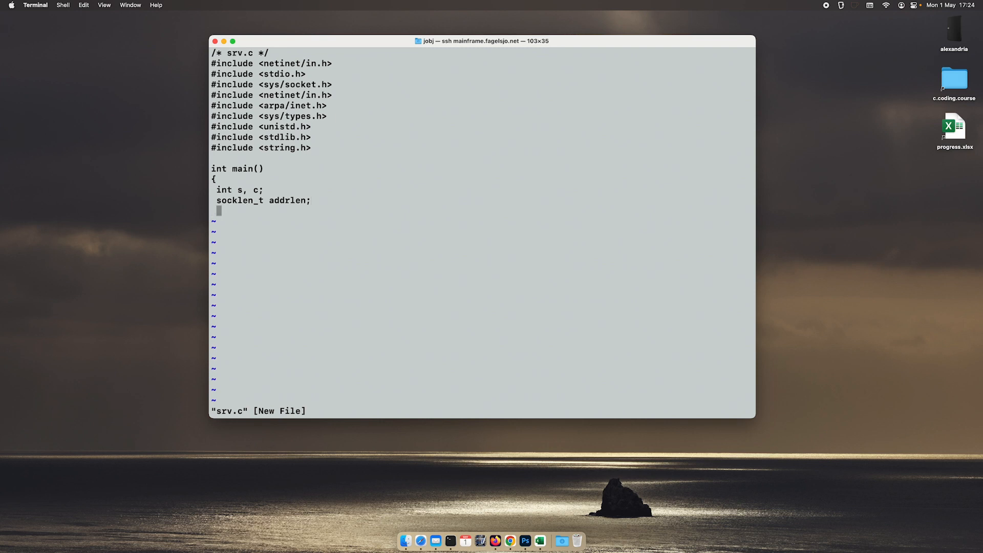
pyautogui.write('struct')
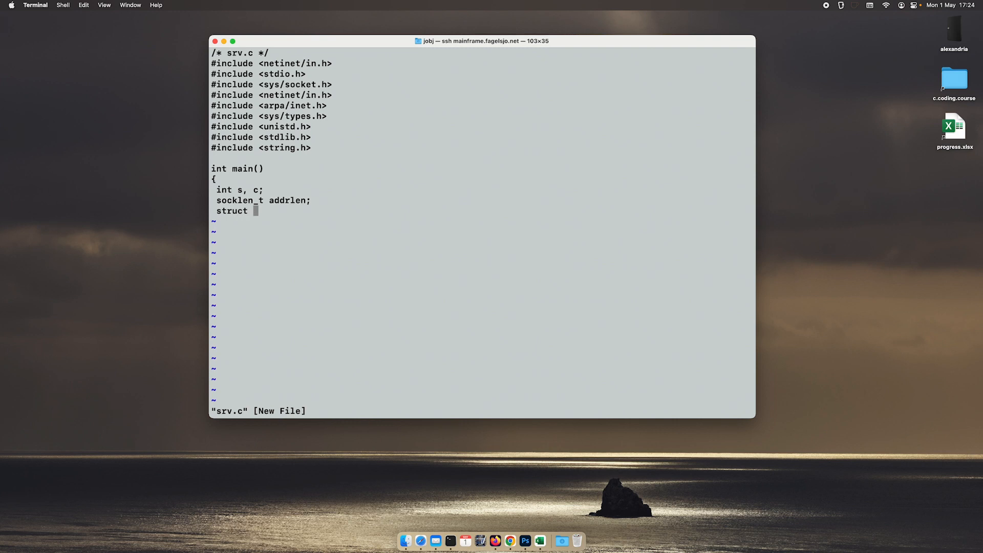
pyautogui.write('sockaddr_in')
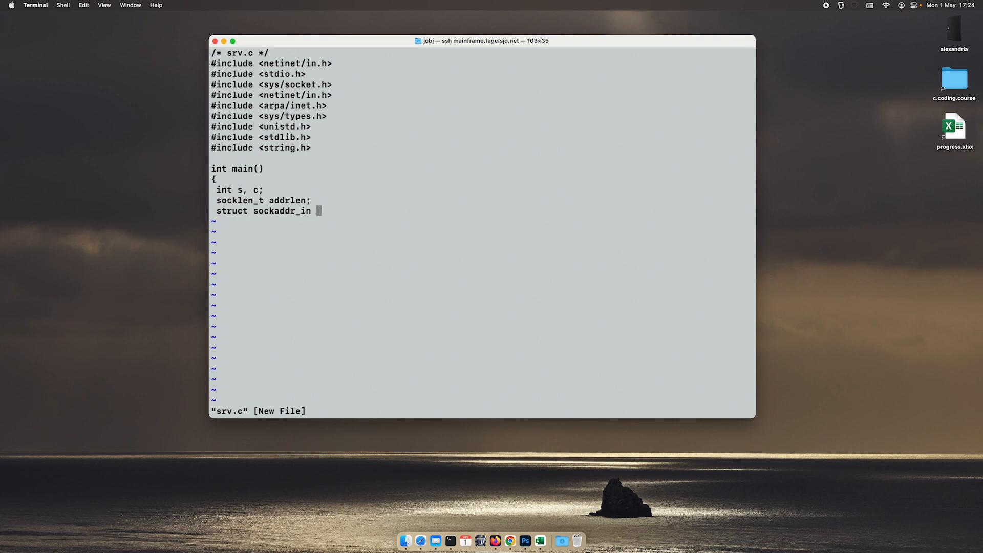
pyautogui.write('srv, cl')
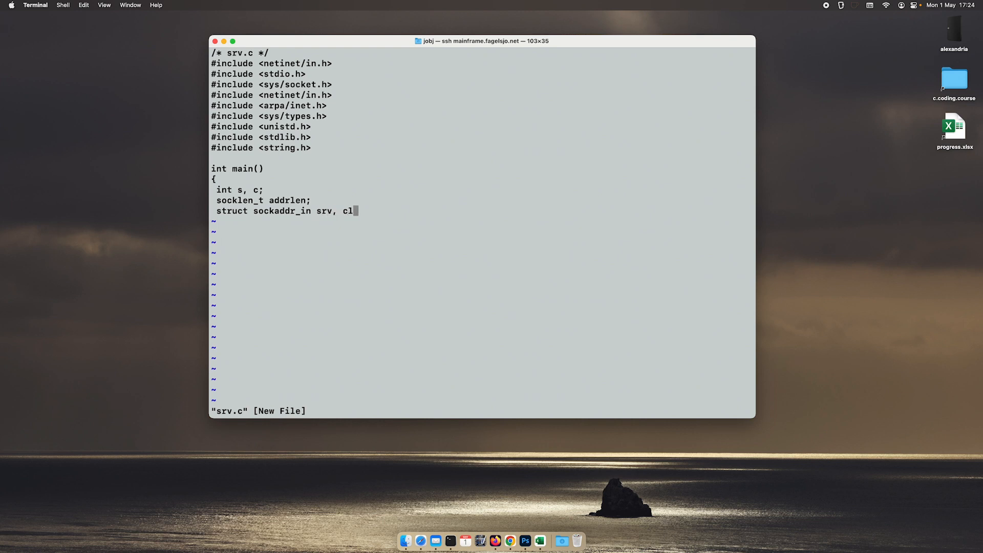
pyautogui.write('i;')
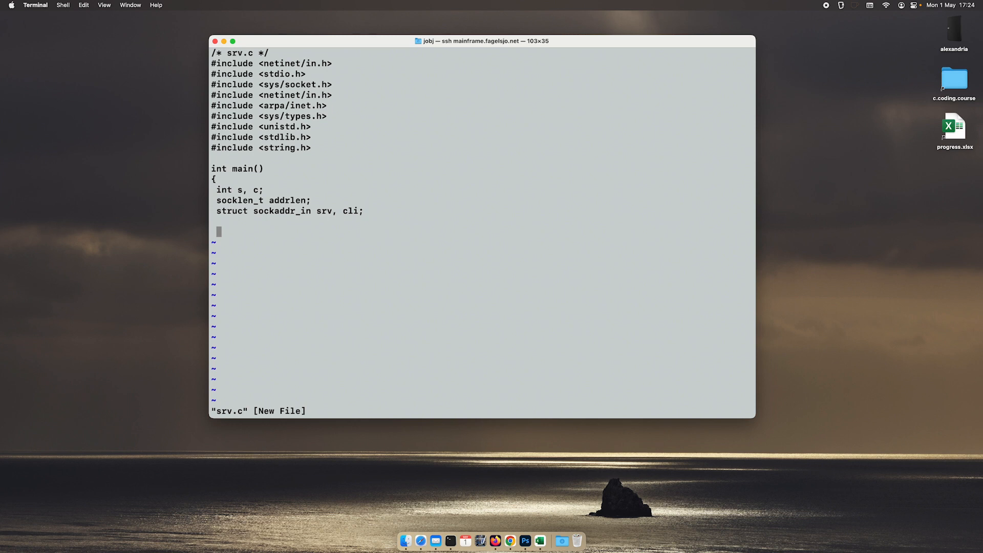
# Step: Zero both structures with memset(&srv, 0, sizeof(srv)) and memset(&cli, 0, sizeof(cli))
pyautogui.write('memset(')
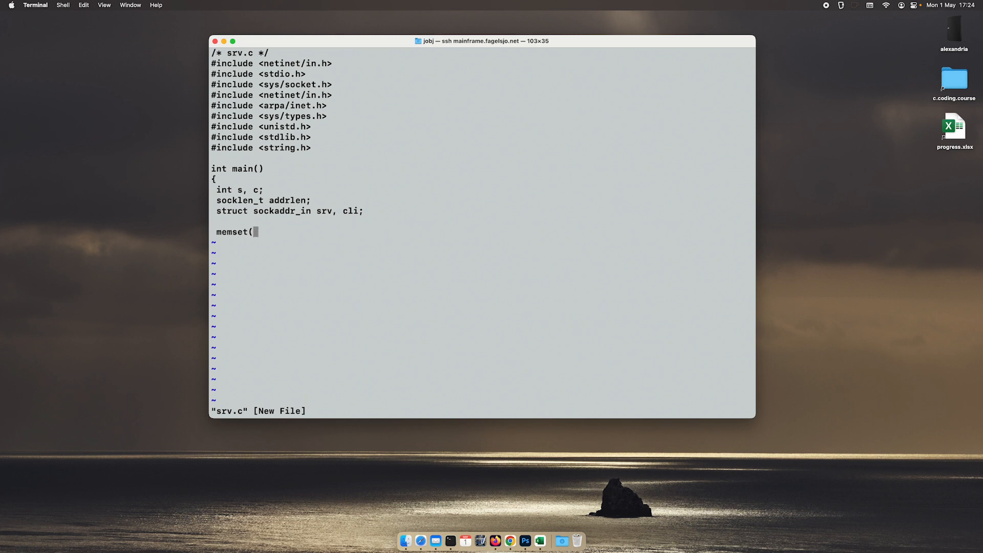
pyautogui.write('&srv')
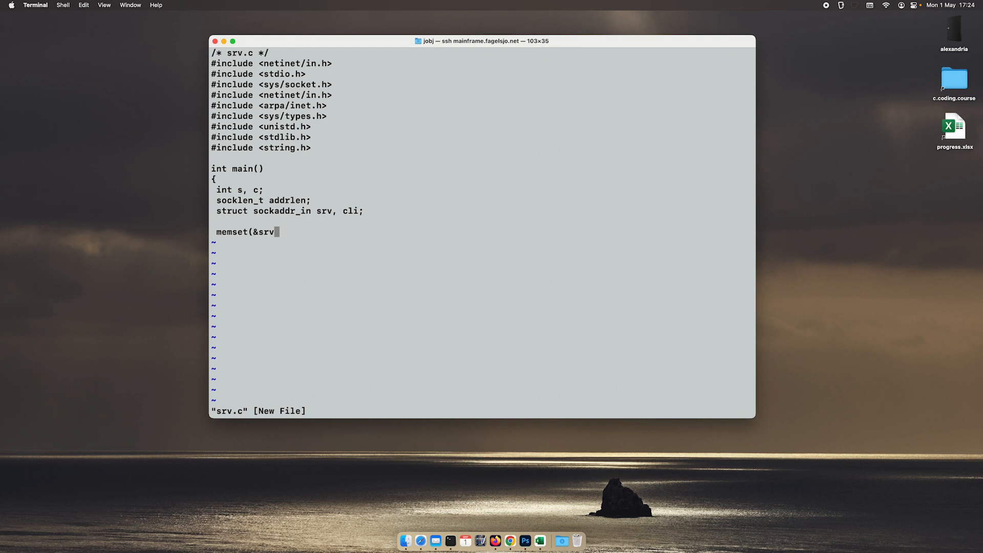
pyautogui.write(', 0,')
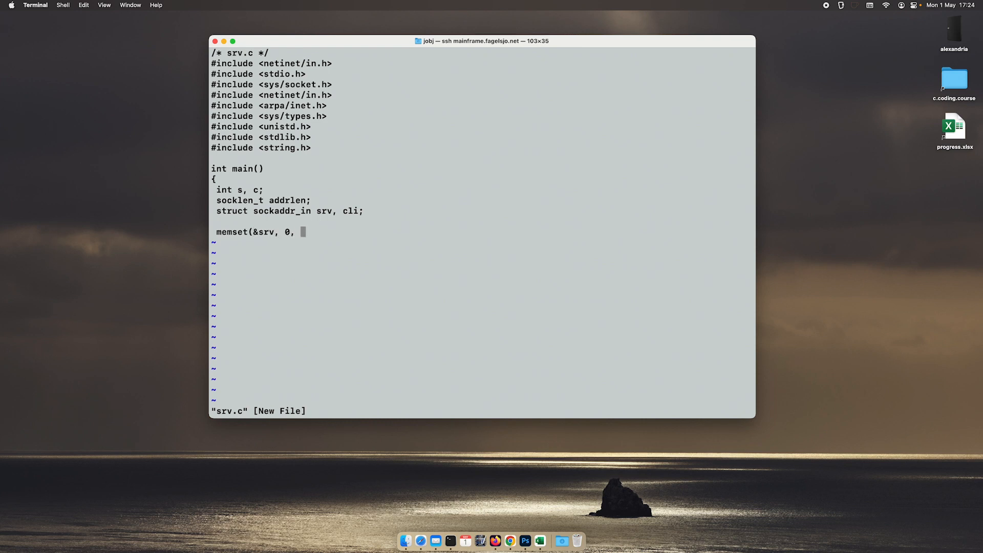
pyautogui.write('sizeof(')
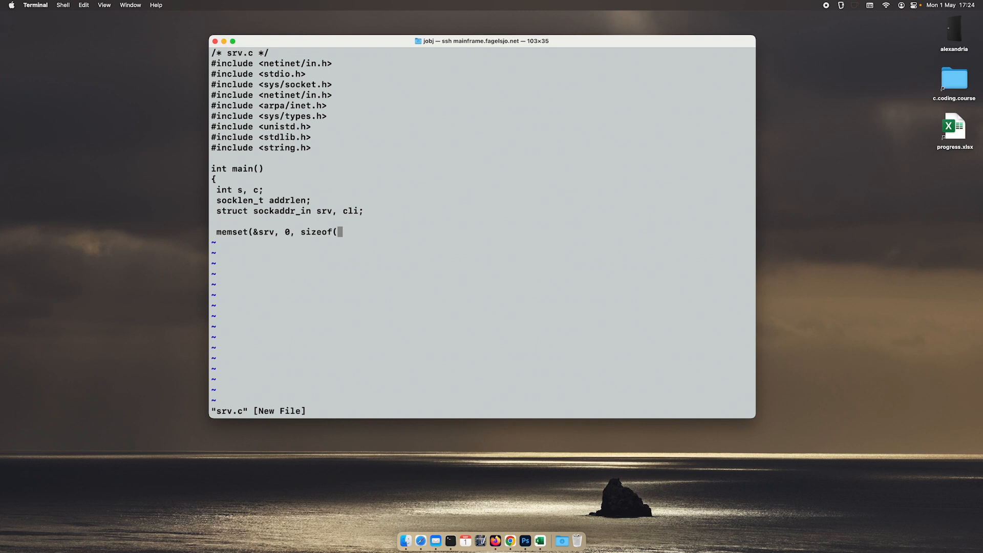
pyautogui.write('srv));')
pyautogui.write('m')
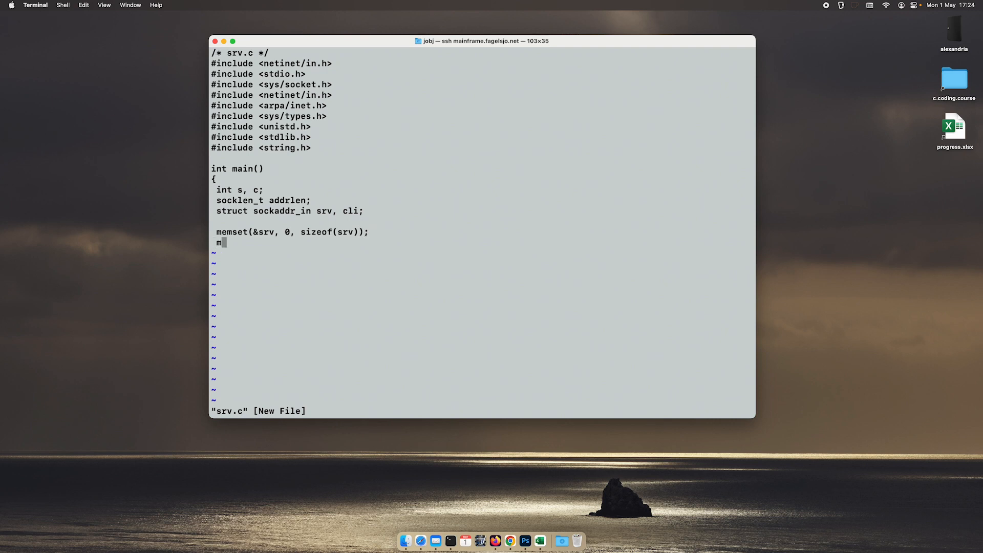
pyautogui.write('emset(')
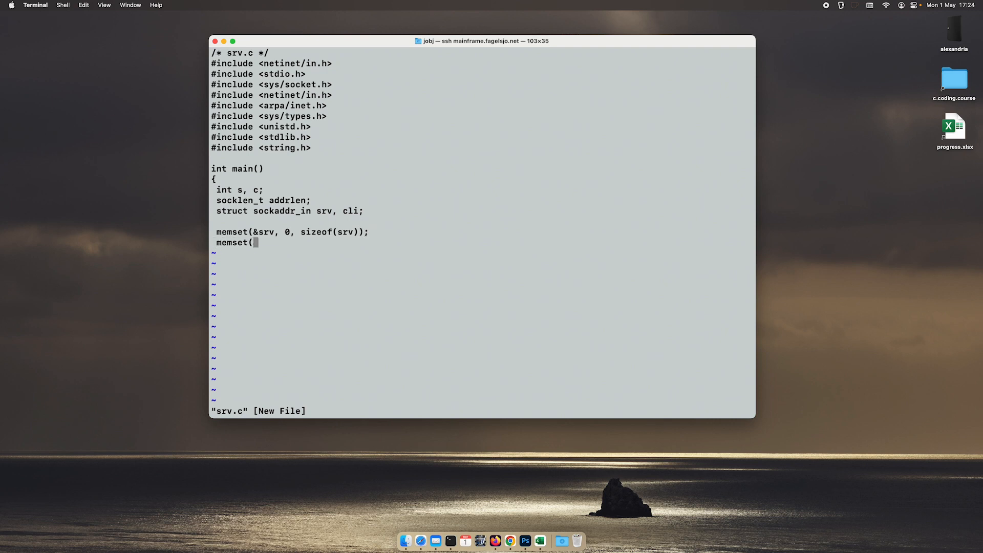
pyautogui.write('&cli')
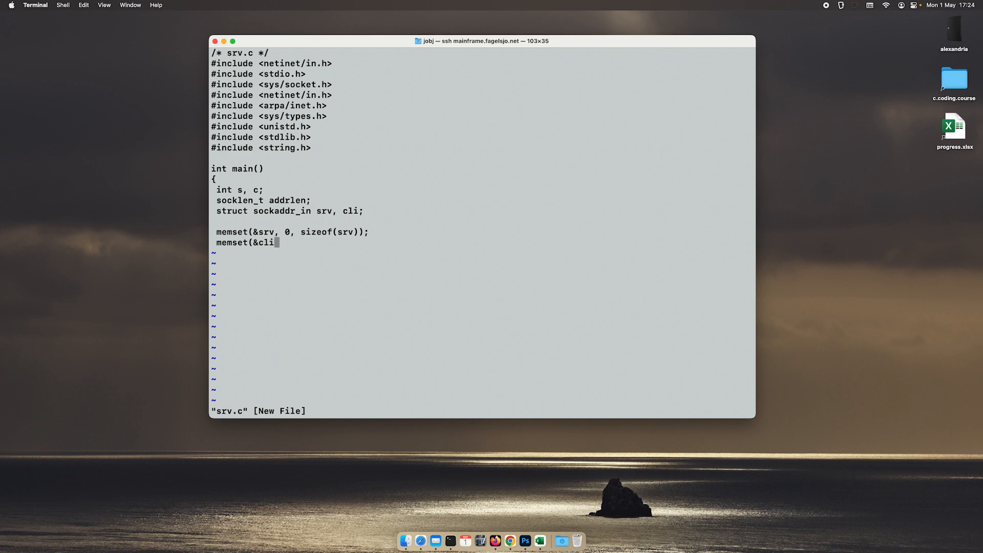
pyautogui.write(', 0, s')
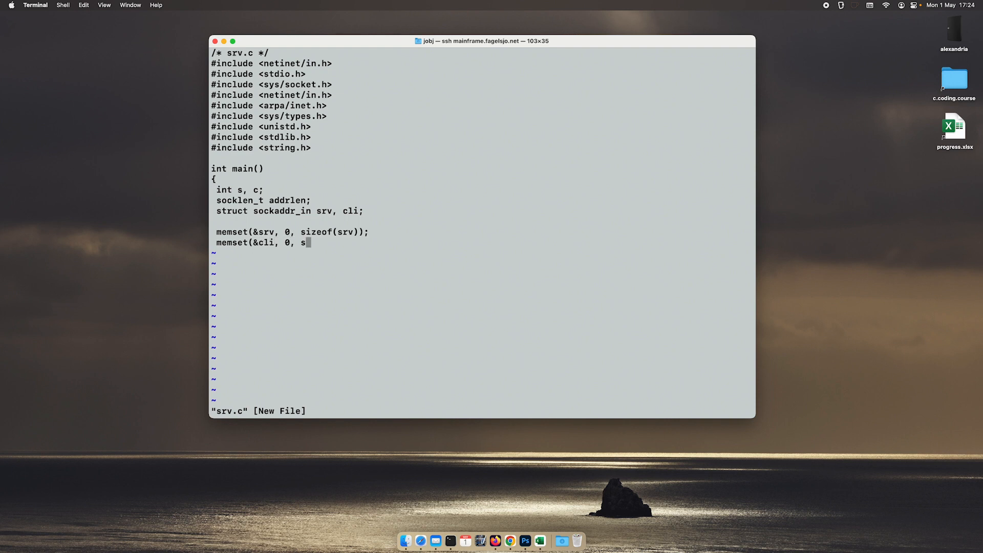
pyautogui.write('izeof(')
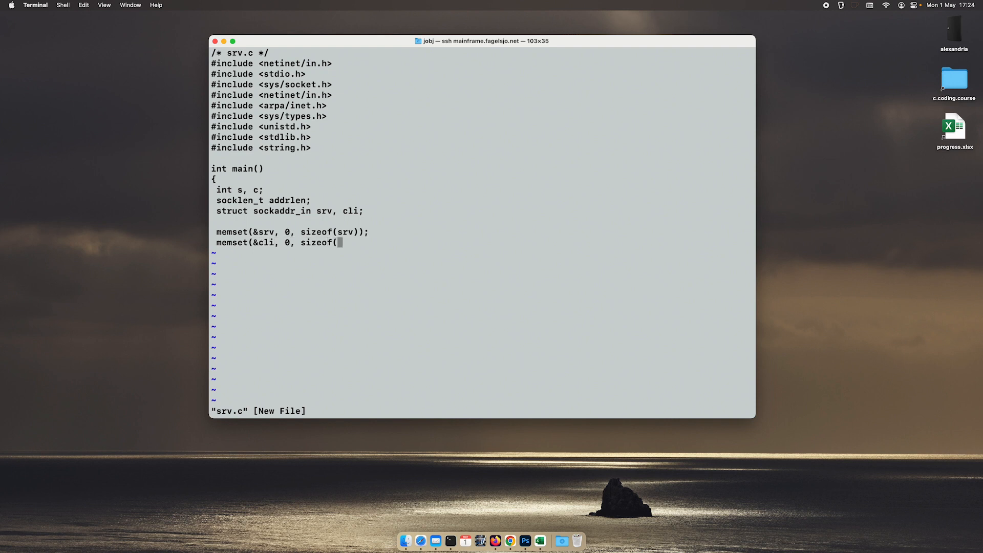
pyautogui.write('cli));')
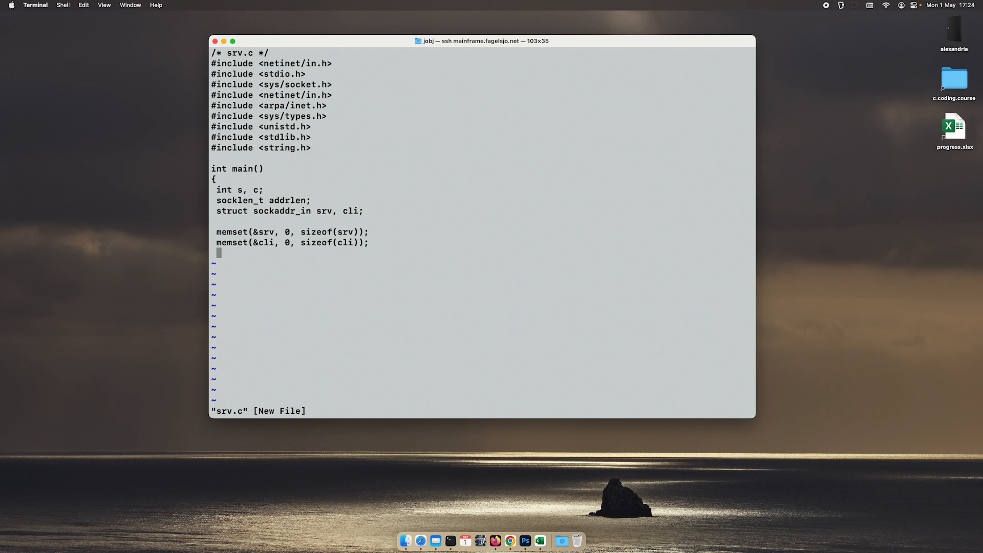
# Step: Create the TCP socket with s = socket(AF_INET, SOCK_STREAM, 0)
pyautogui.write('s = s')
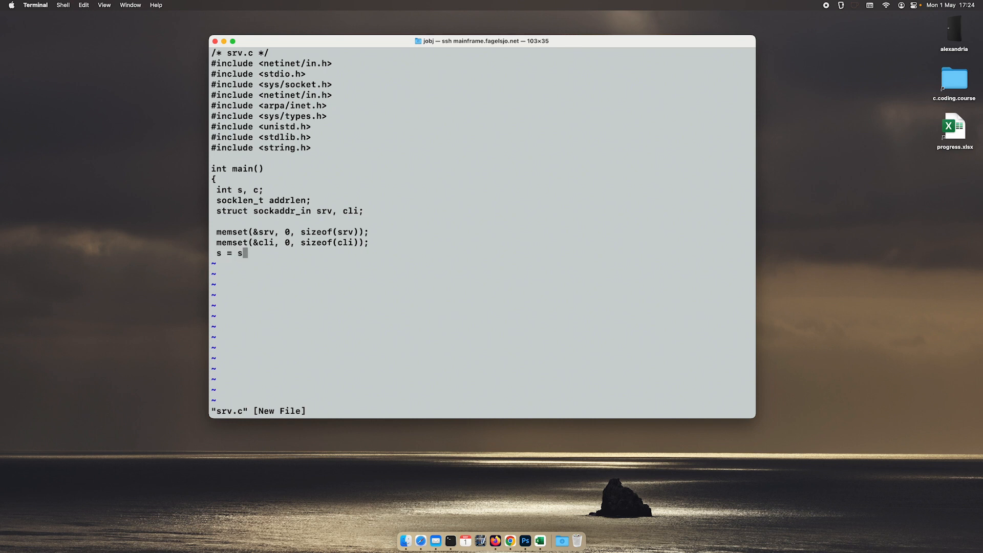
pyautogui.write('ocket(A')
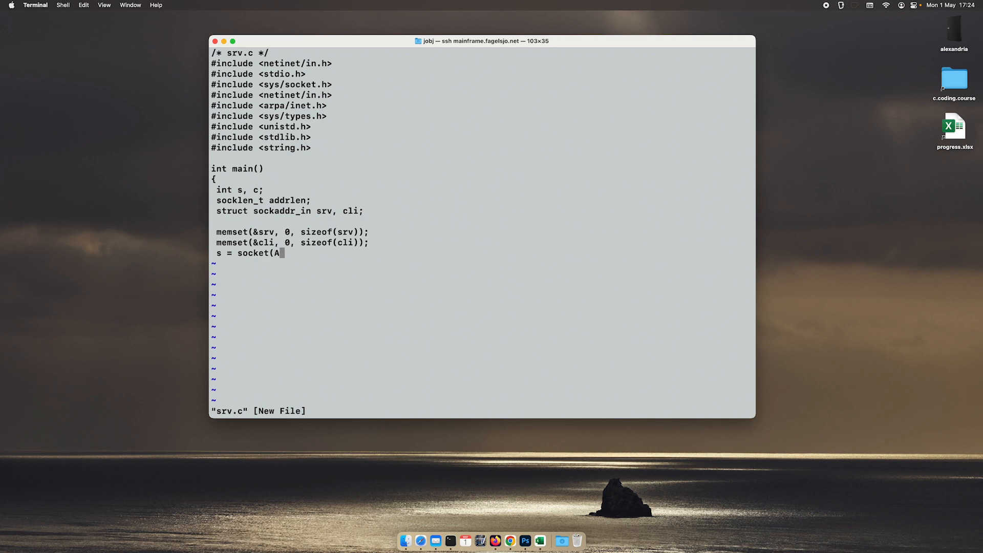
pyautogui.write('F_INET')
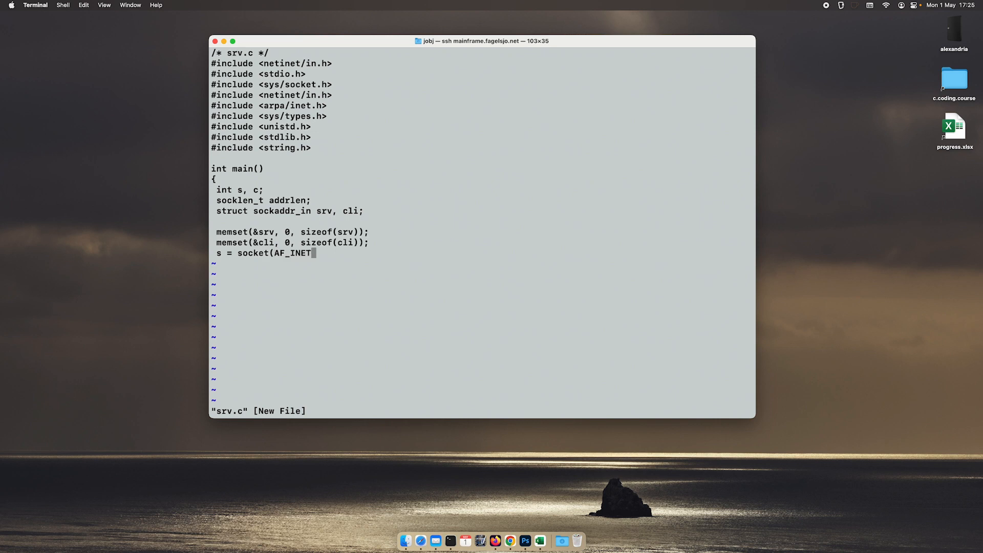
pyautogui.write(',')
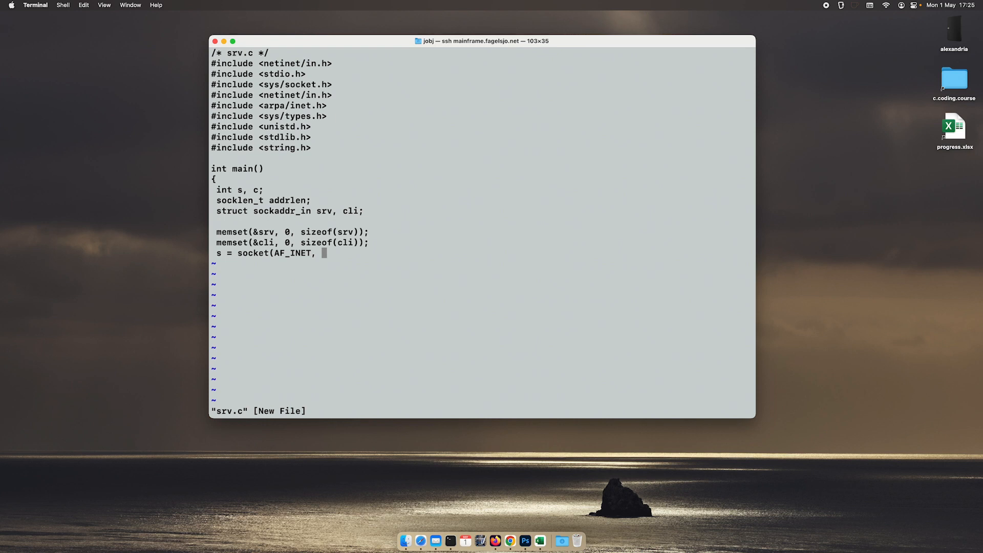
pyautogui.write('SOCK_')
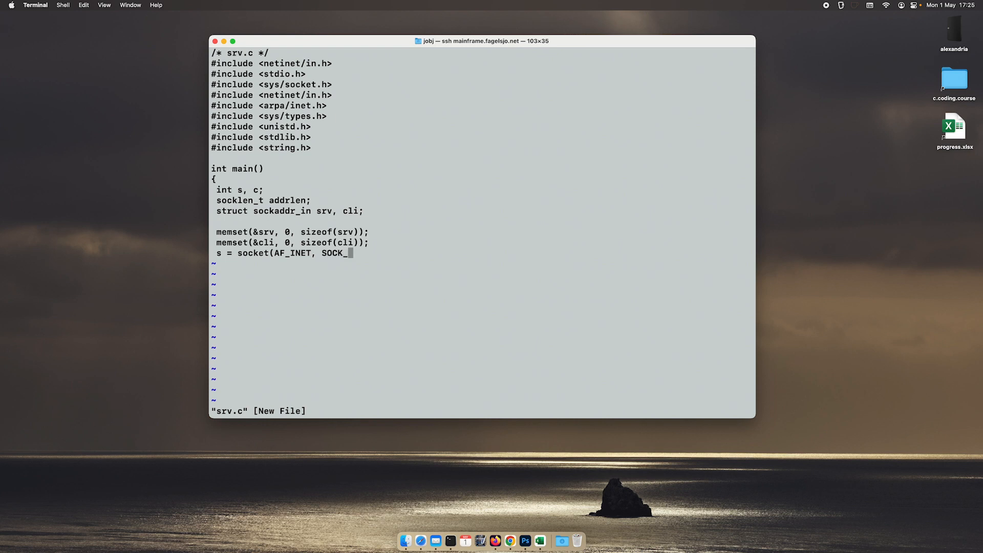
pyautogui.write('STREAM,')
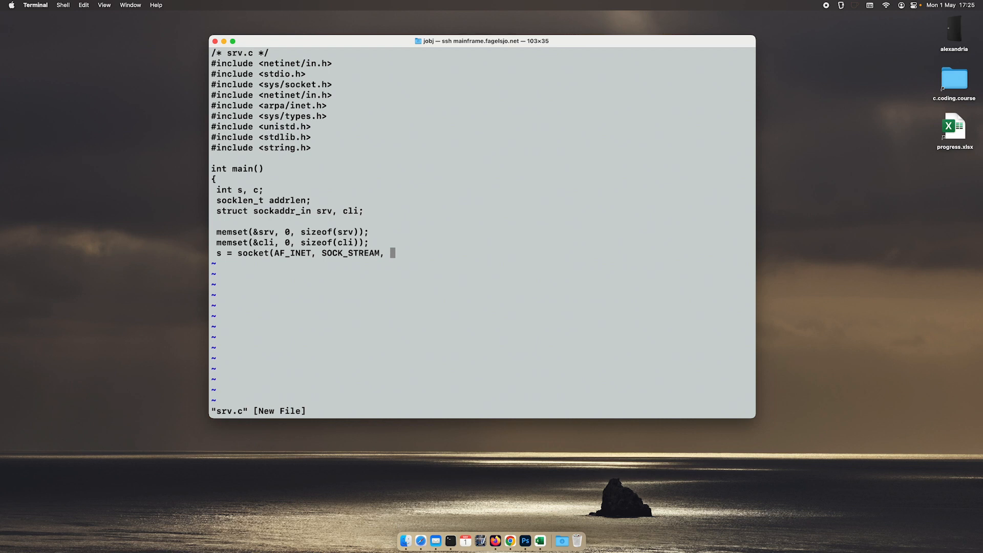
pyautogui.write('0);')
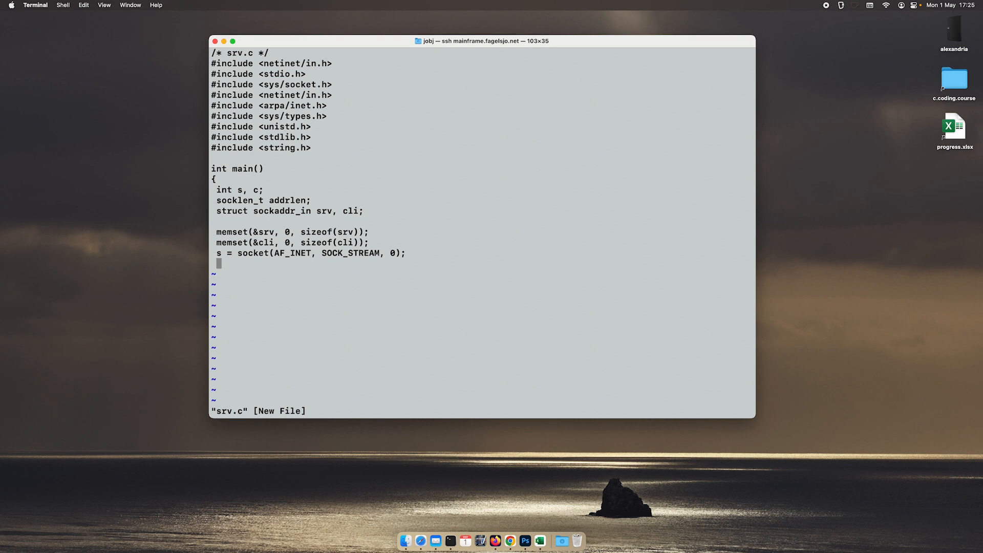
# Step: Add an if (s < 0) block printing "socket()" and returning -1
pyautogui.write('if (s <')
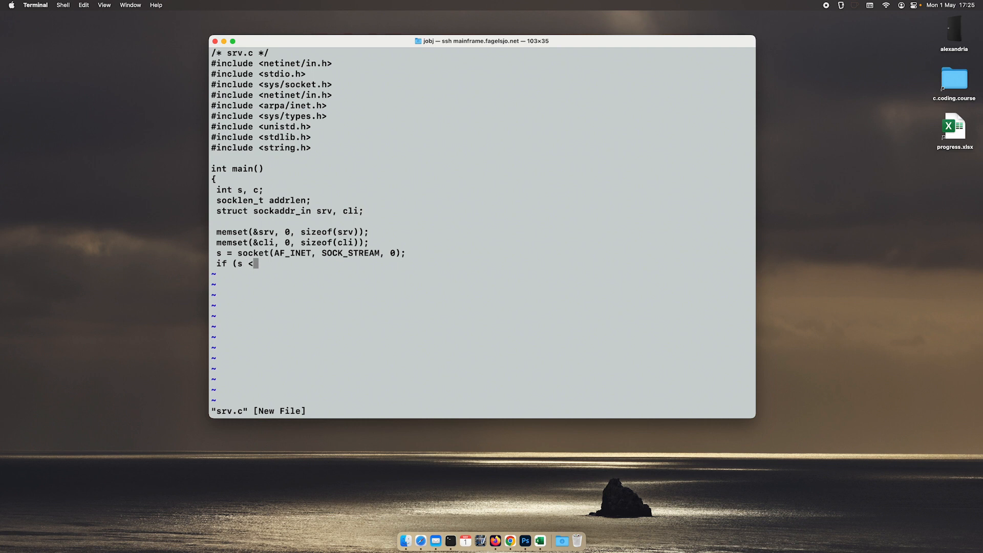
pyautogui.write('0)')
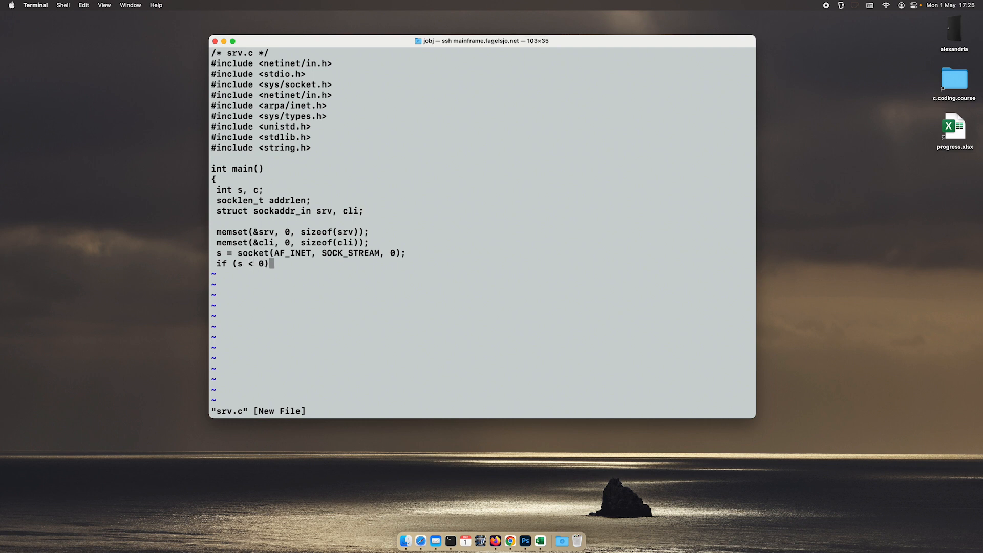
pyautogui.write('{')
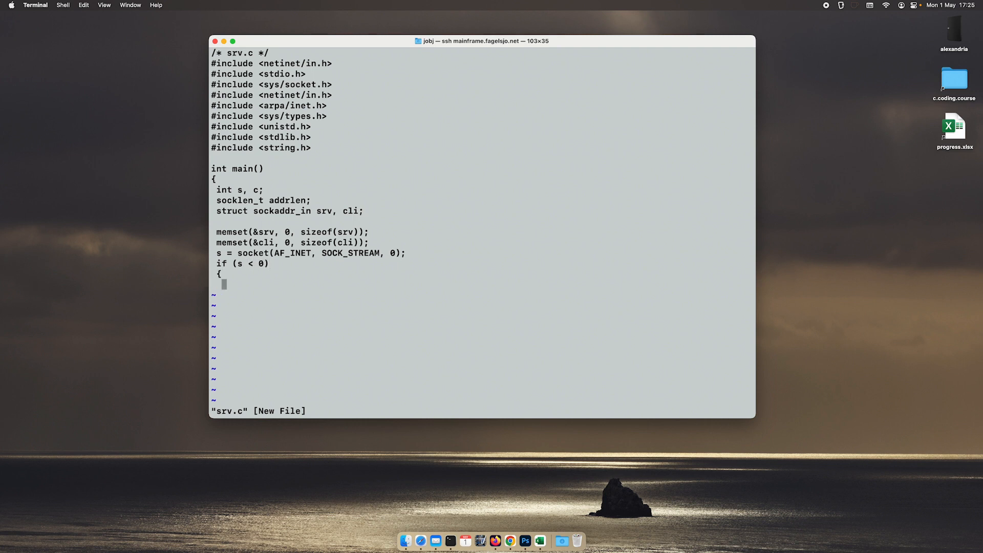
pyautogui.write('printf("')
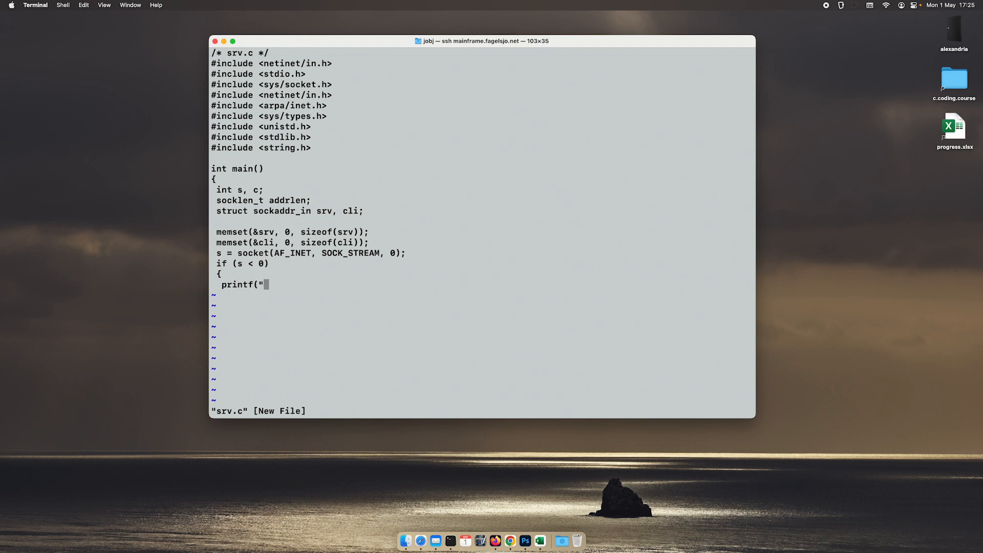
pyautogui.write('socket()')
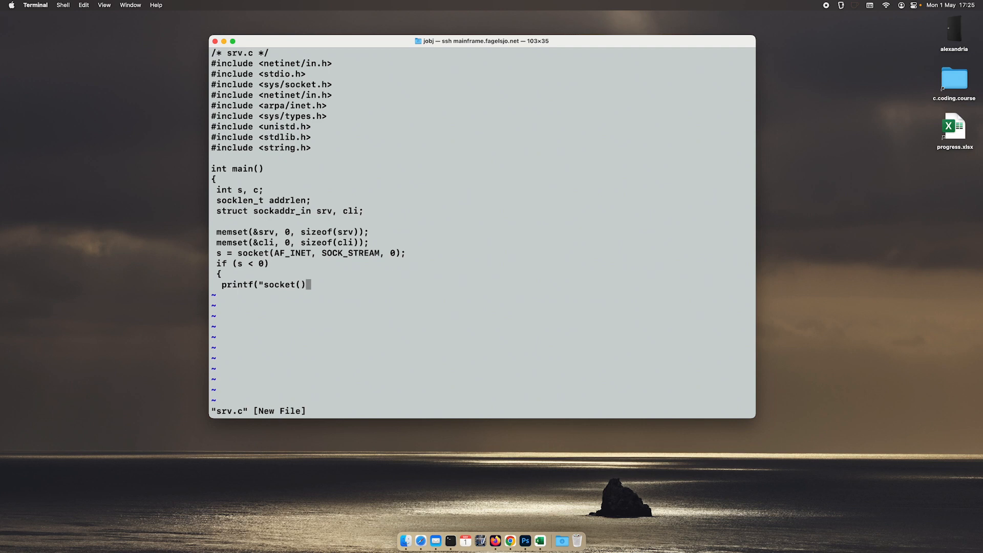
pyautogui.write('\\n");')
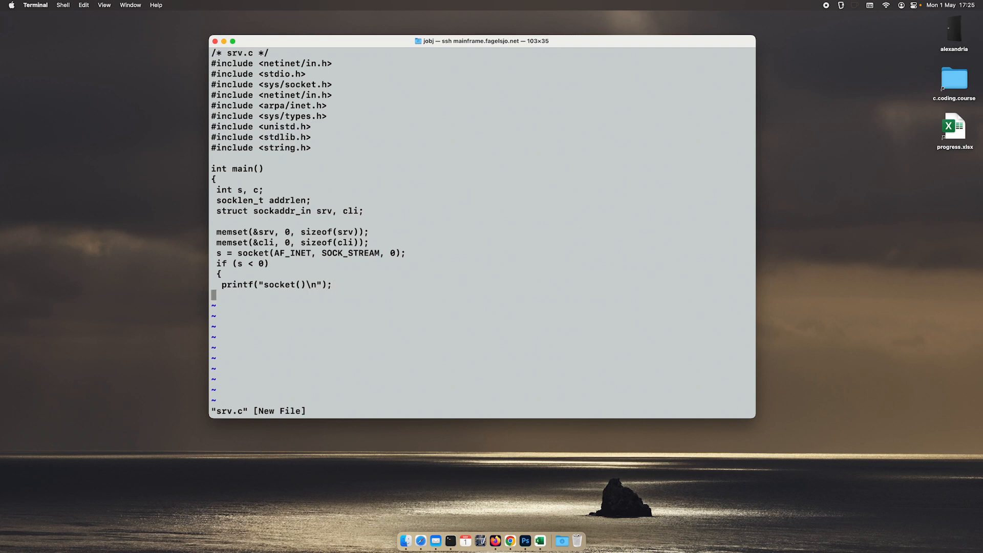
pyautogui.write('return -1;')
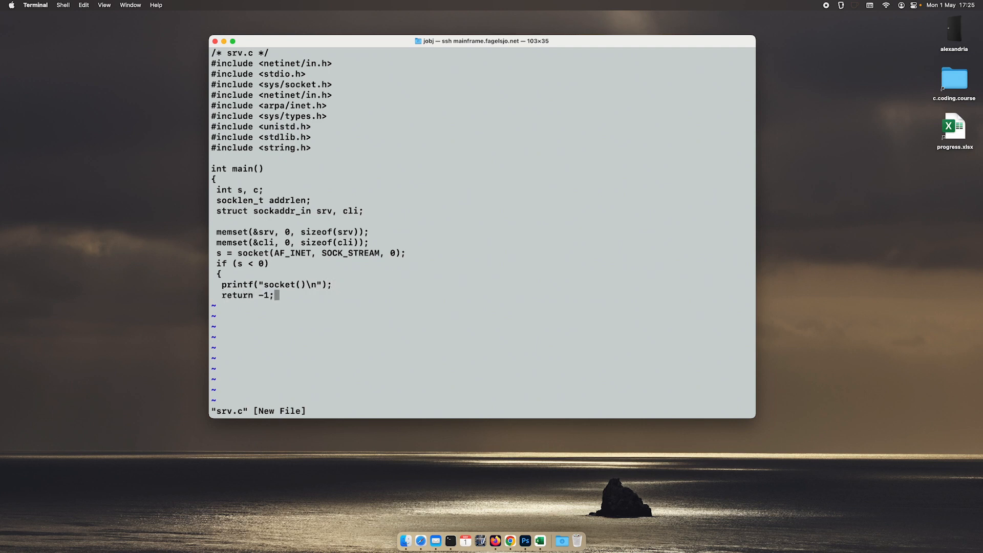
pyautogui.write('}')
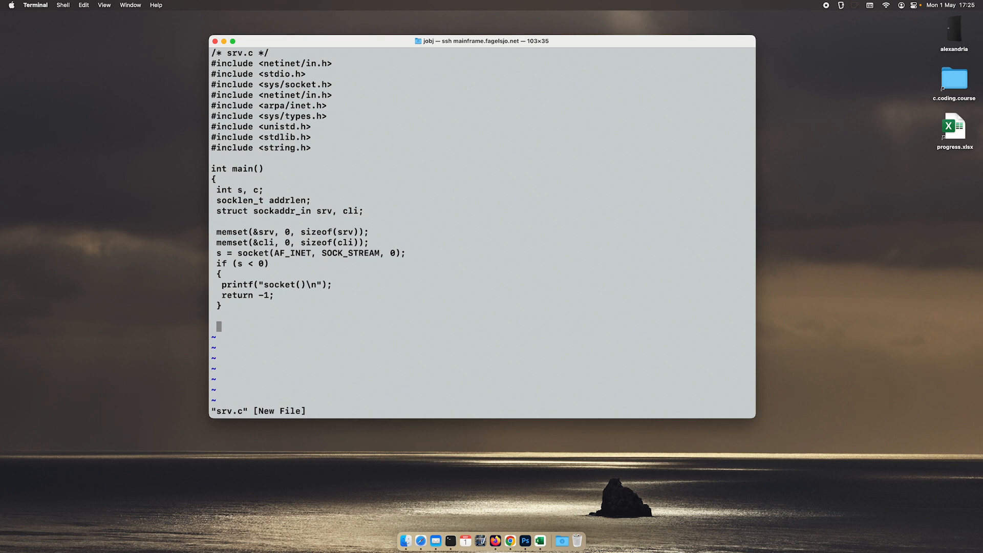
# Step: Set srv.sin_family to AF_INET and sin_addr.s_addr to 0/INADDR_ANY, starting srv.sin_port
pyautogui.write('sr')
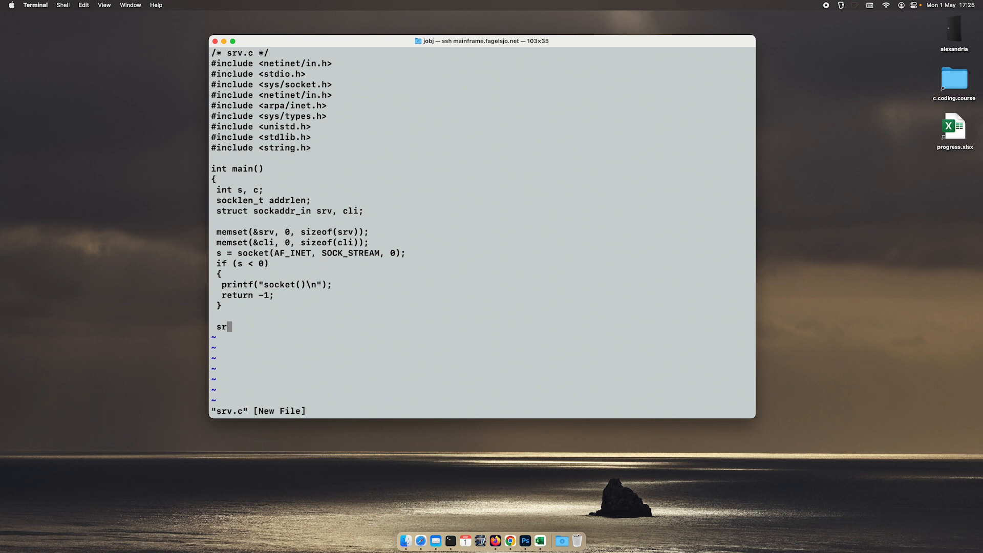
pyautogui.write('v.')
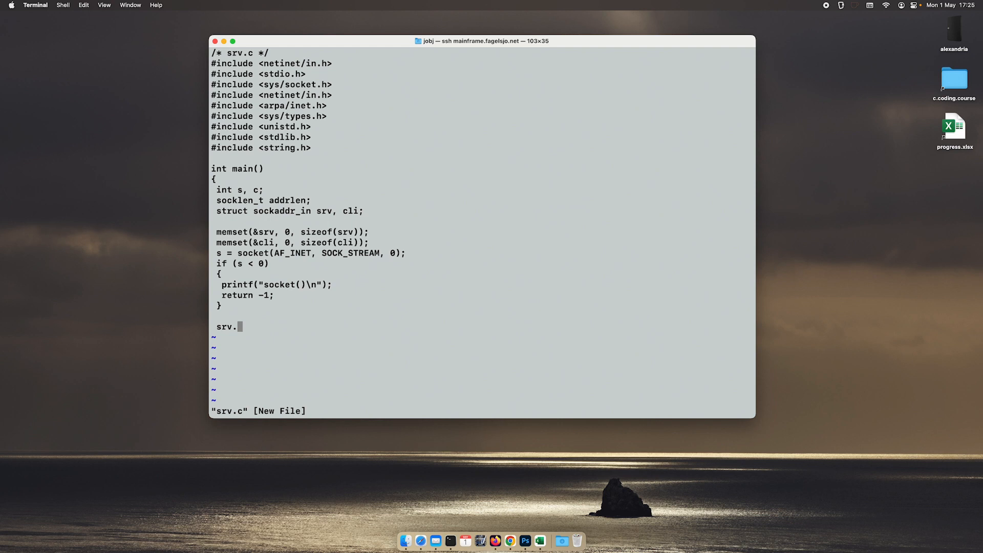
pyautogui.write('af')
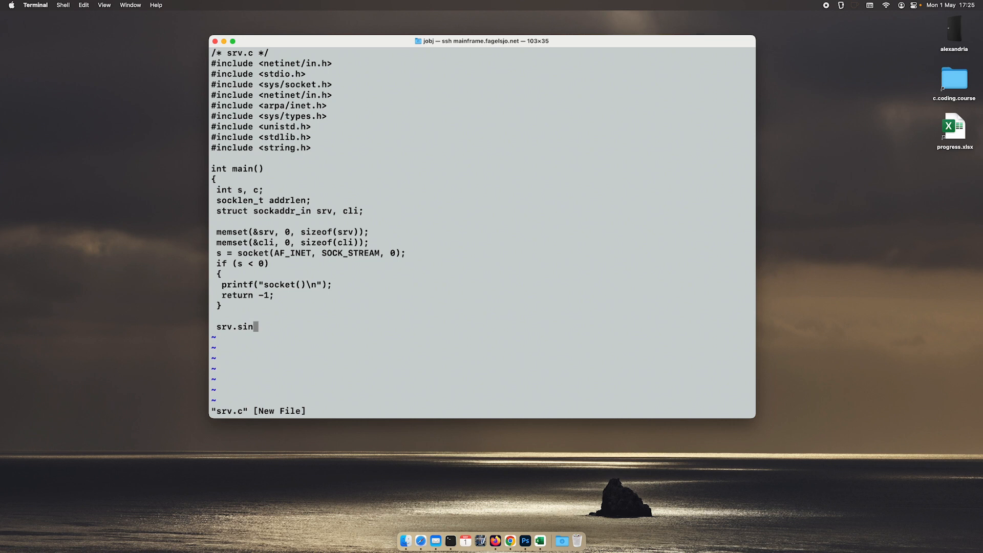
pyautogui.write('_family = A')
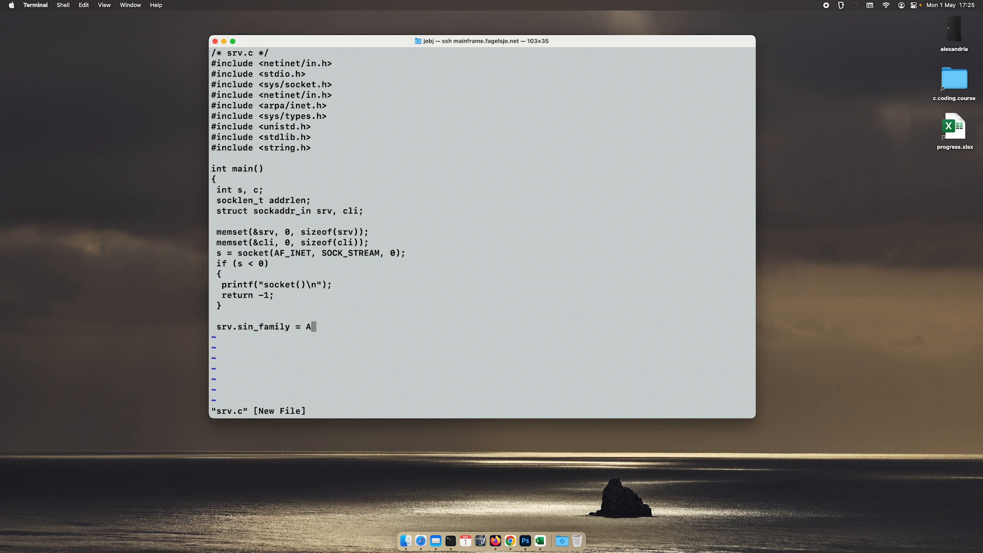
pyautogui.write('F_INET;')
pyautogui.write('srv.')
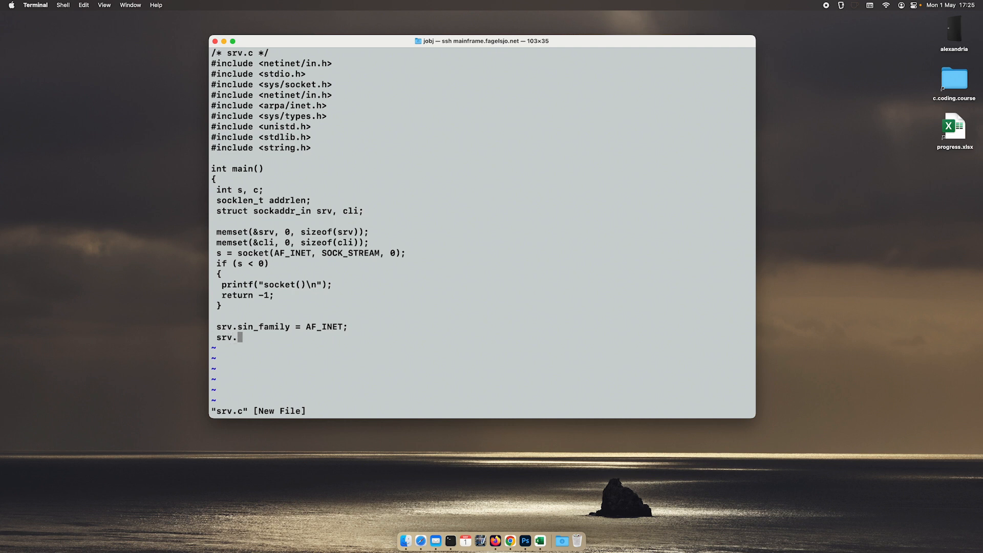
pyautogui.write('sin_')
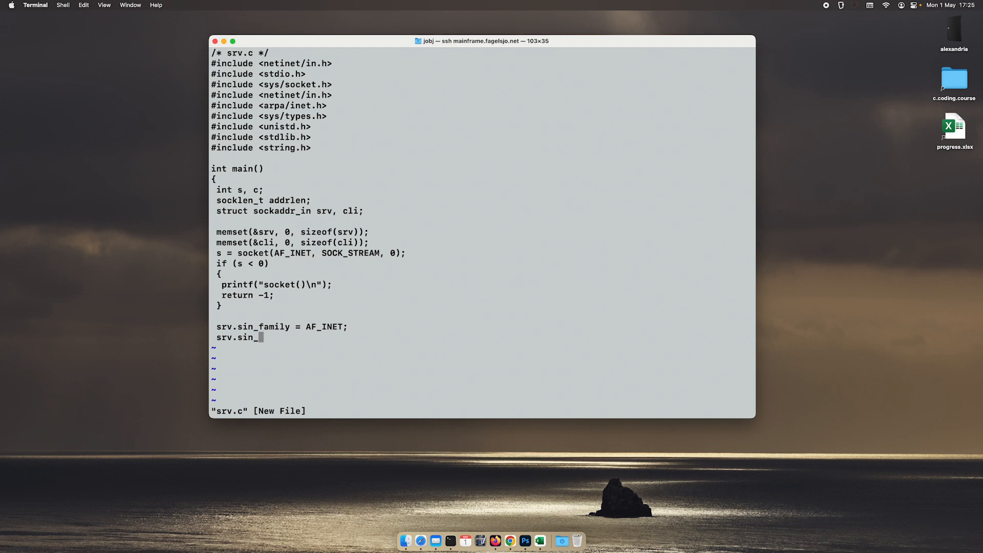
pyautogui.write('addr.s_addr = 0')
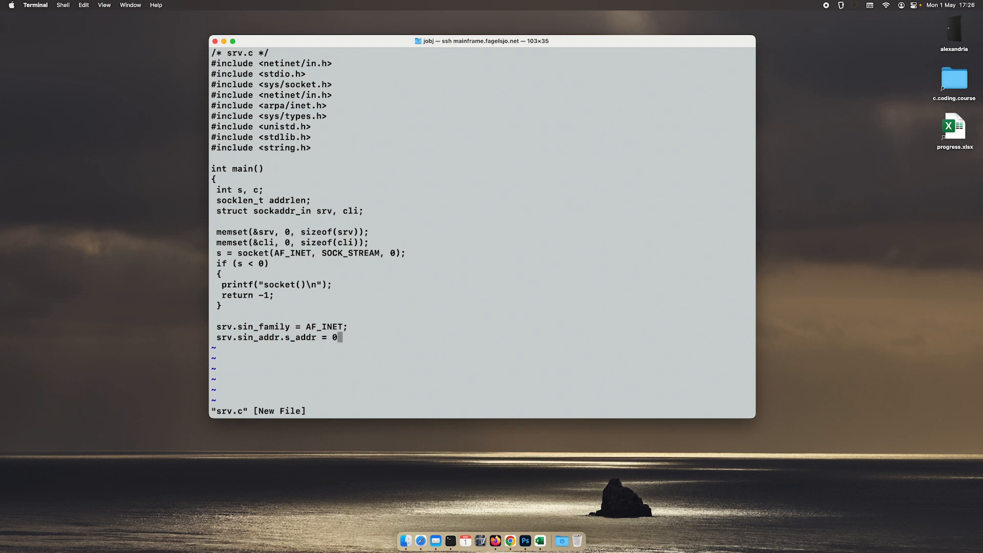
pyautogui.write(';')
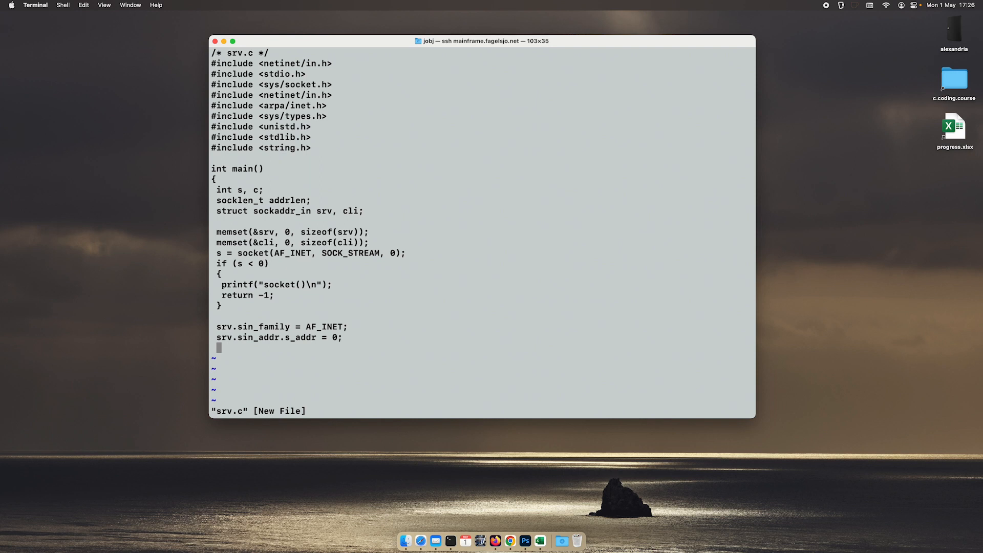
pyautogui.write('INADD')
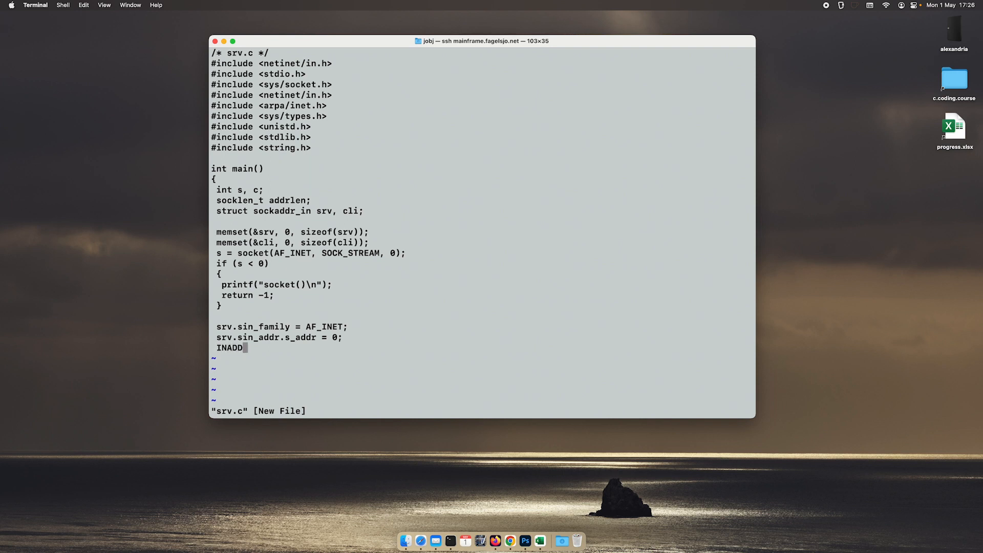
pyautogui.write('R_ANY')
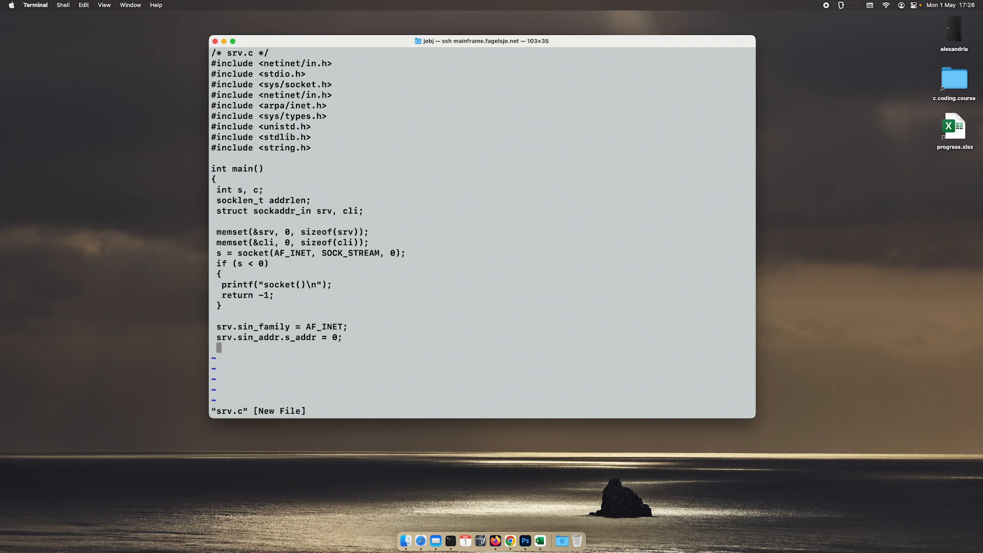
pyautogui.write('srv.sin')
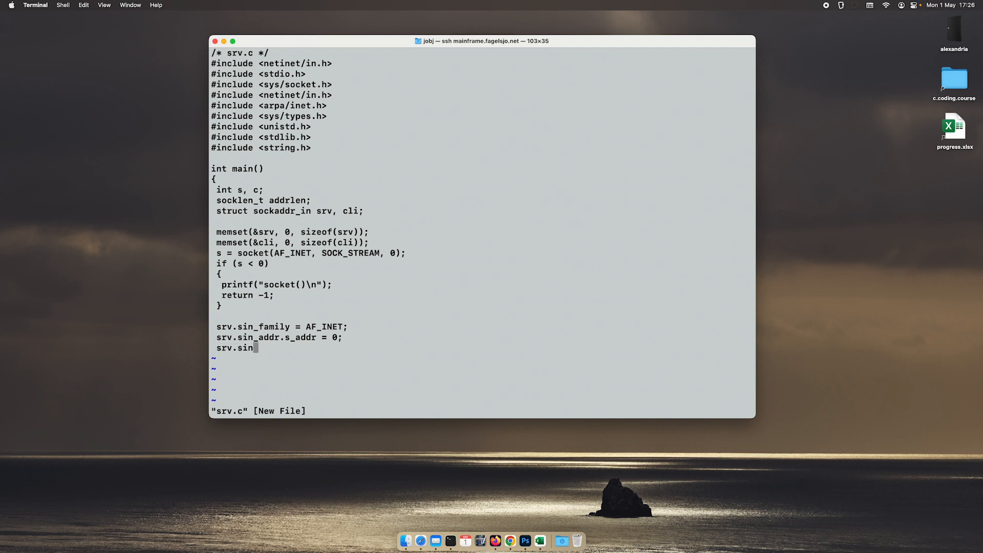
pyautogui.write('_port')
pyautogui.write('#define')
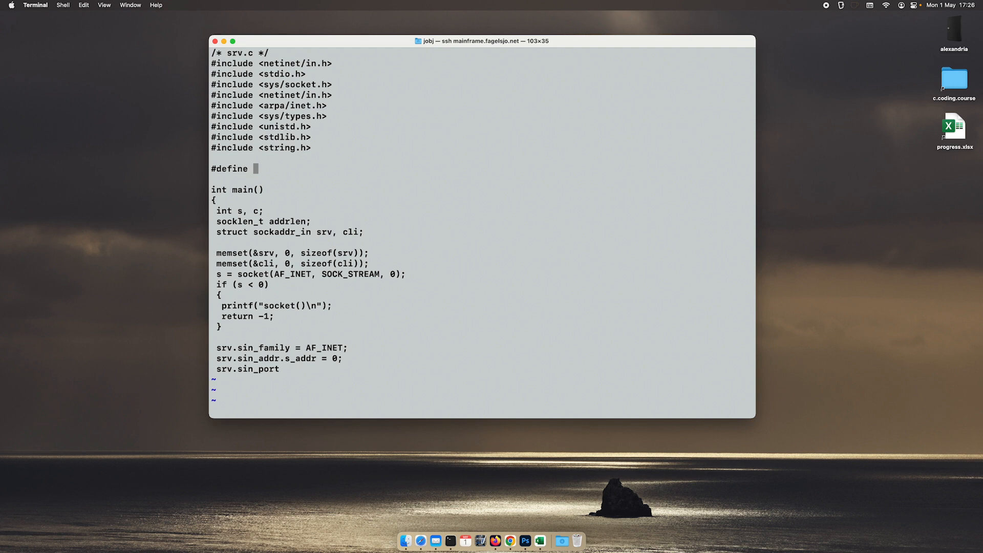
# Step: Add #define PORT 8181 and complete srv.sin_port = htons(8181);
pyautogui.write('PO')
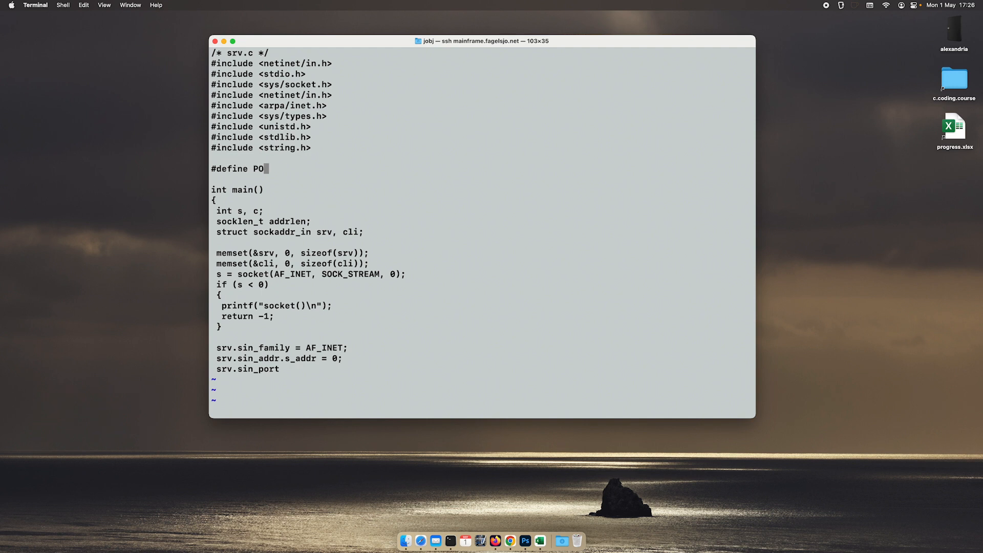
pyautogui.write('RT')
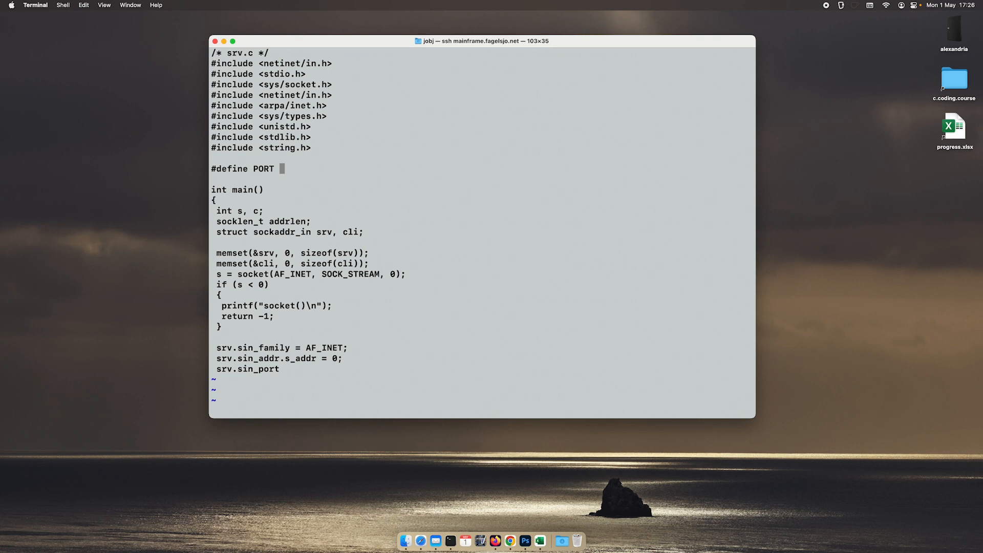
pyautogui.write('8181')
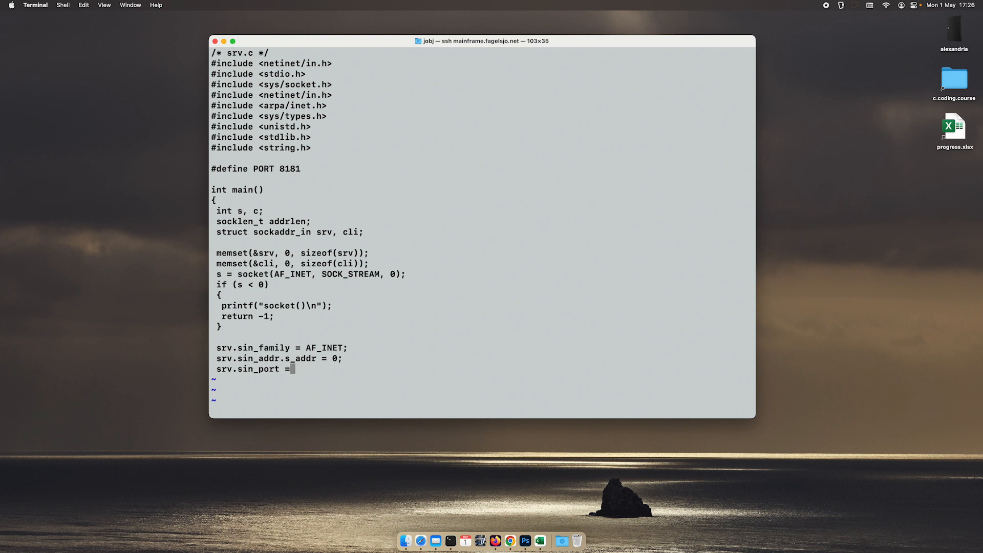
pyautogui.write('htons')
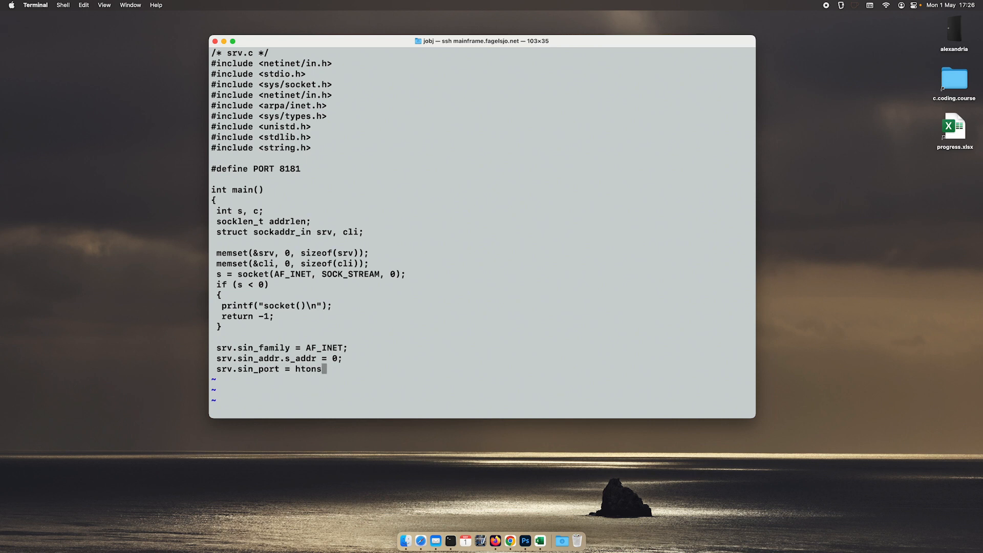
pyautogui.write('(8')
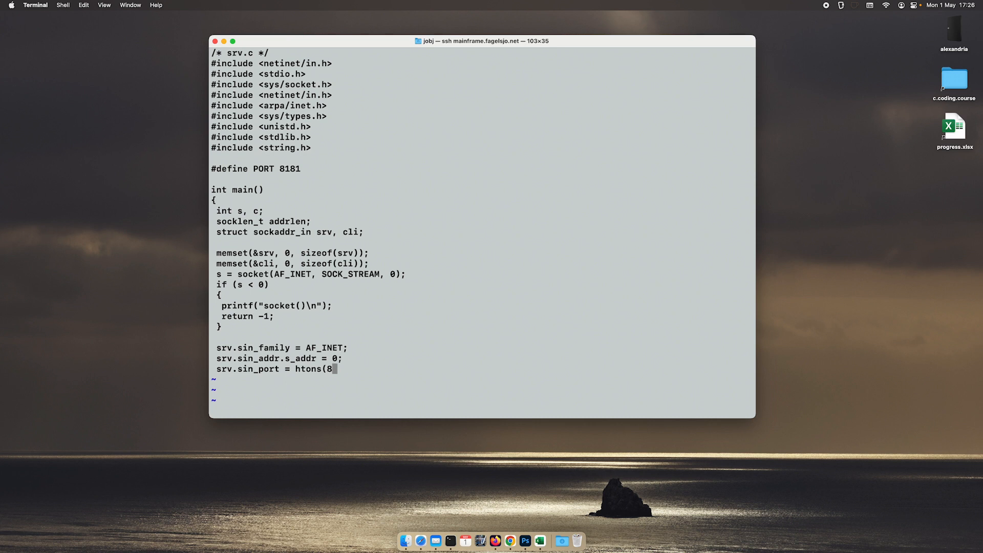
pyautogui.write('181')
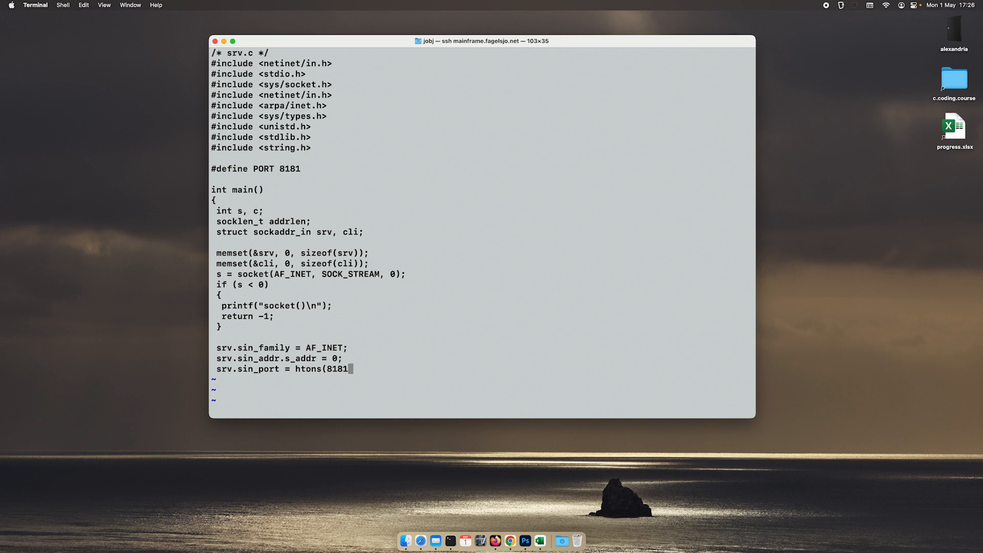
pyautogui.write(');')
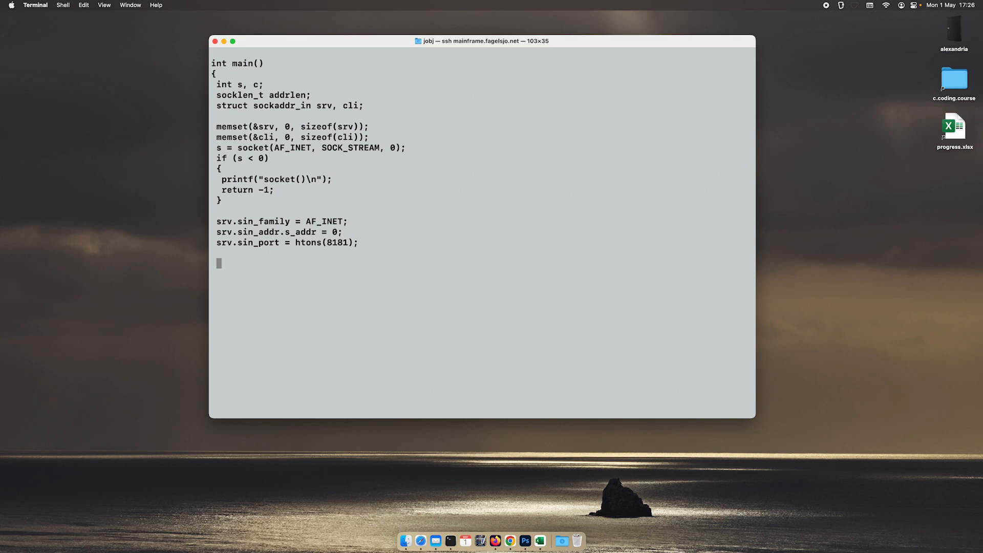
# Step: Add bind(s, (struct sockaddr *)&srv, sizeof(srv)); below the port assignment
pyautogui.write('bind(')
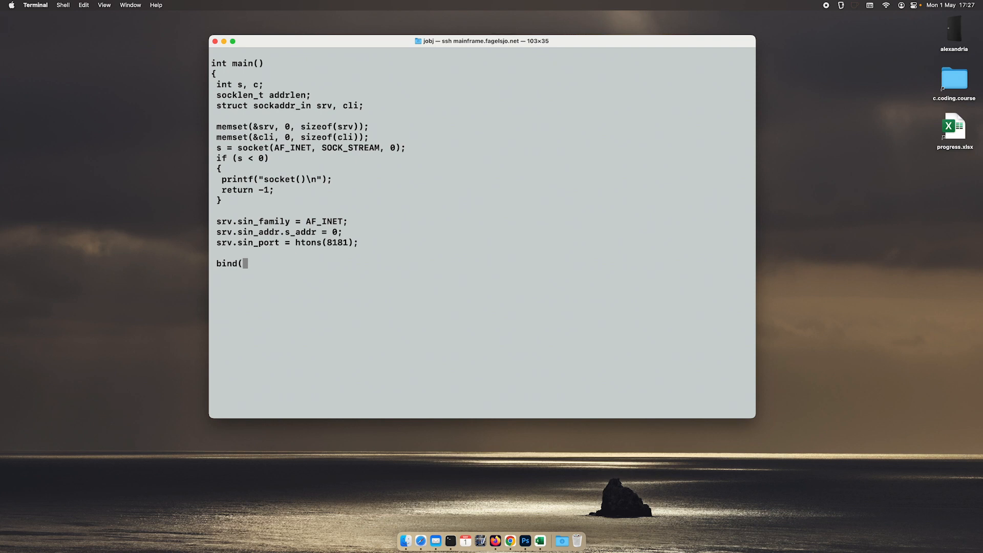
pyautogui.write('s,')
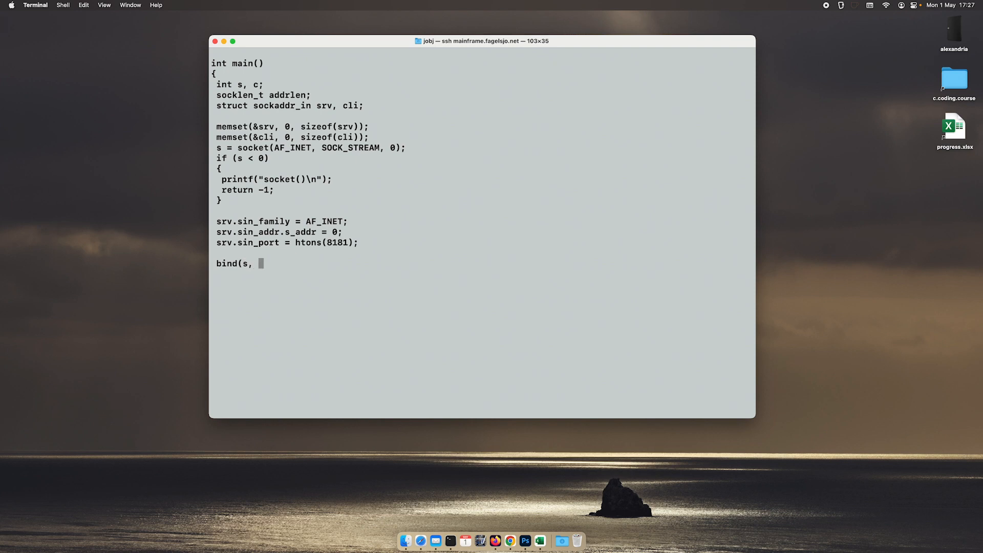
pyautogui.write('(str')
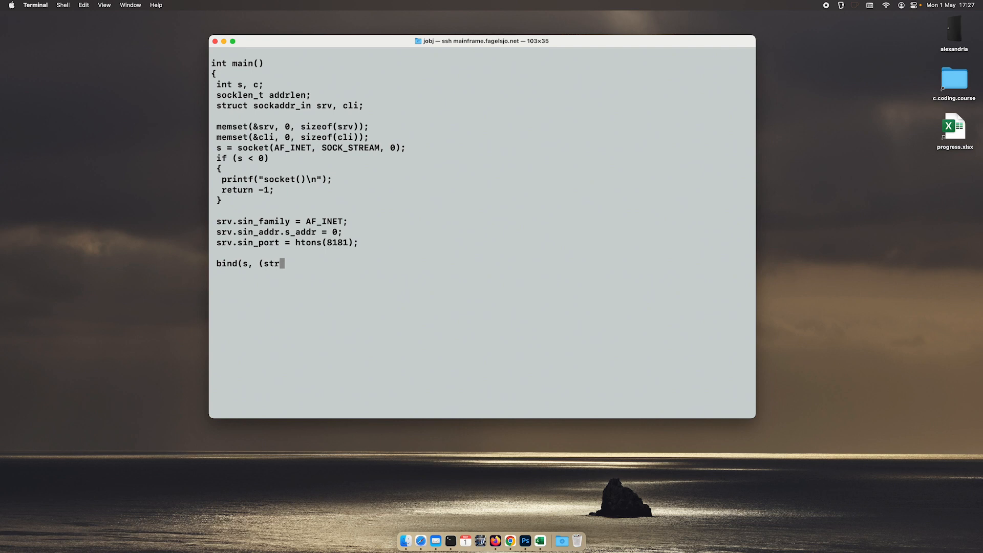
pyautogui.write('uct')
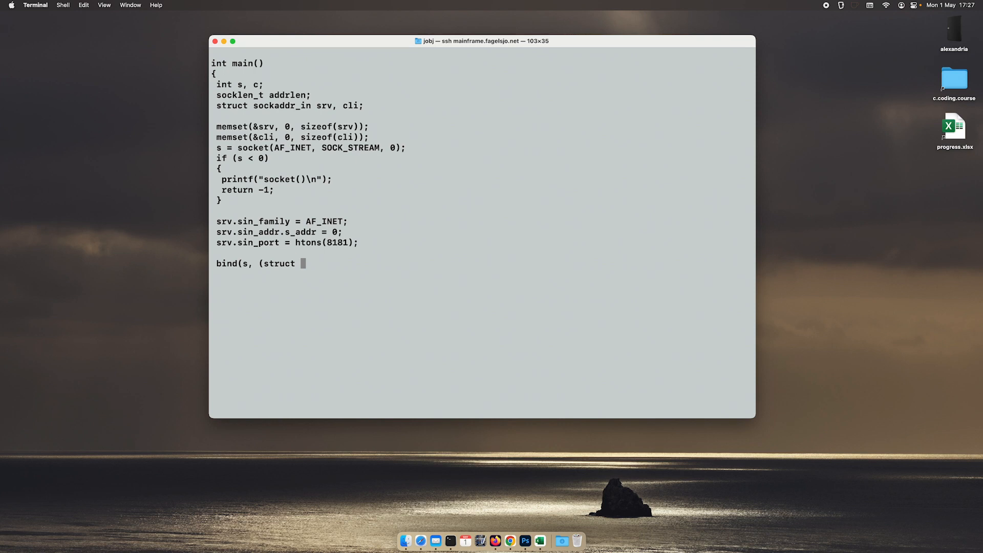
pyautogui.write('*)')
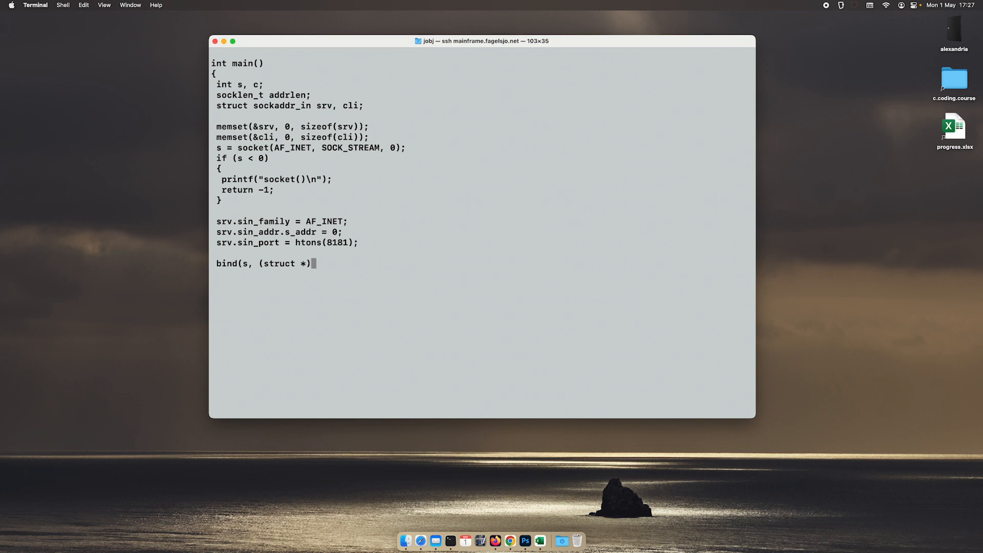
pyautogui.write('&')
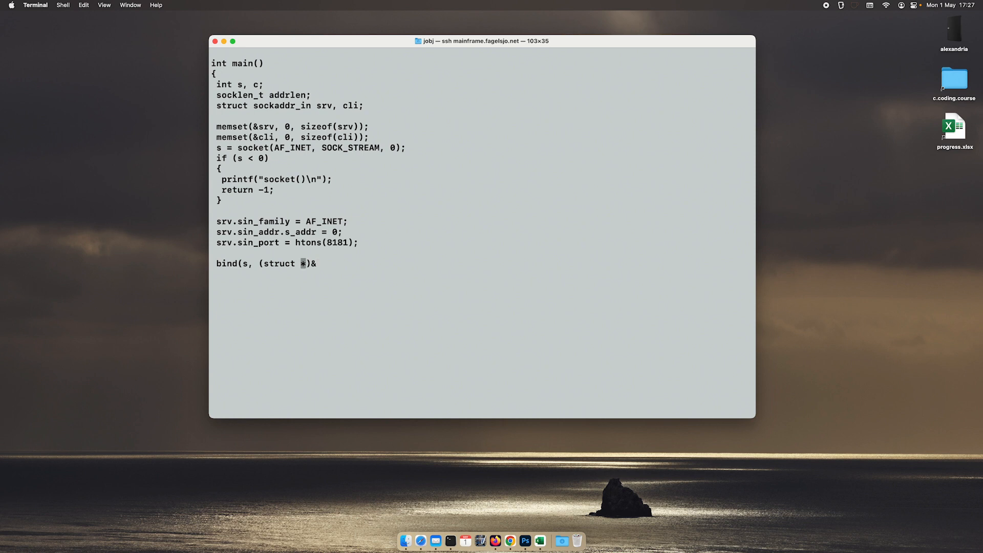
pyautogui.write('sockaddr')
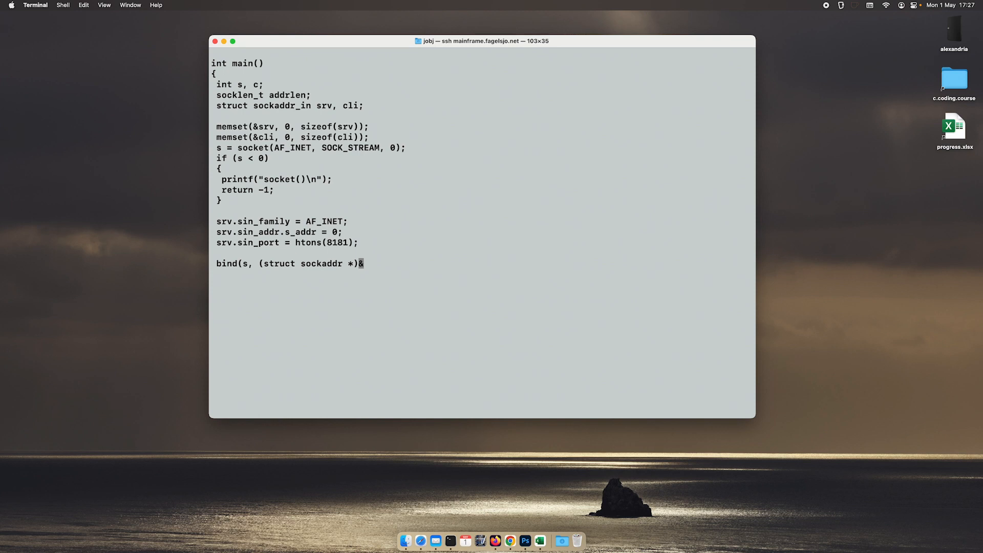
pyautogui.write('srv,')
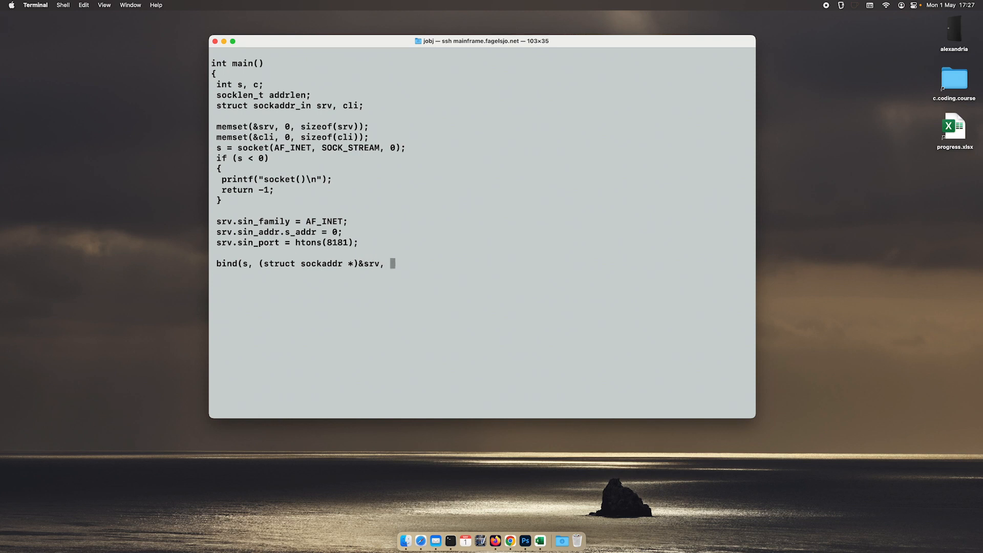
pyautogui.write('s')
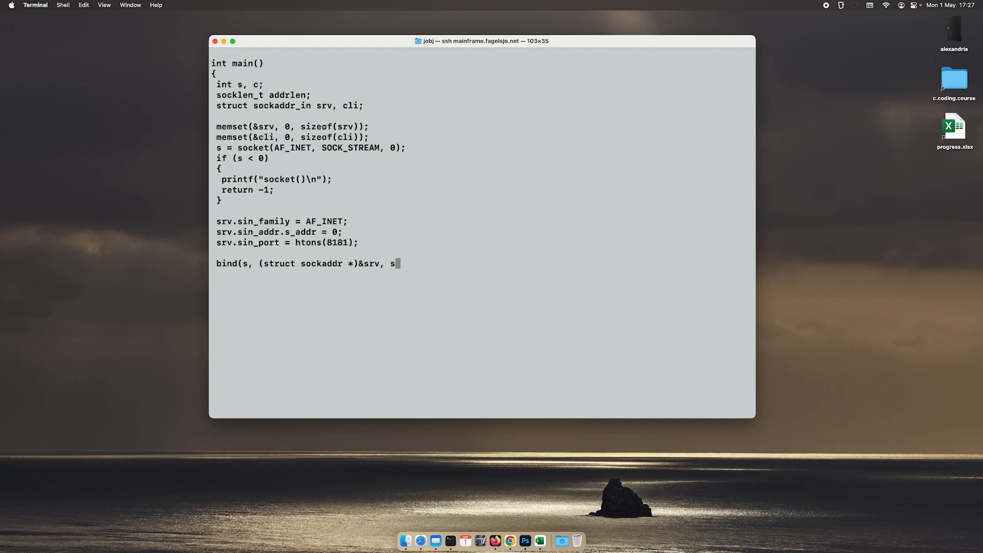
pyautogui.write('izeof')
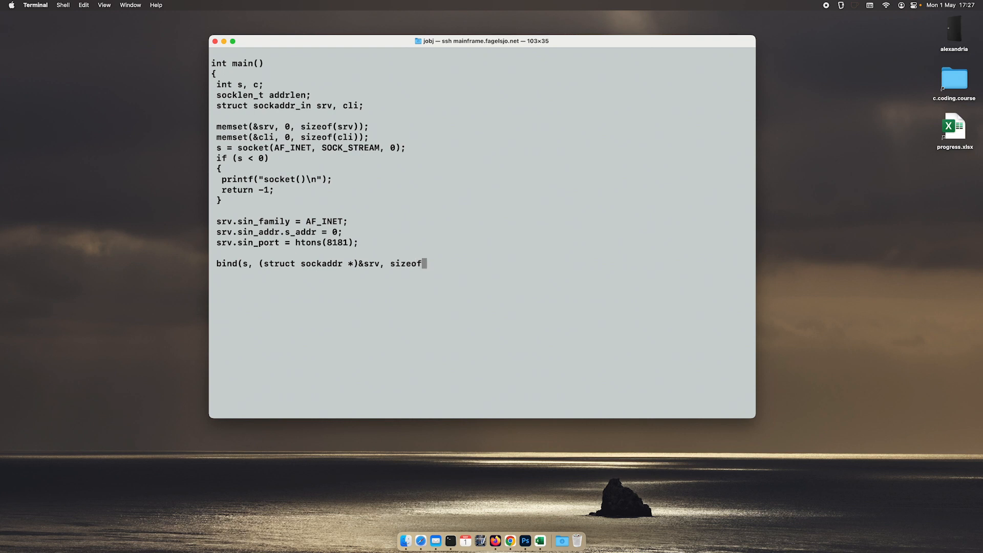
pyautogui.write('(')
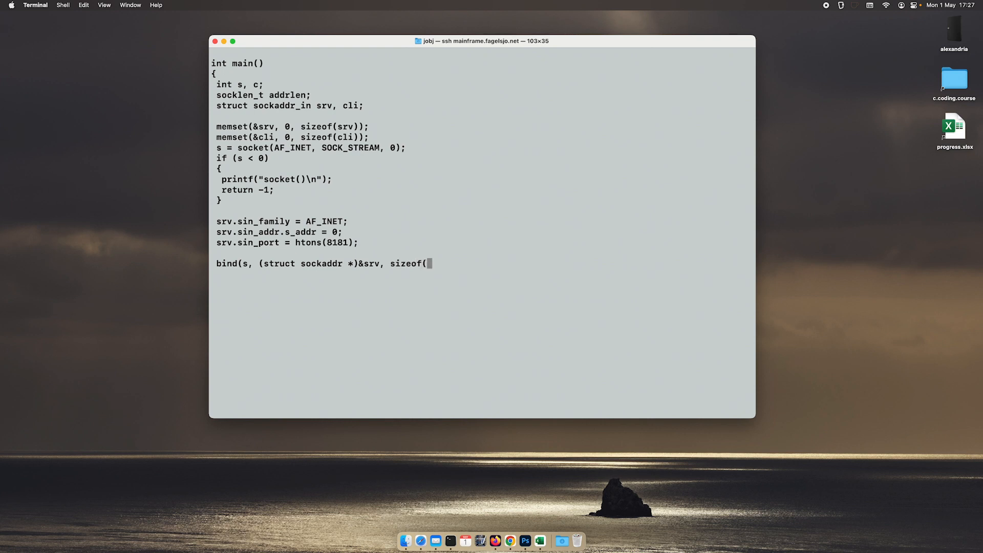
pyautogui.write('srv));')
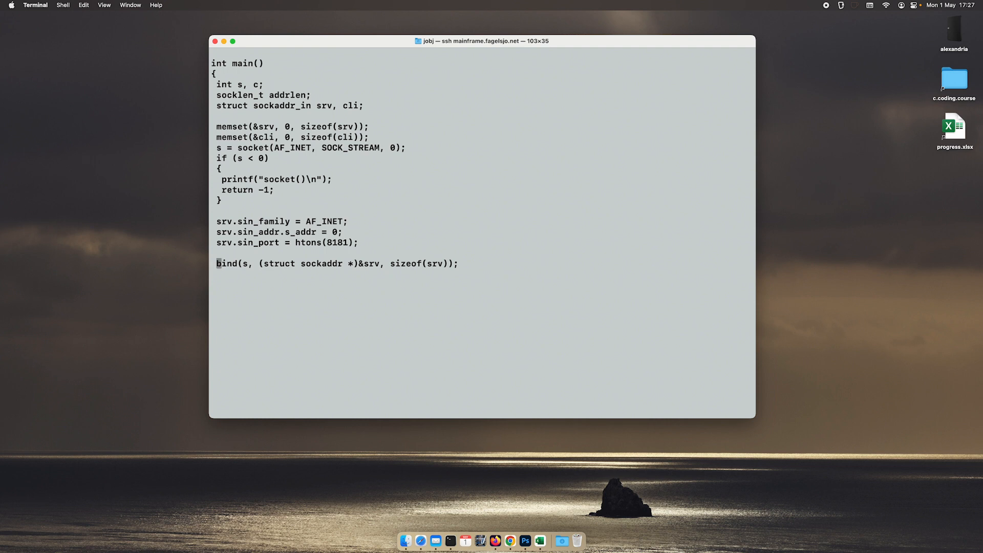
# Step: Wrap bind in an if that prints "bind()" and returns -1
pyautogui.write('if (')
pyautogui.click(353, 274)
pyautogui.write('{')
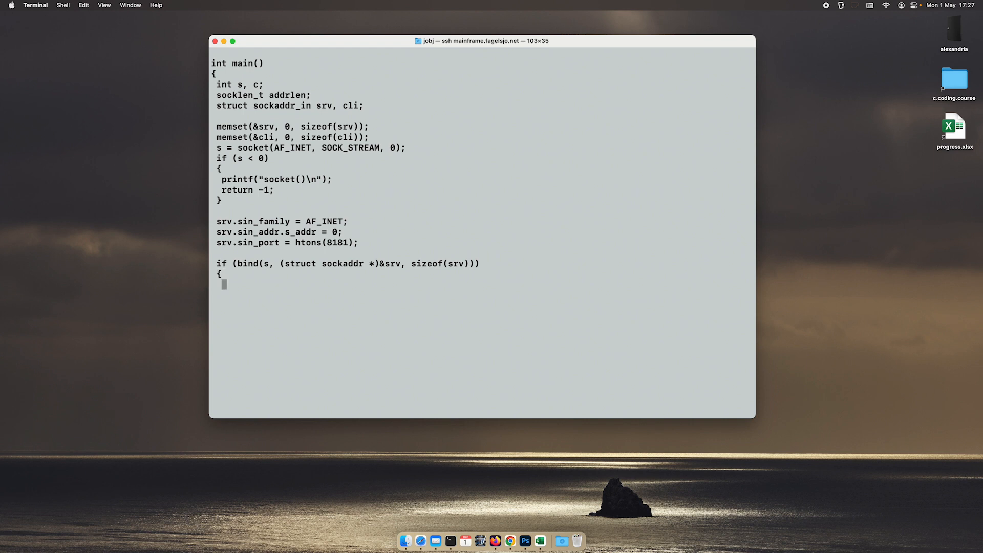
pyautogui.write('printf("')
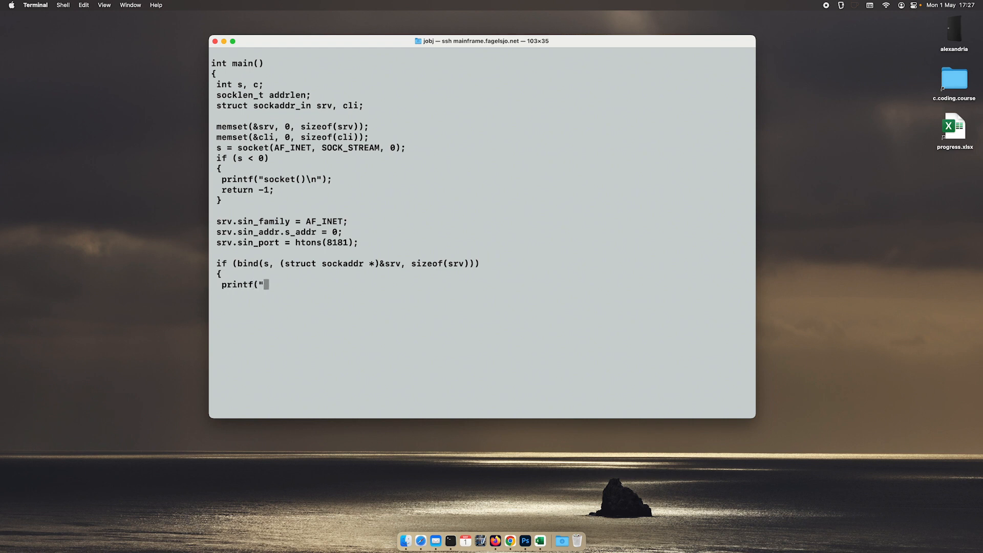
pyautogui.write('bind()')
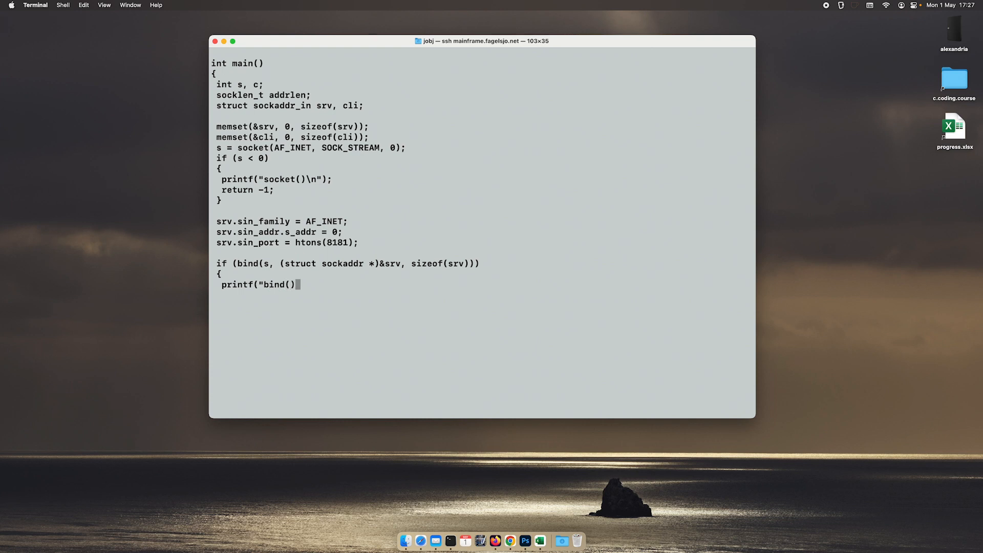
pyautogui.write('\\n");')
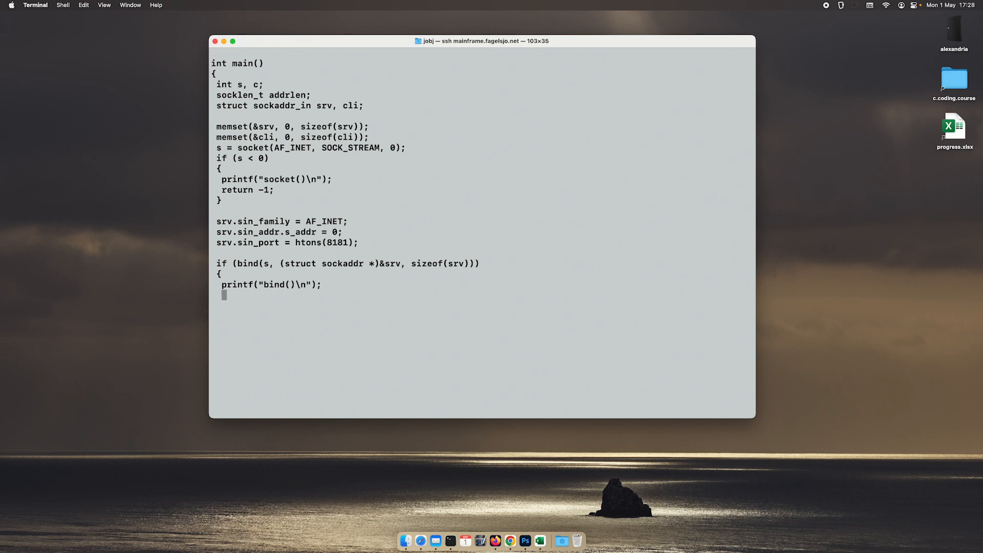
pyautogui.write('return -1;')
pyautogui.click(482, 305)
pyautogui.write('}')
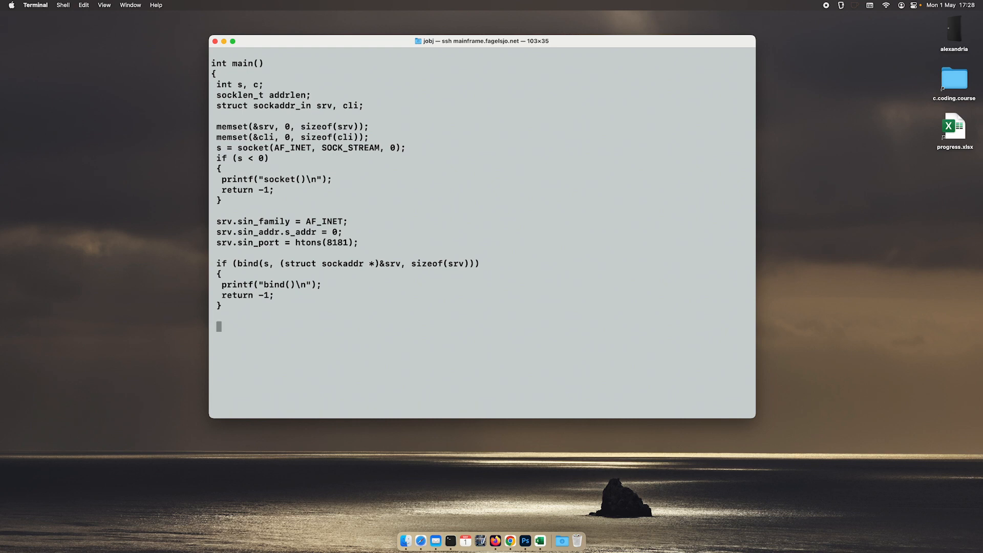
# Step: Add listen(s, 5);, replacing the placeholder 'queue' argument with 5
pyautogui.write('listen')
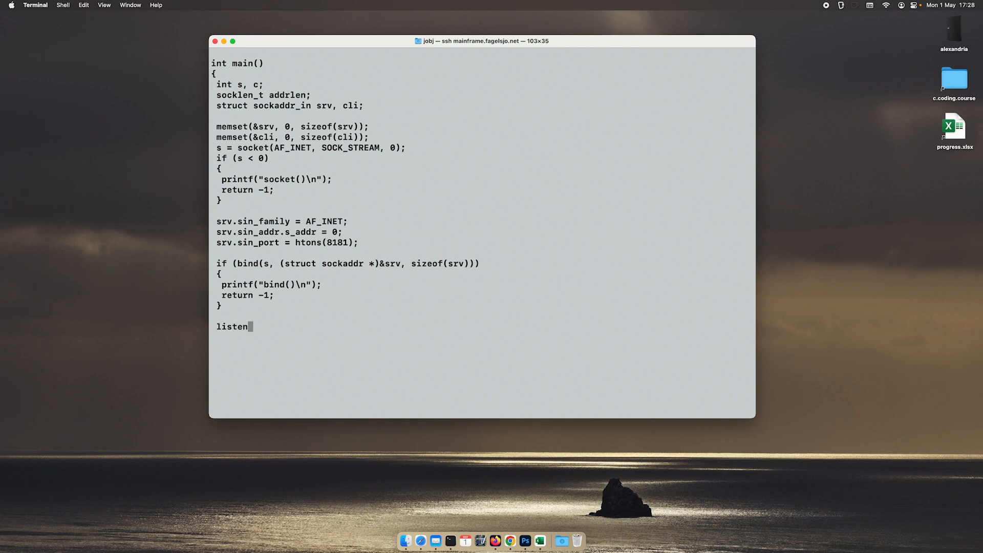
pyautogui.write('(')
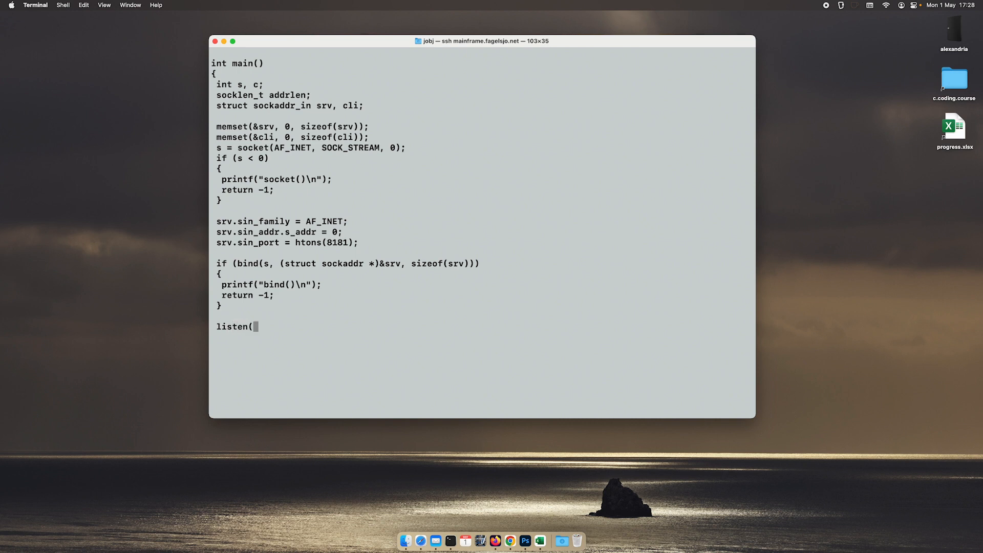
pyautogui.write('s,')
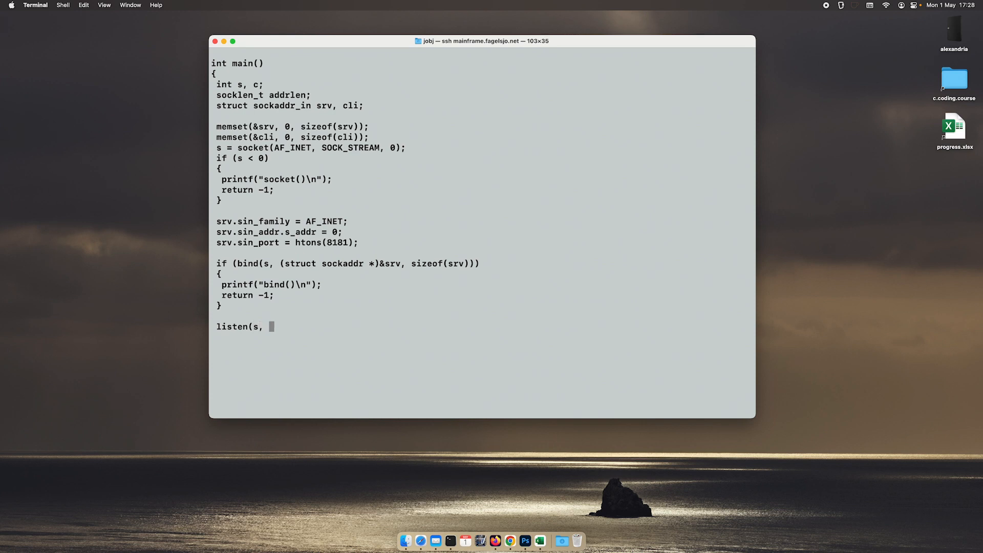
pyautogui.write('qu')
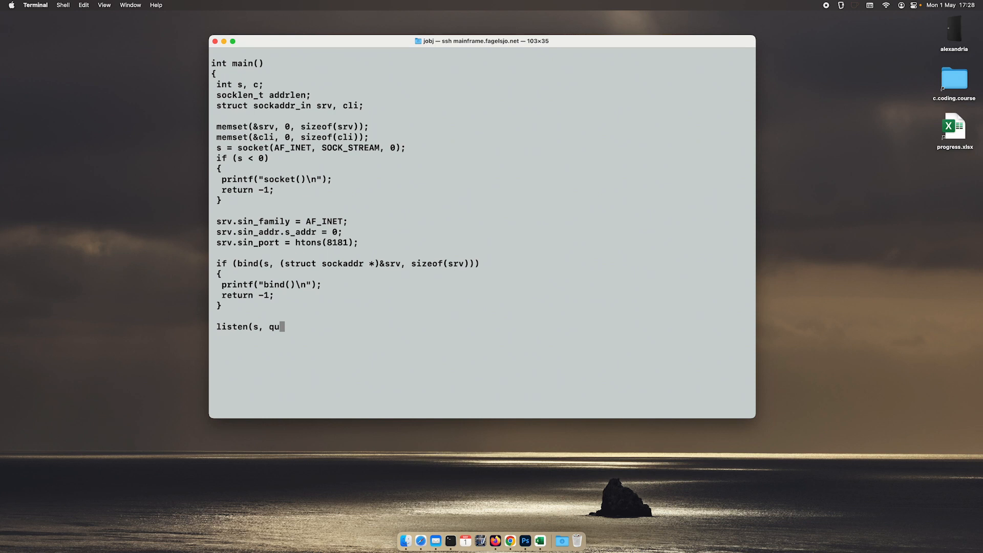
pyautogui.write('eue')
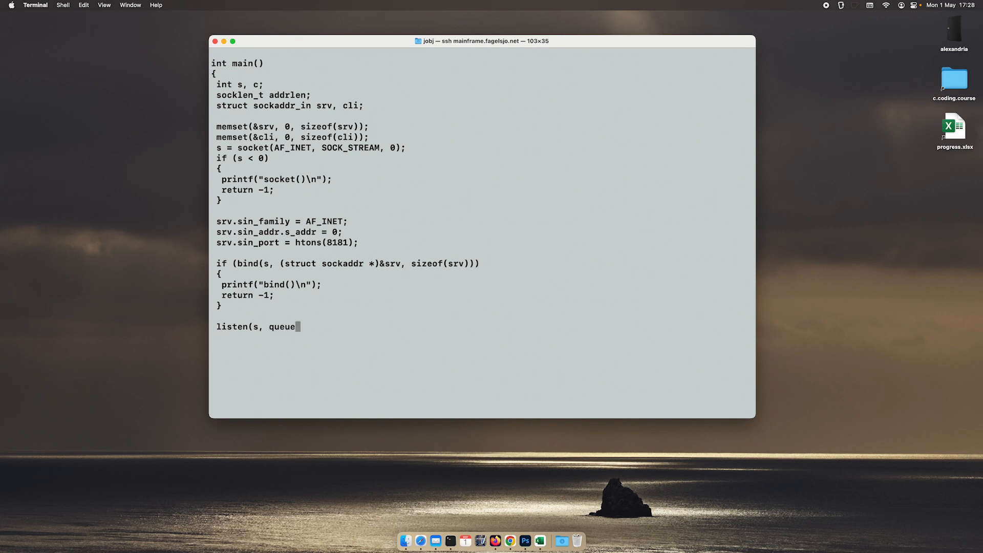
pyautogui.press('Backspace')
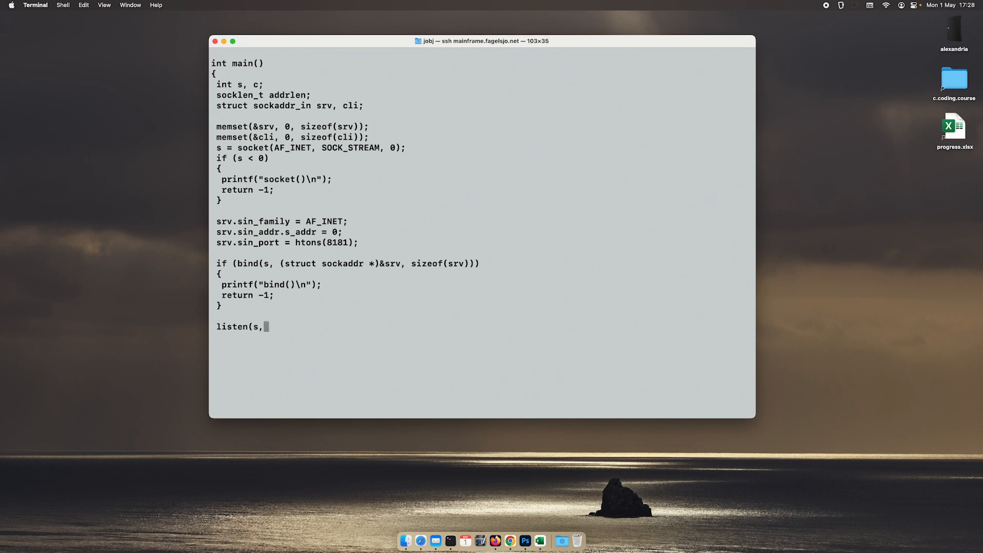
pyautogui.write('" "')
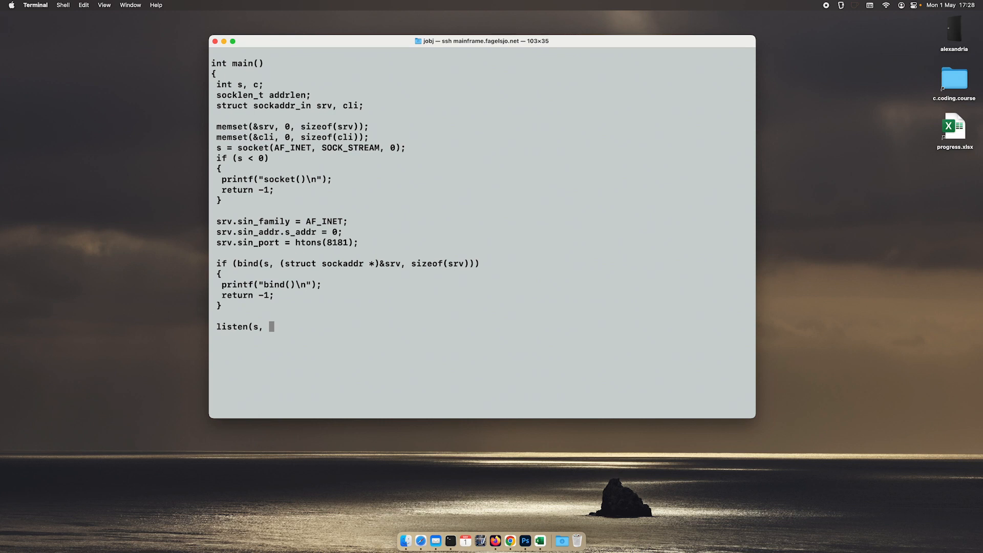
pyautogui.write('5')
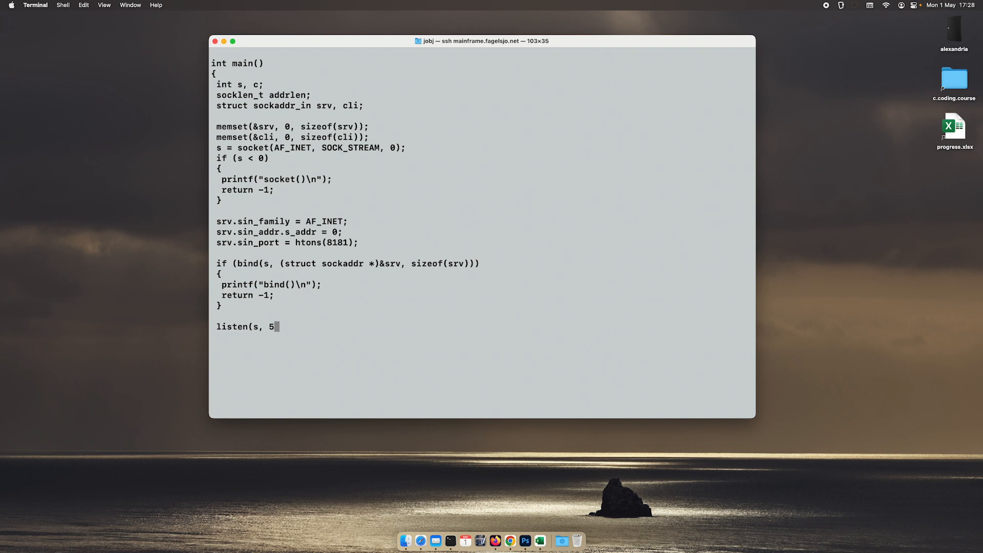
pyautogui.write(');')
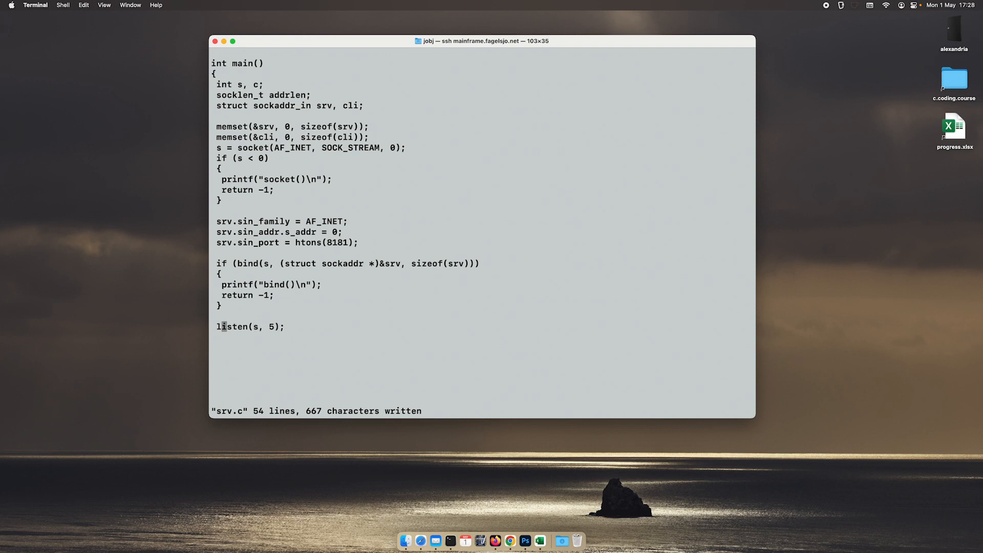
# Step: Start an if around the listen call and view the man 2 listen page
pyautogui.write('if (')
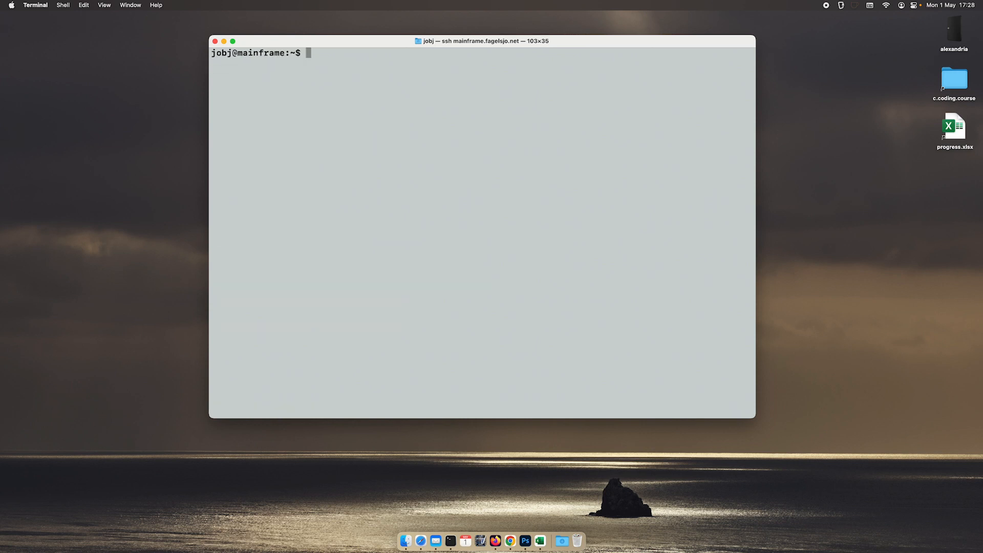
pyautogui.write('man 2 listen')
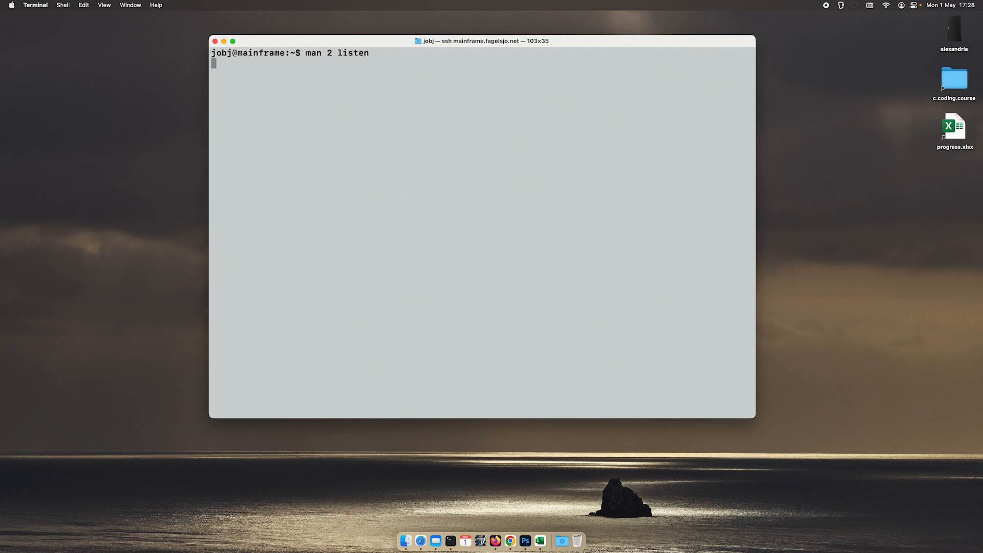
pyautogui.press('enter')
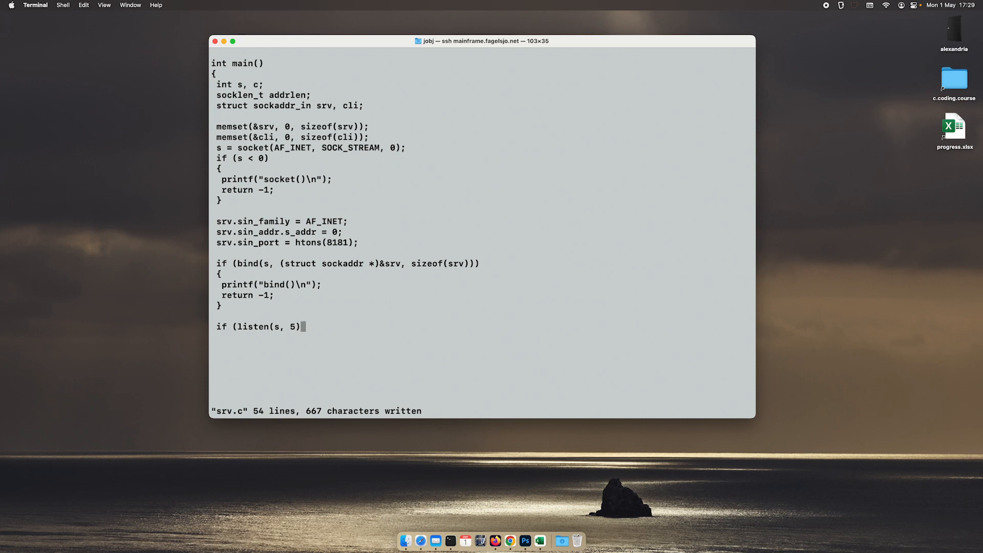
# Step: Finish the listen() check so a failure prints "listen()" and returns -1
pyautogui.write(')')
pyautogui.write('{')
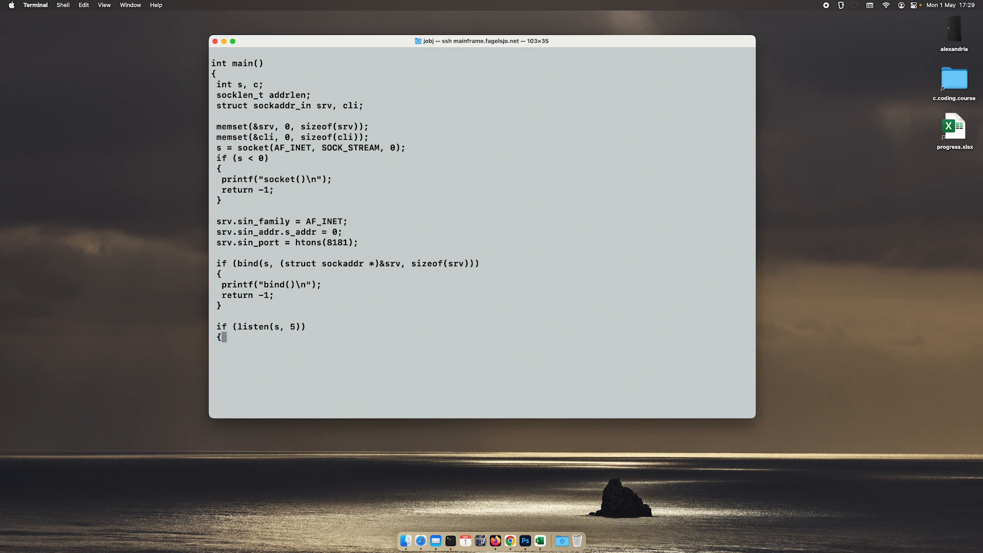
pyautogui.write('printf')
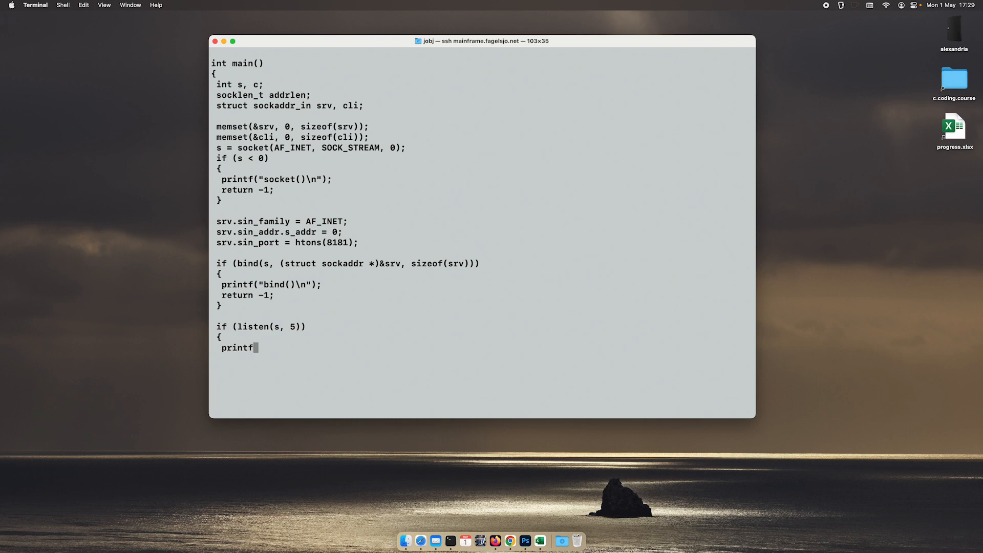
pyautogui.write('"bind()')
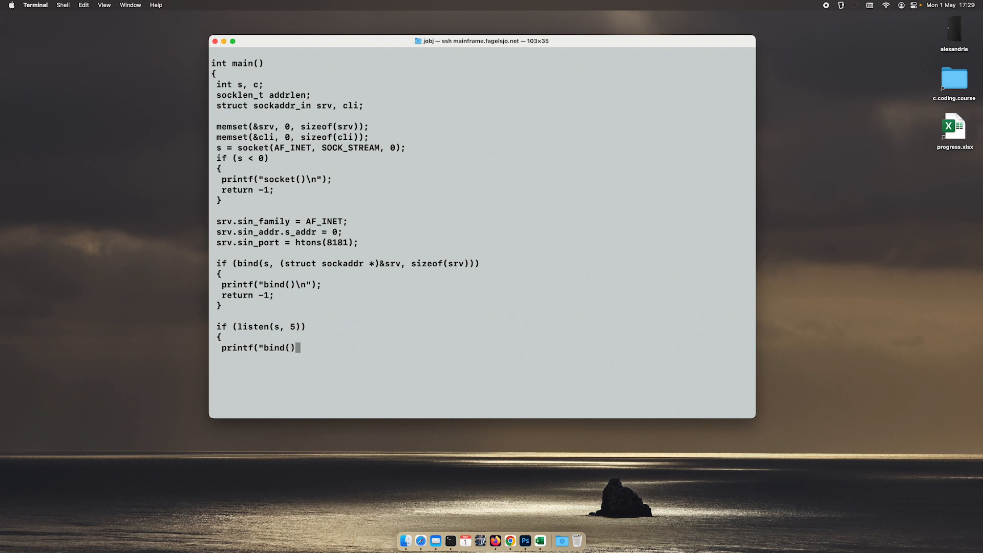
pyautogui.write('\\n')
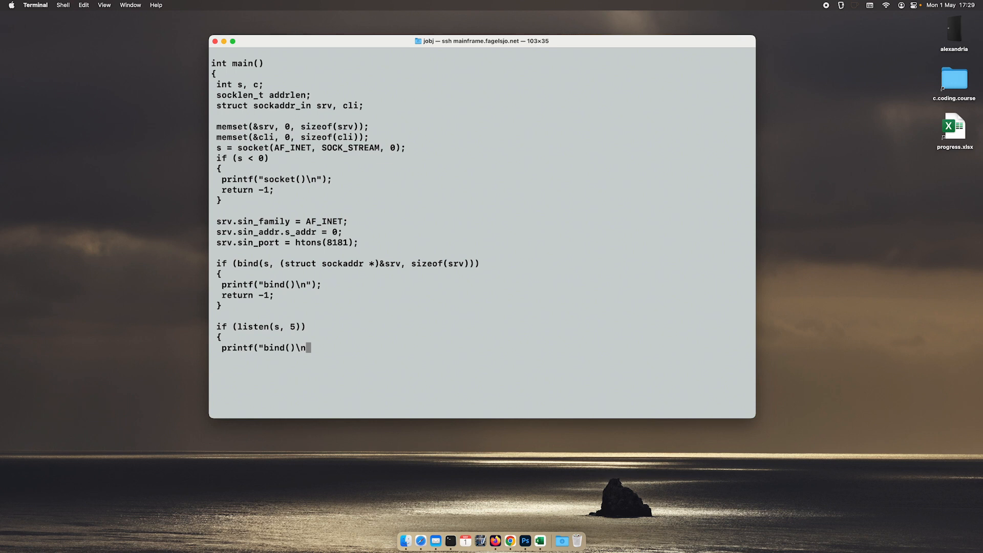
pyautogui.write('")')
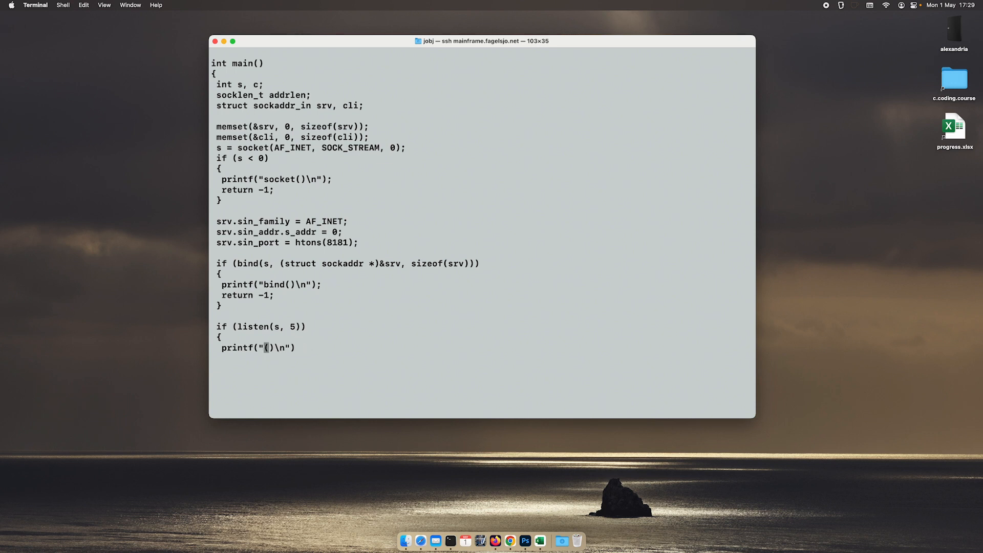
pyautogui.write('listen')
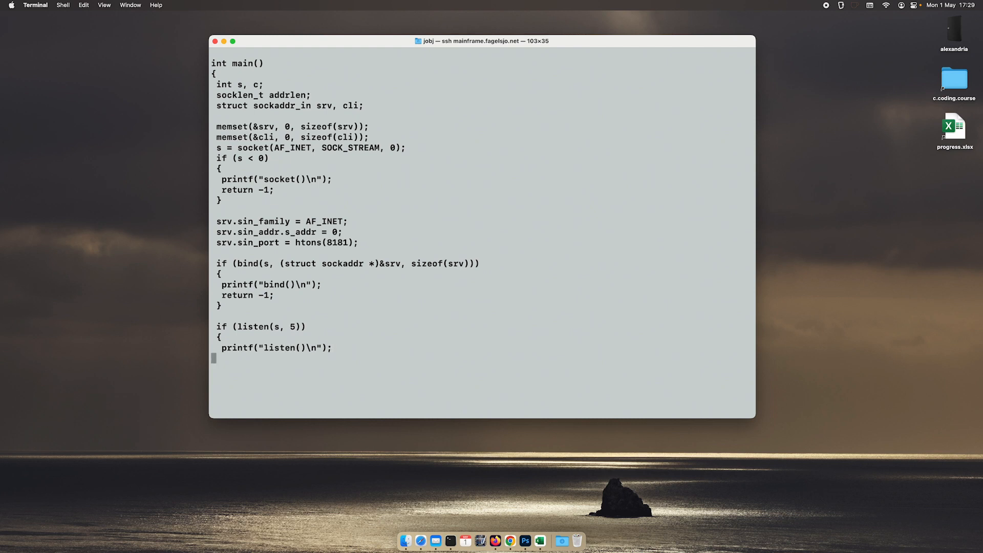
pyautogui.write('return -1;')
pyautogui.click(481, 368)
pyautogui.write('}')
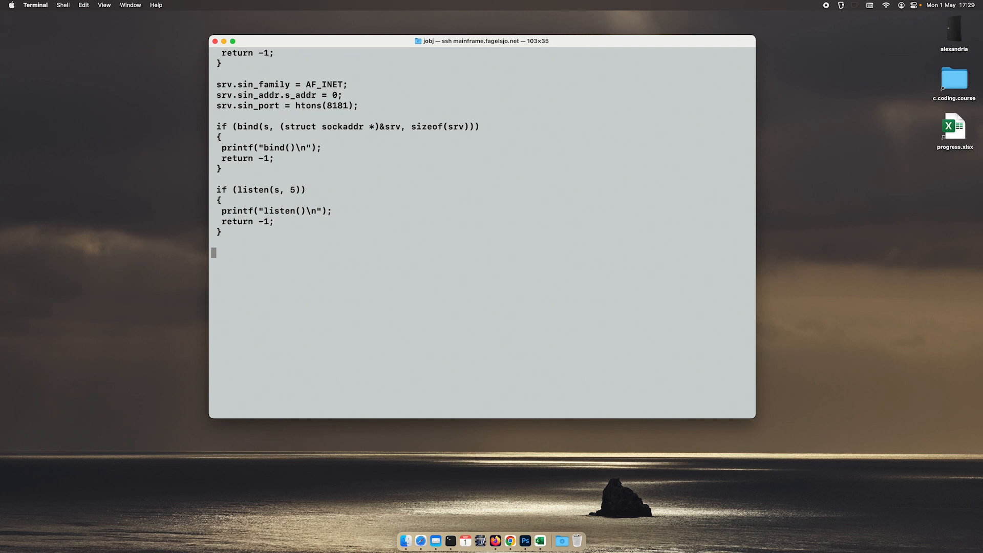
pyautogui.write('netsta')
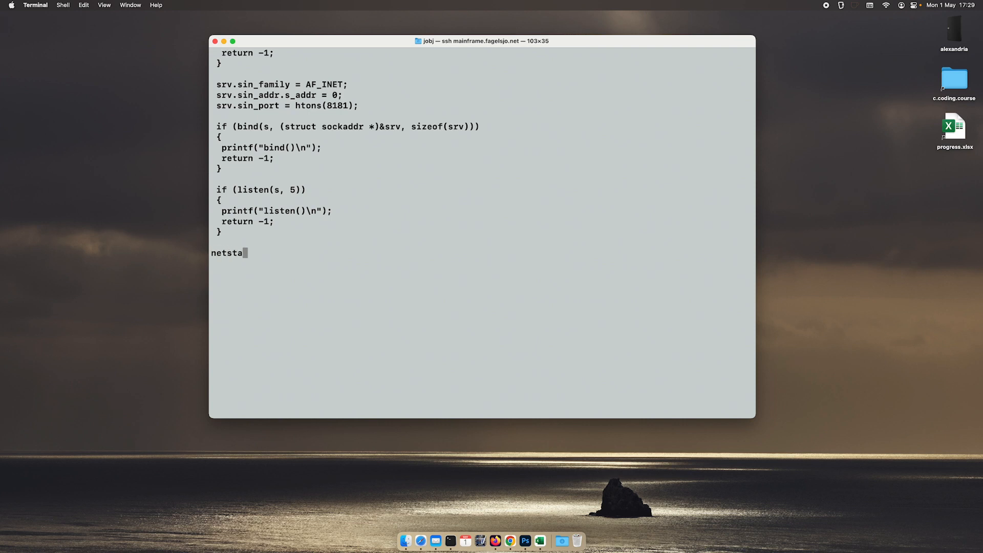
pyautogui.write('t')
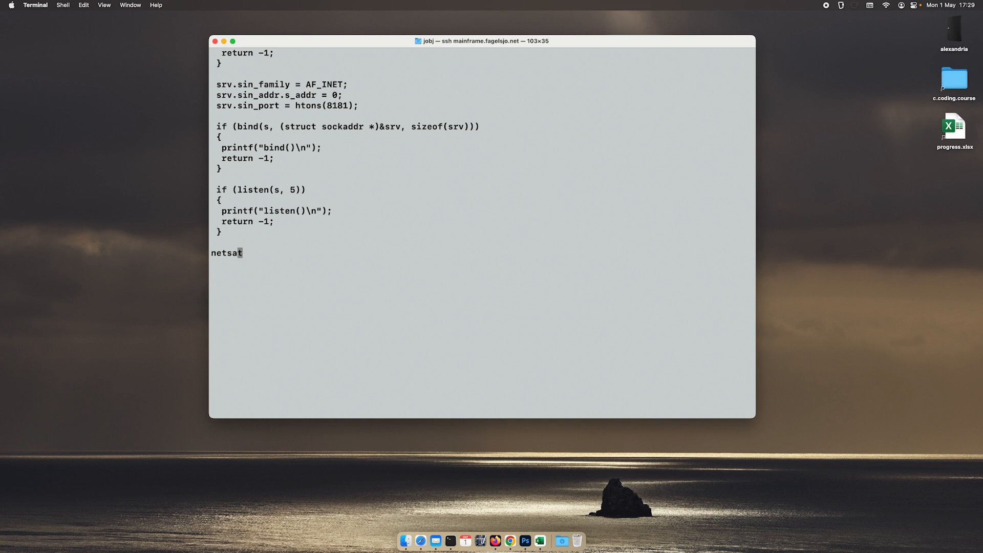
pyautogui.write('0.0.0.0:')
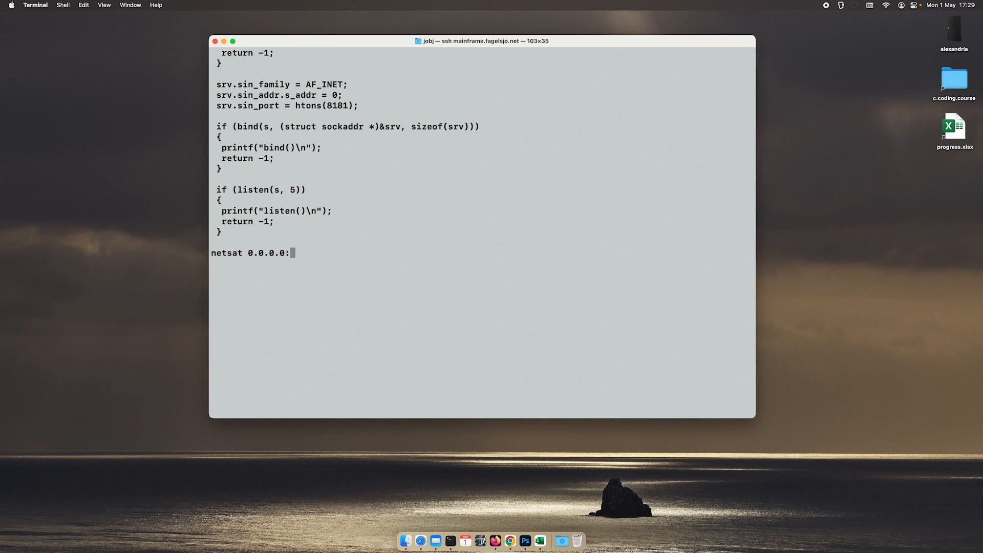
pyautogui.write('8181')
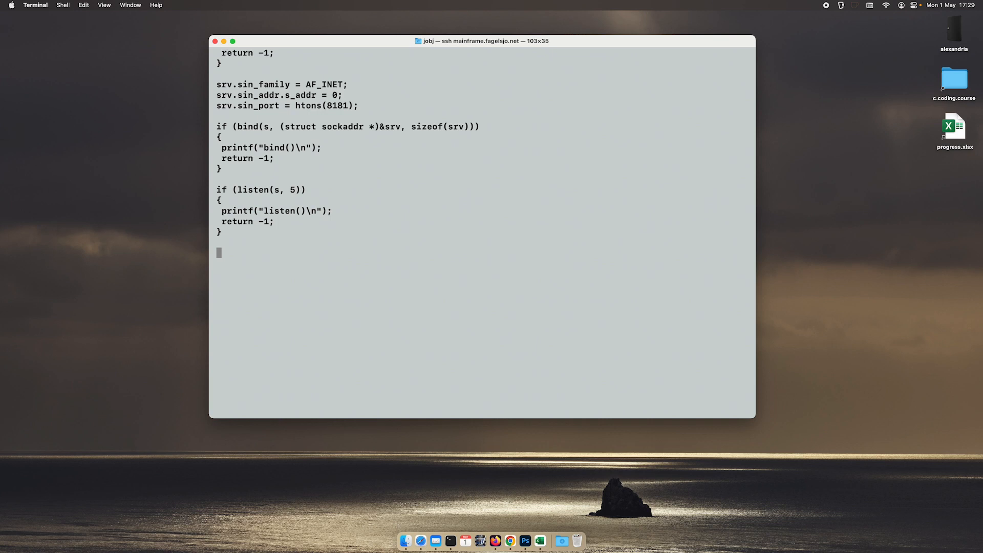
pyautogui.write('accept(')
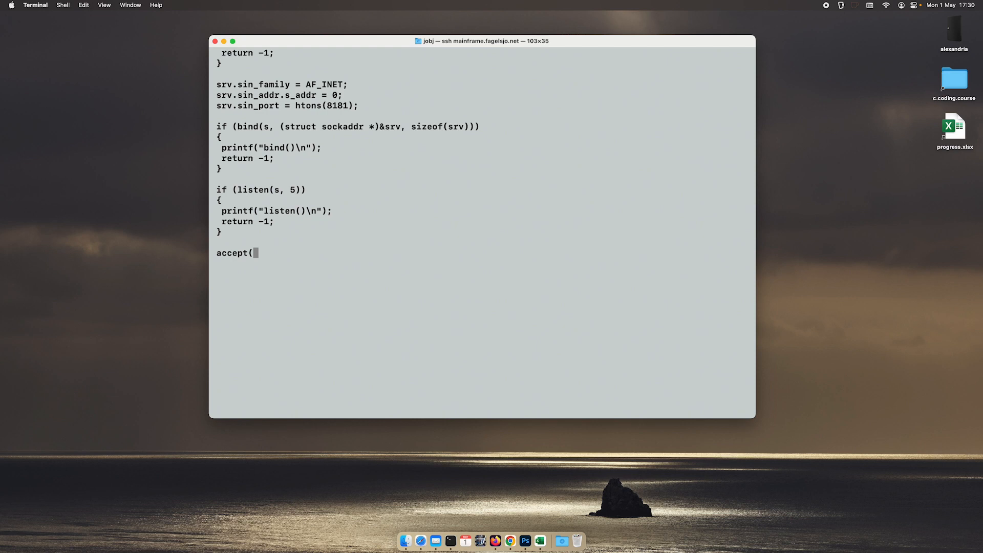
# Step: Begin the accept call as accept(s, (struct sockaddr *)&srv, below the listen error block
pyautogui.write('s')
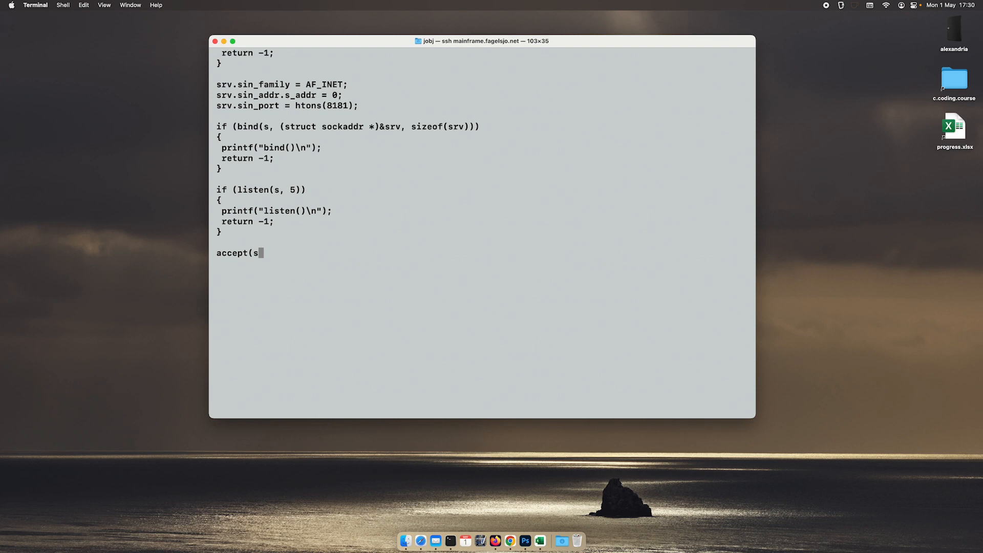
pyautogui.write(',')
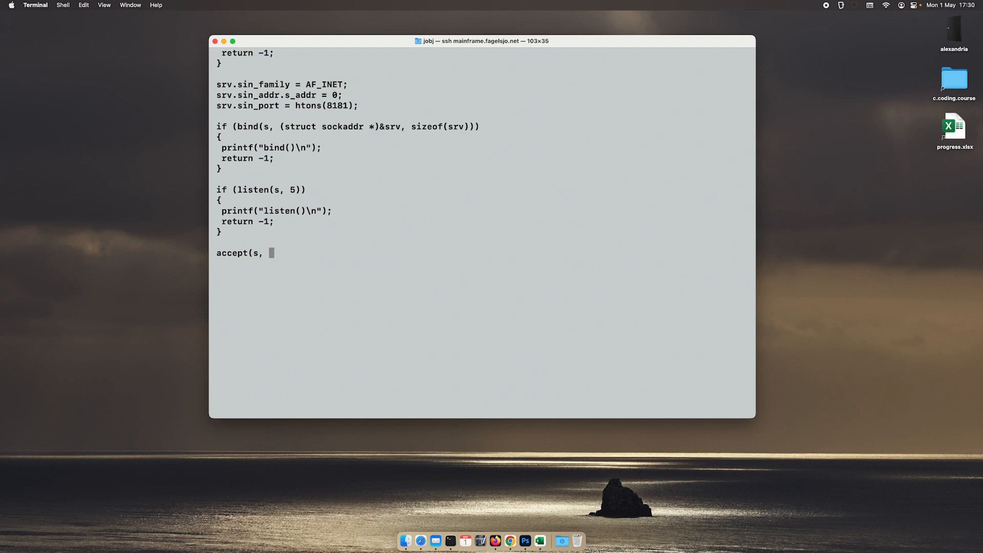
pyautogui.write('(')
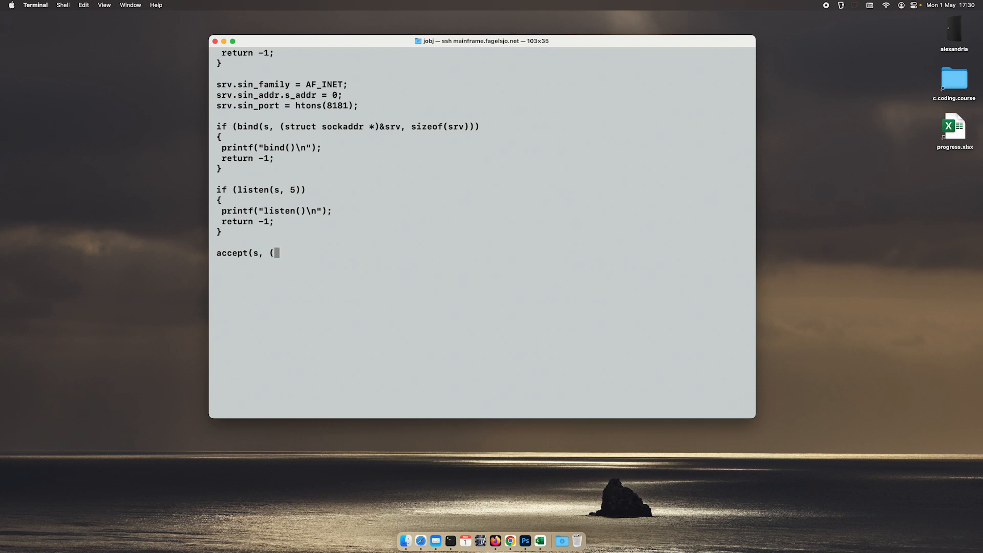
pyautogui.write('ss')
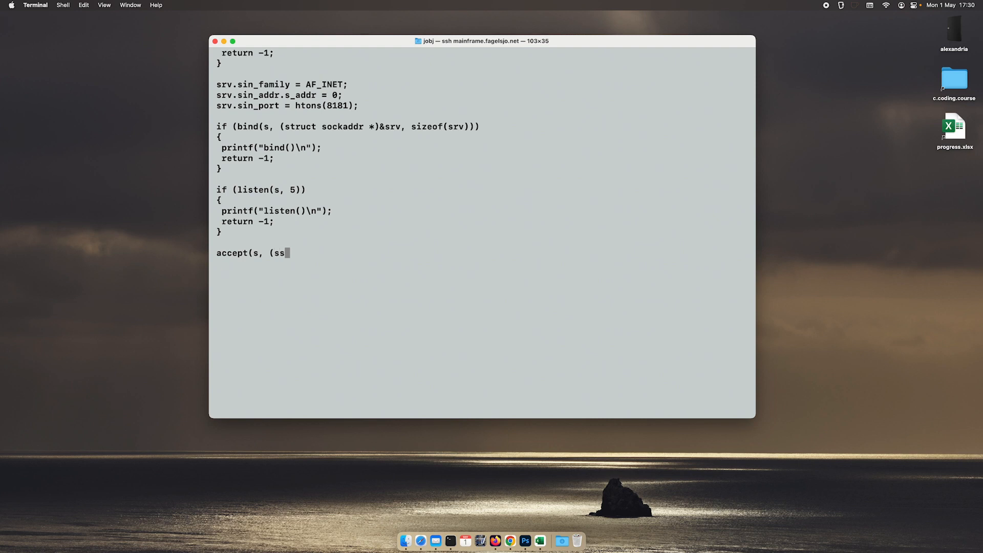
pyautogui.write('truct so')
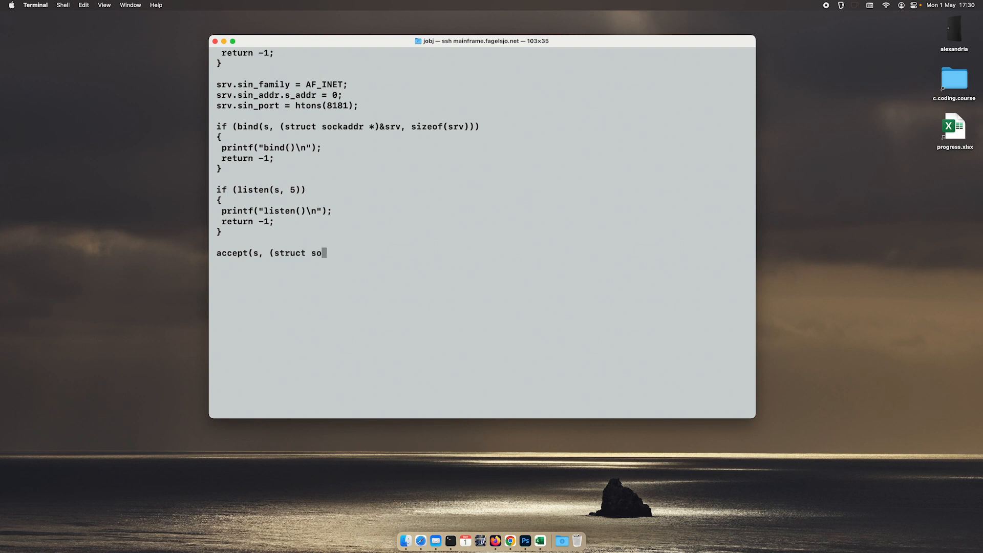
pyautogui.write('ckaddr')
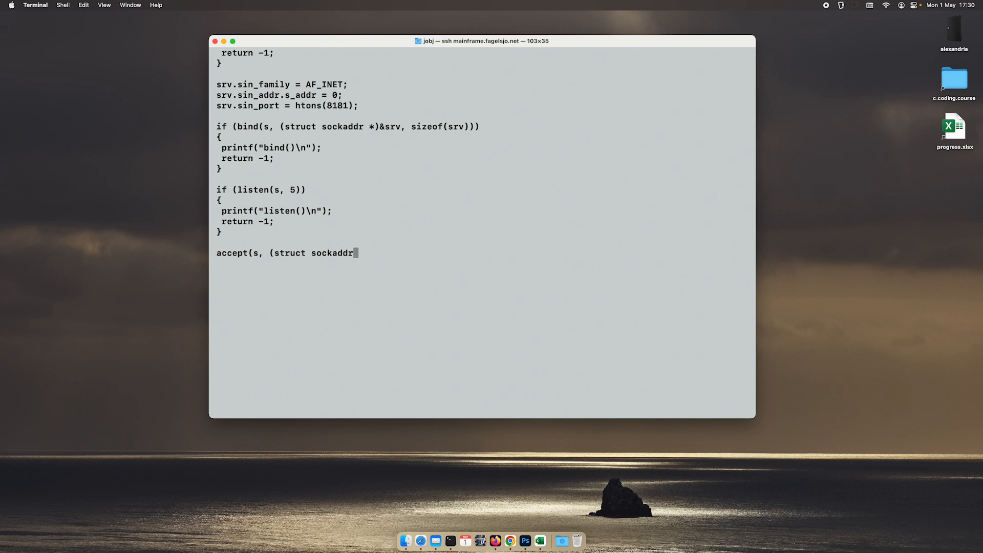
pyautogui.write('*)')
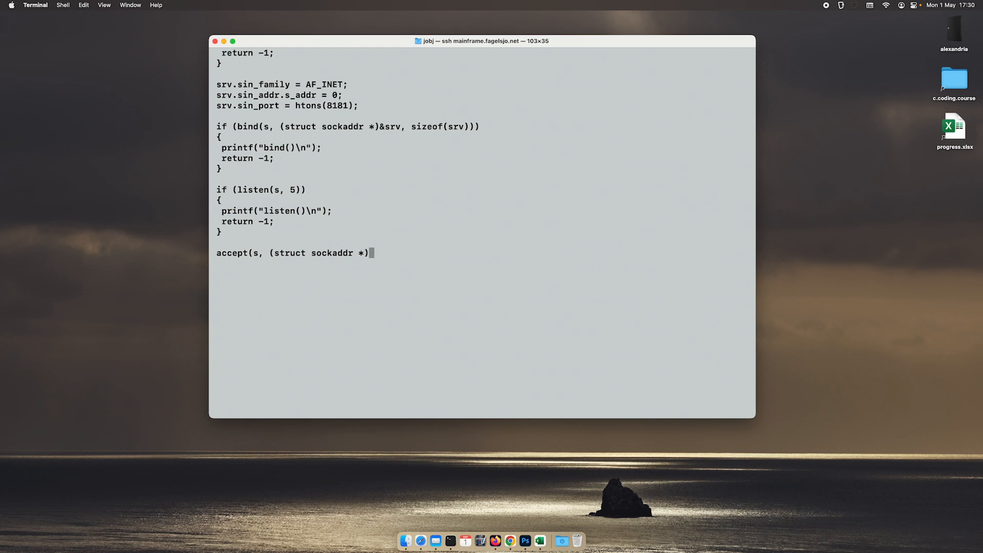
pyautogui.write('&')
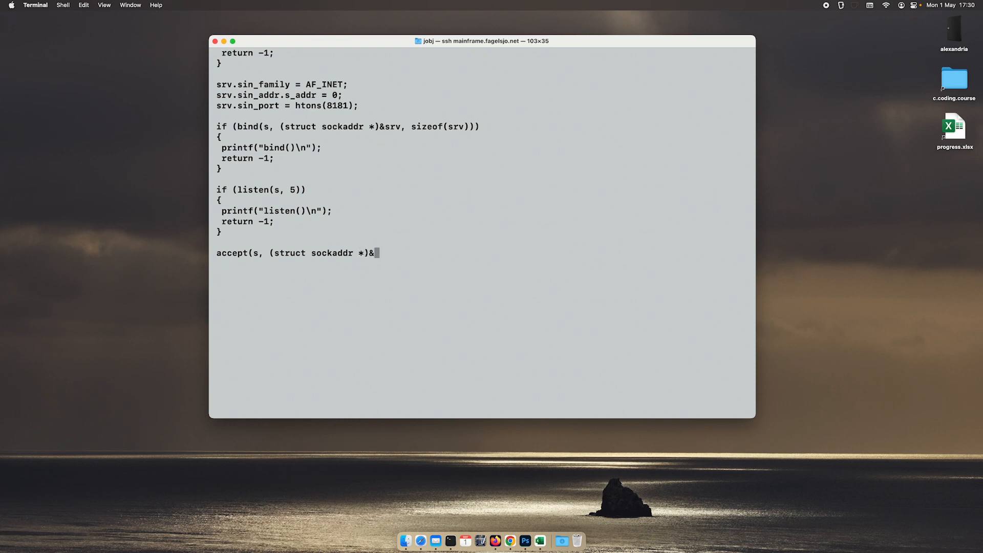
pyautogui.write('s')
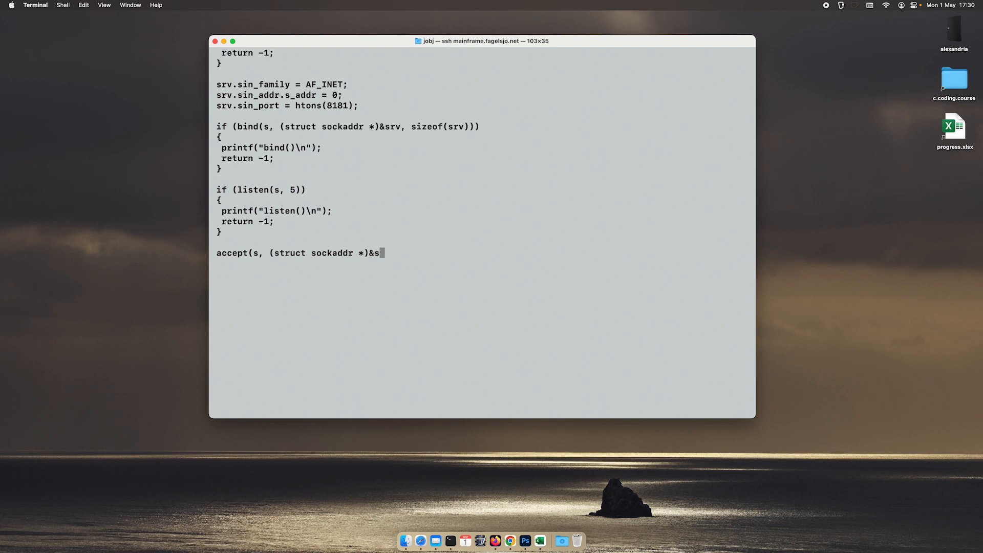
pyautogui.write('rv,')
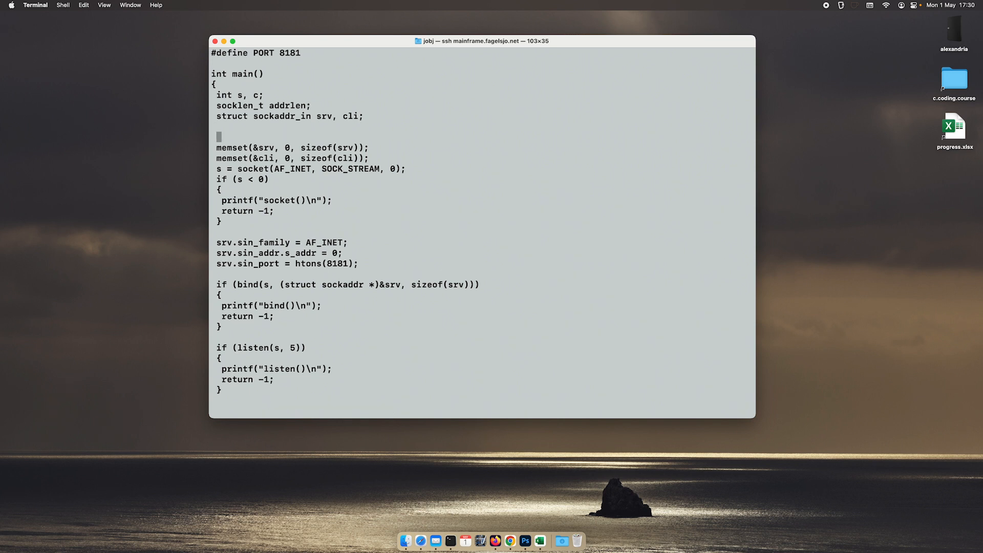
# Step: Add addrlen = 0; below the declarations, keeping the accept(s, (struct sockaddr *)&srv, line
pyautogui.write('addrlen')
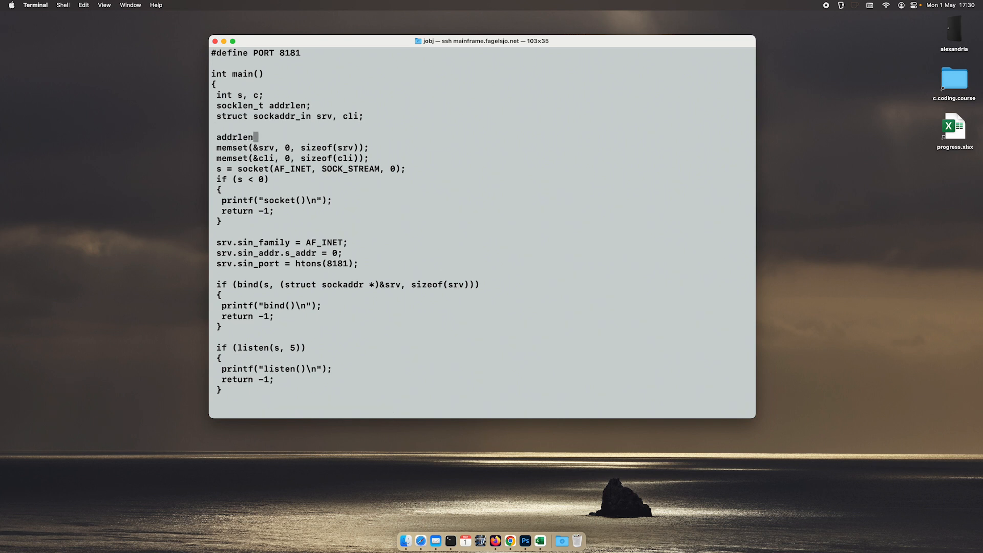
pyautogui.write('= 0;')
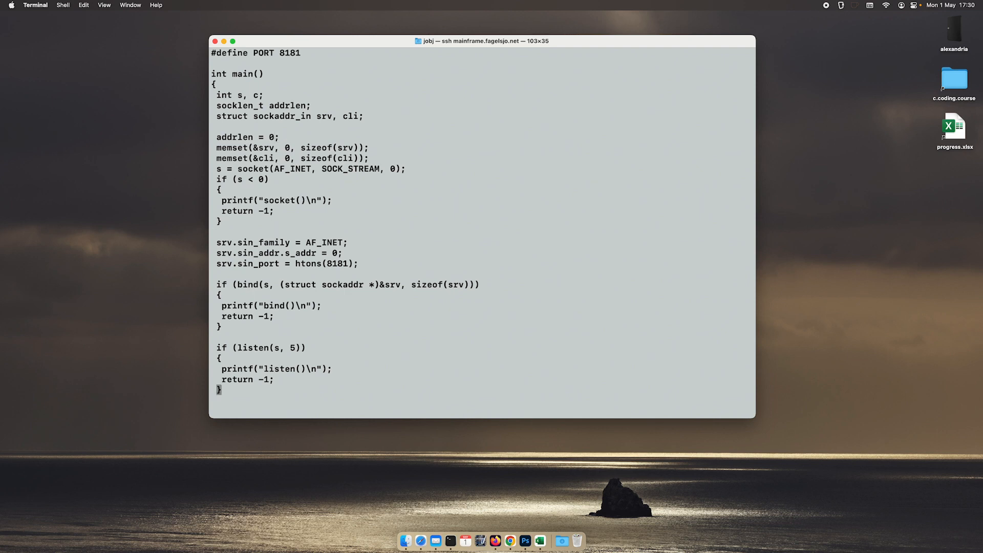
pyautogui.write('accept(s, (struct sockaddr *)&srv,')
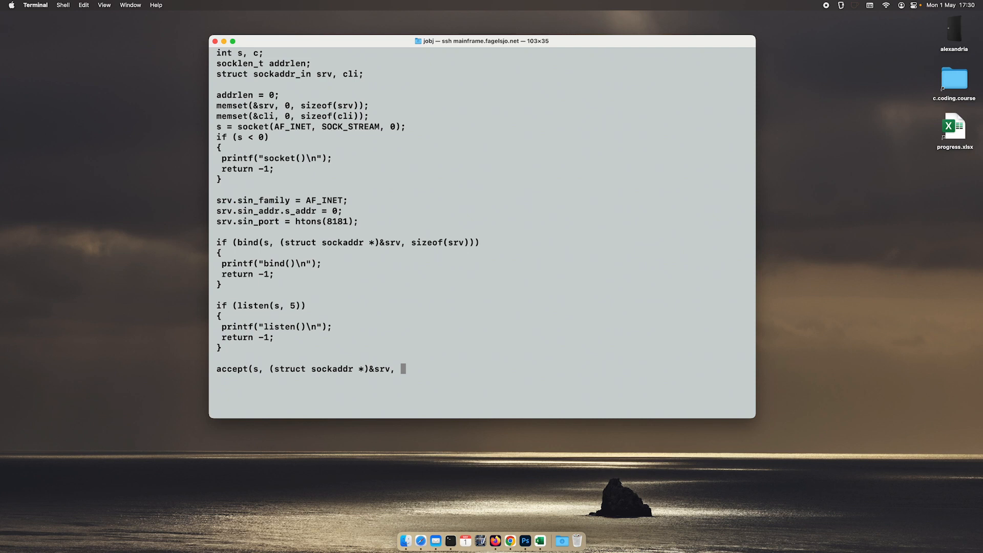
# Step: Complete c = accept(..., &addrlen); and discard a half-written read(c line
pyautogui.write('&')
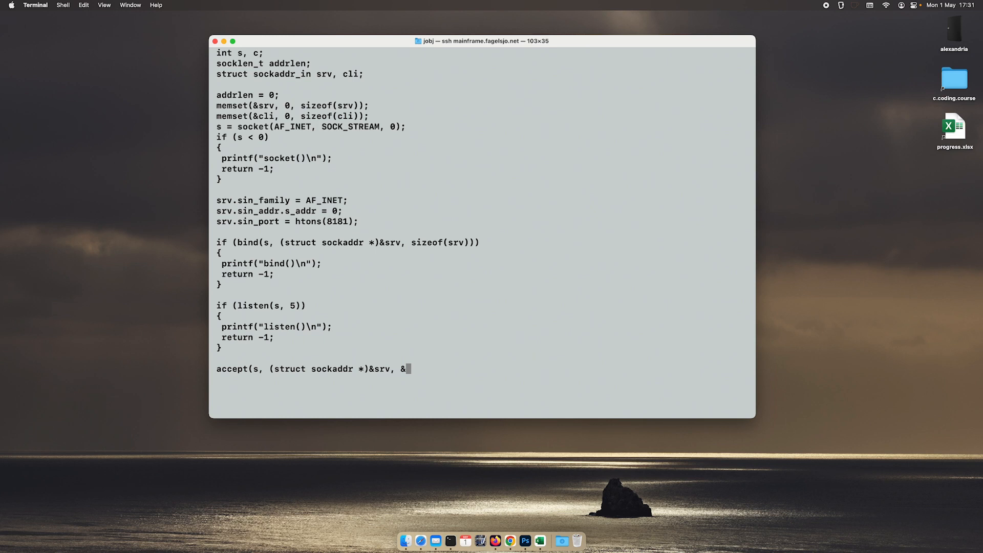
pyautogui.write('addrlen')
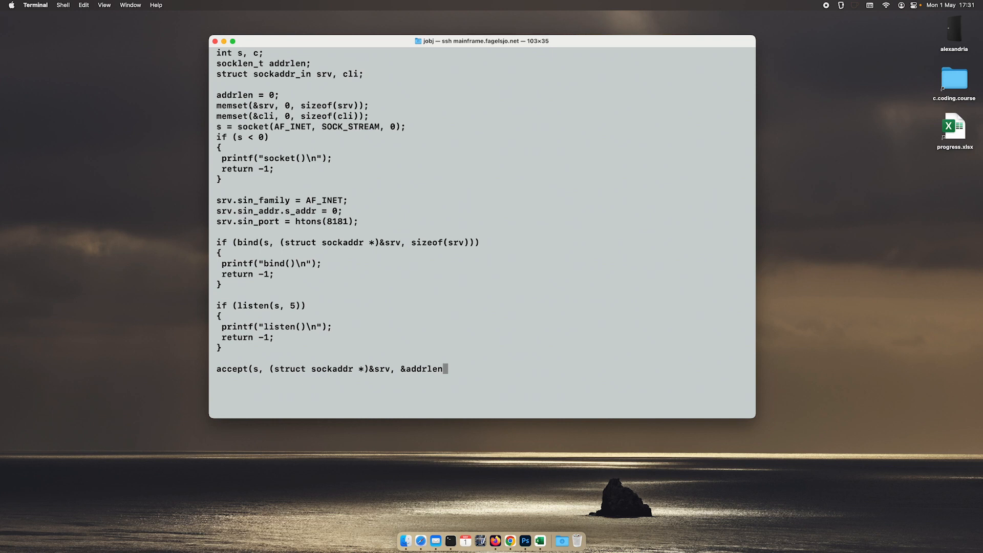
pyautogui.write(')')
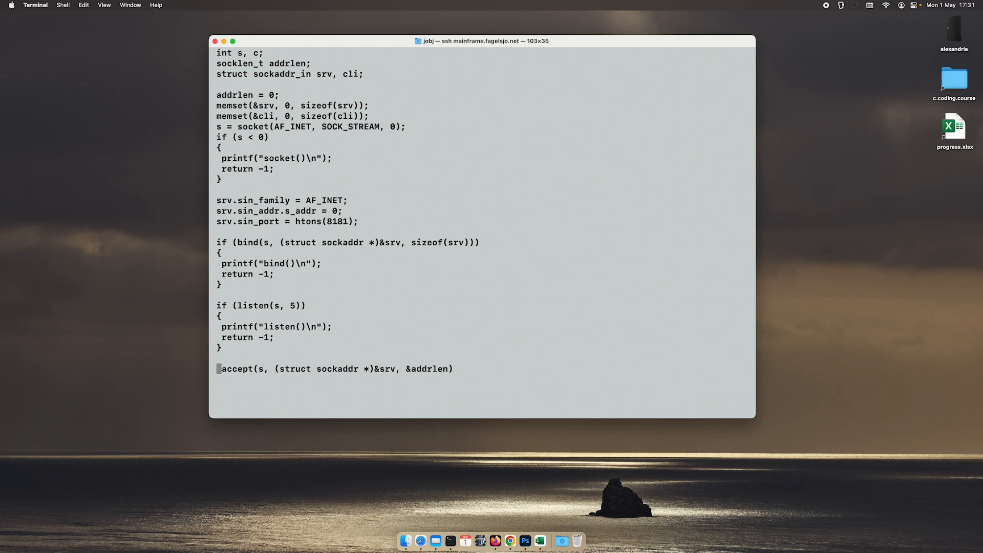
pyautogui.write('c =')
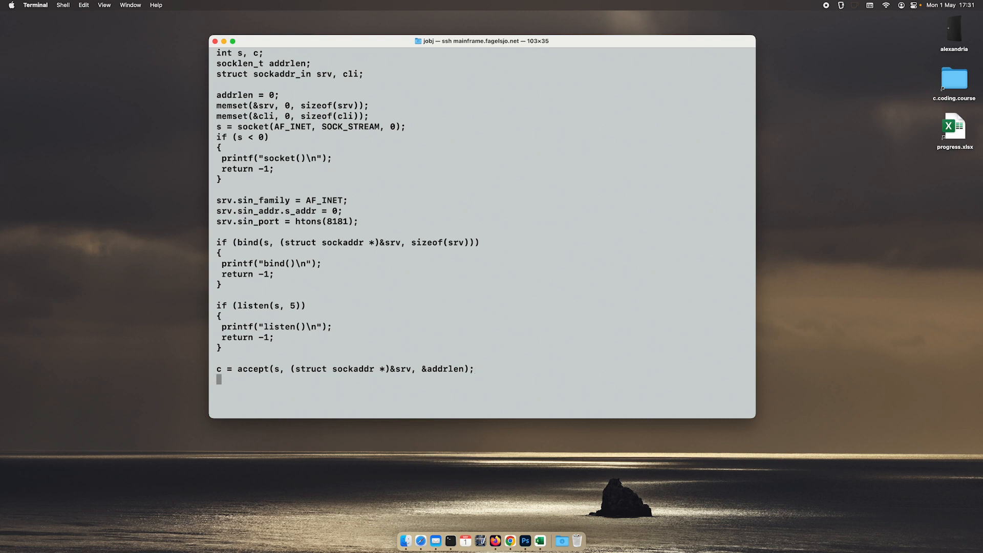
pyautogui.write('read(c')
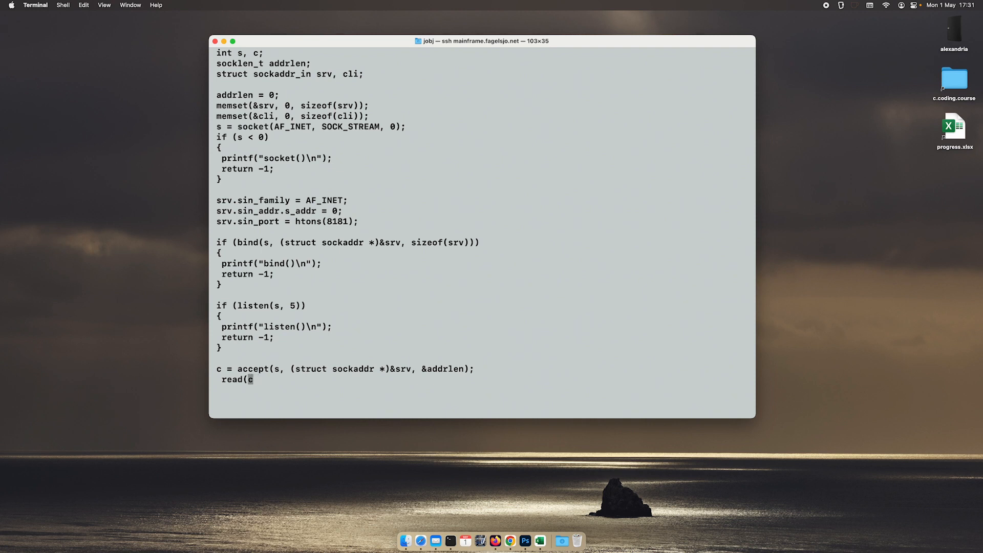
pyautogui.press('Backspace')
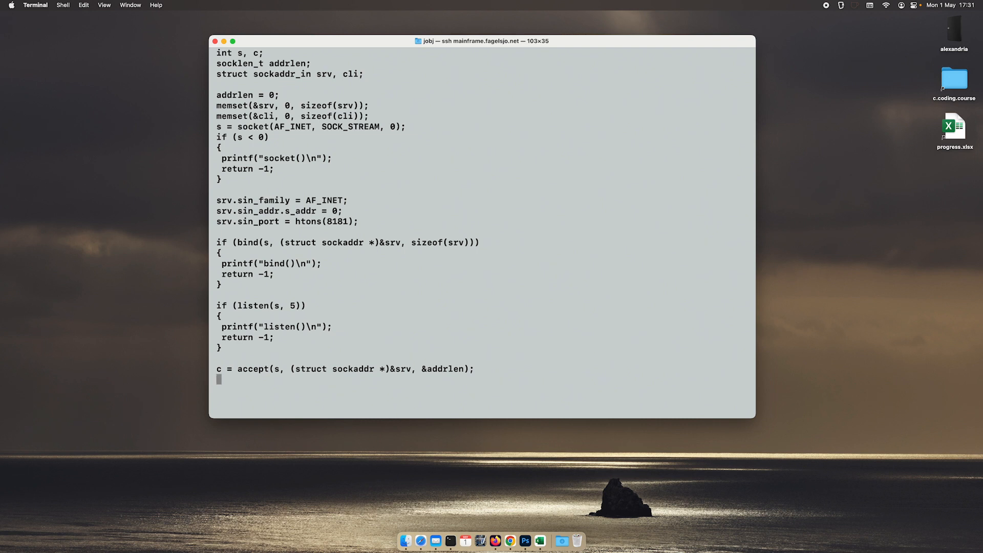
# Step: Add if (c < 0) printing "accept()" and returning -1 after the accept call
pyautogui.write('(if')
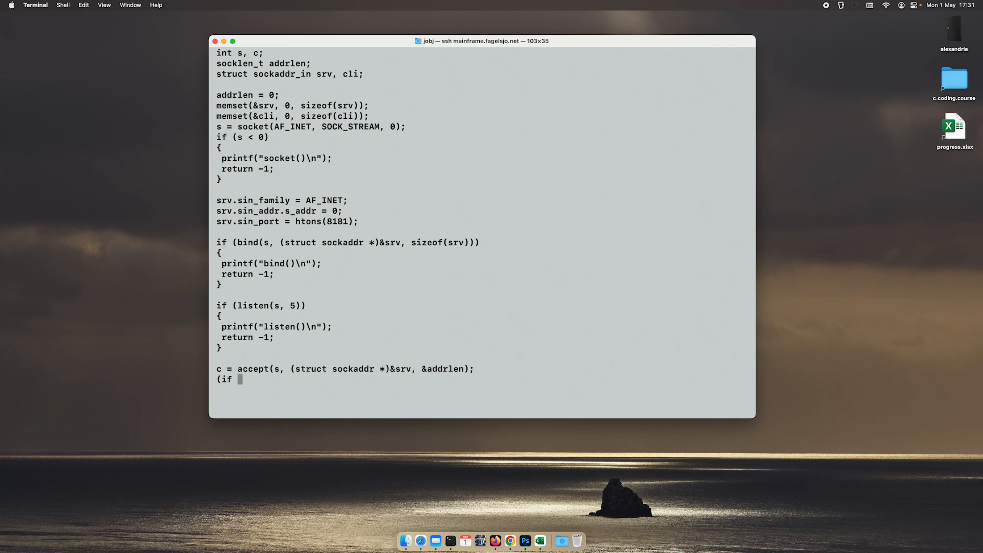
pyautogui.write('c <')
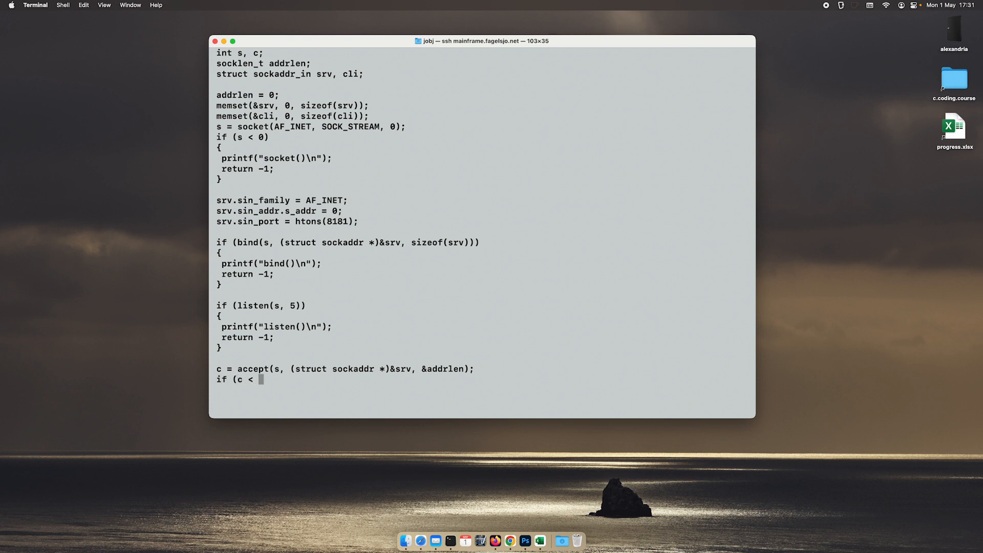
pyautogui.write('0)')
pyautogui.write('print')
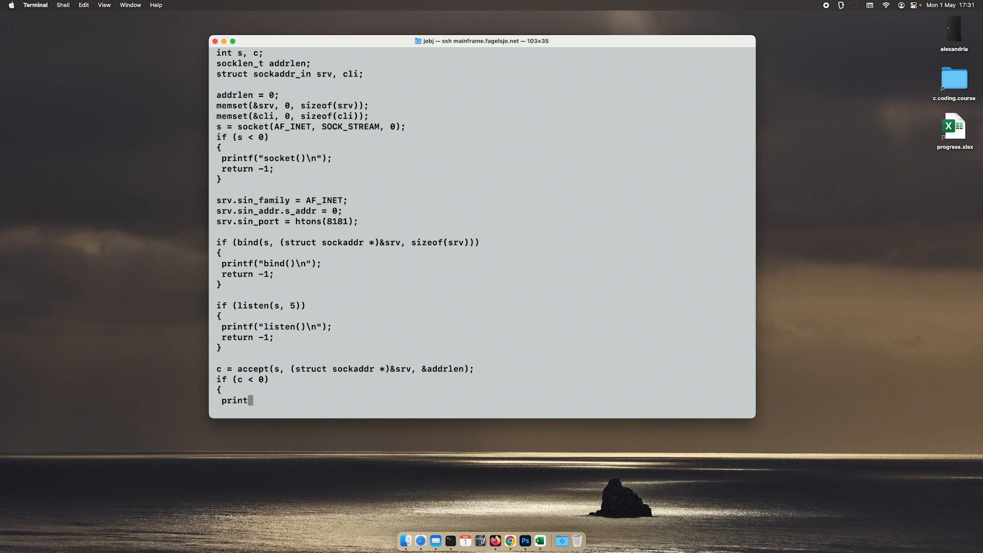
pyautogui.write('f("accept')
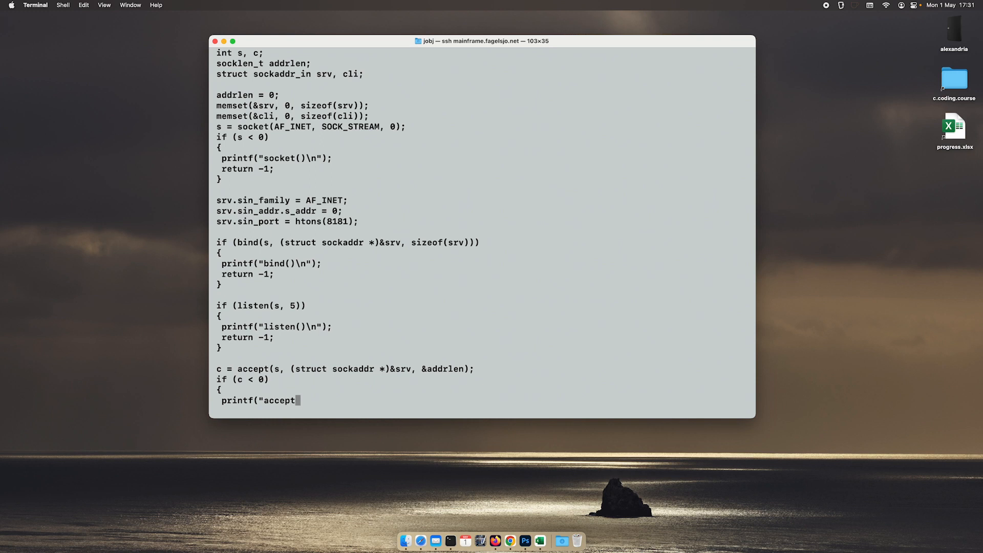
pyautogui.write(')\\n"#)')
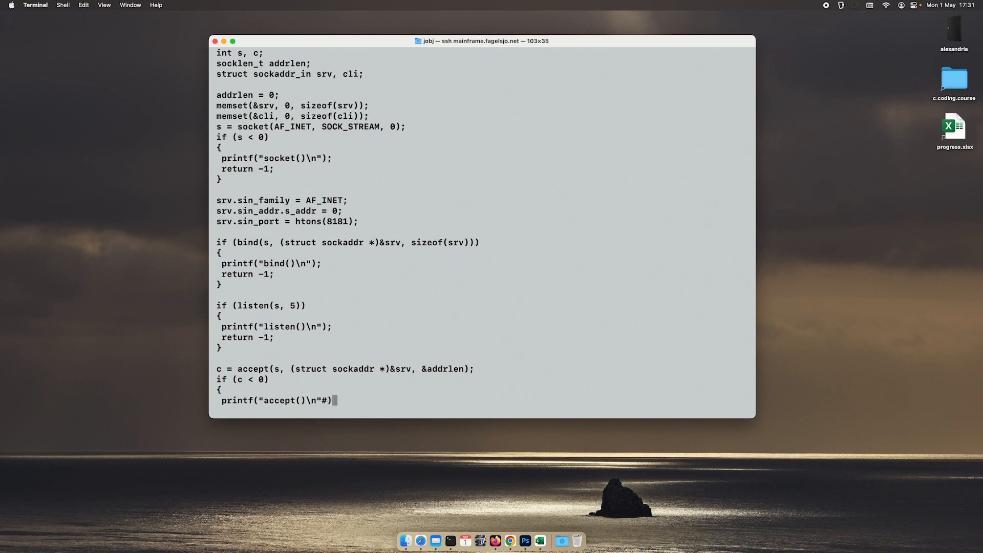
pyautogui.write(';')
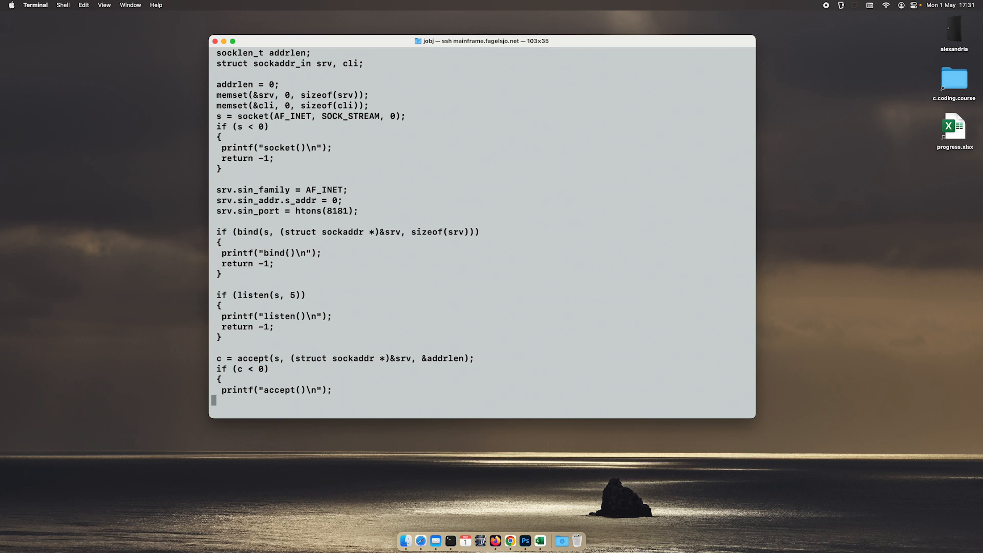
pyautogui.write('R')
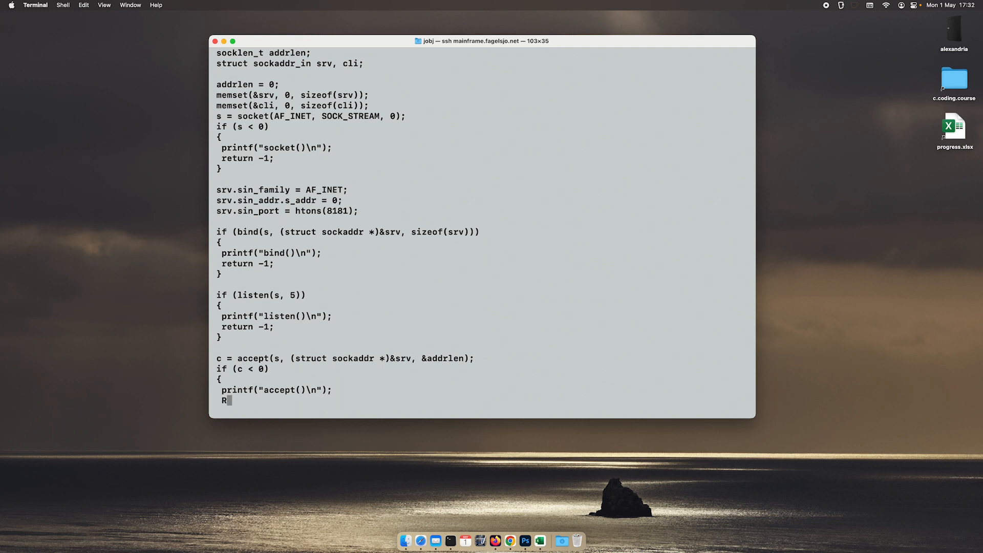
pyautogui.write('eturn -')
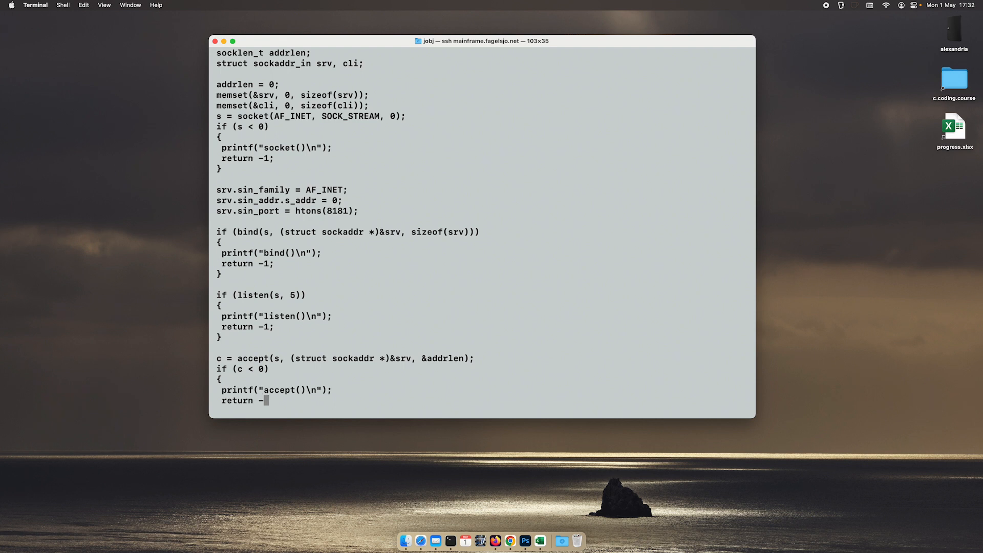
pyautogui.write('1;')
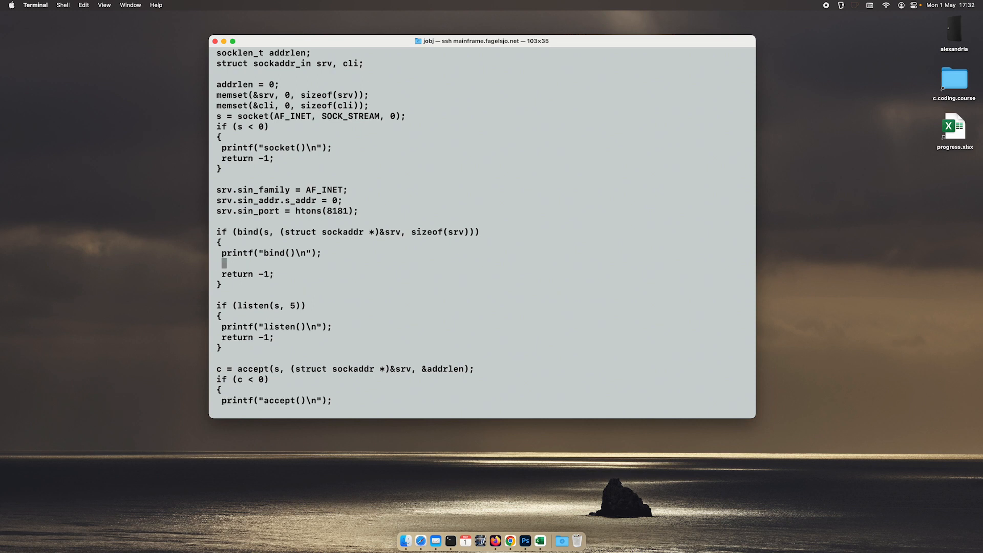
# Step: Insert close(s); before return -1 in the bind() and listen() error blocks
pyautogui.write('clise(')
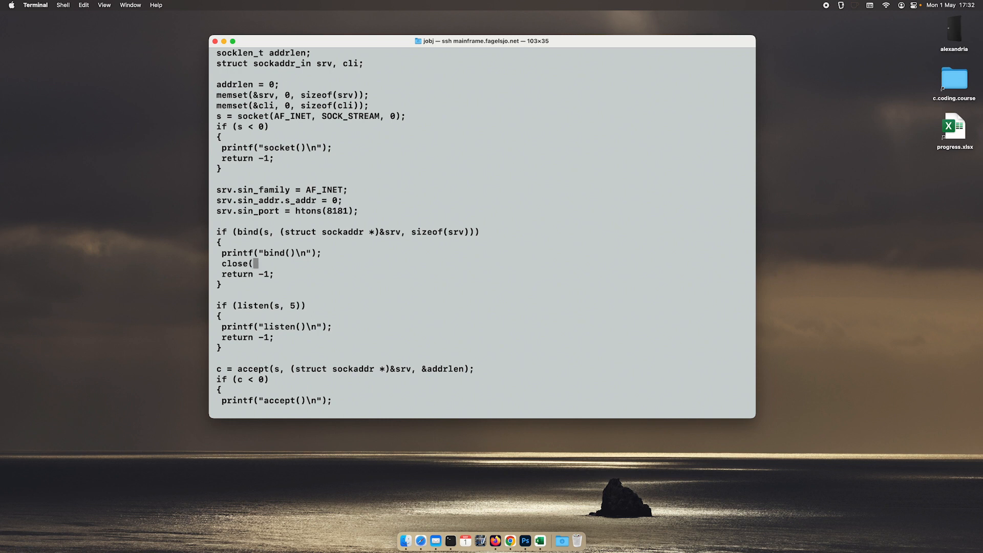
pyautogui.write('s);')
pyautogui.write('close(s)')
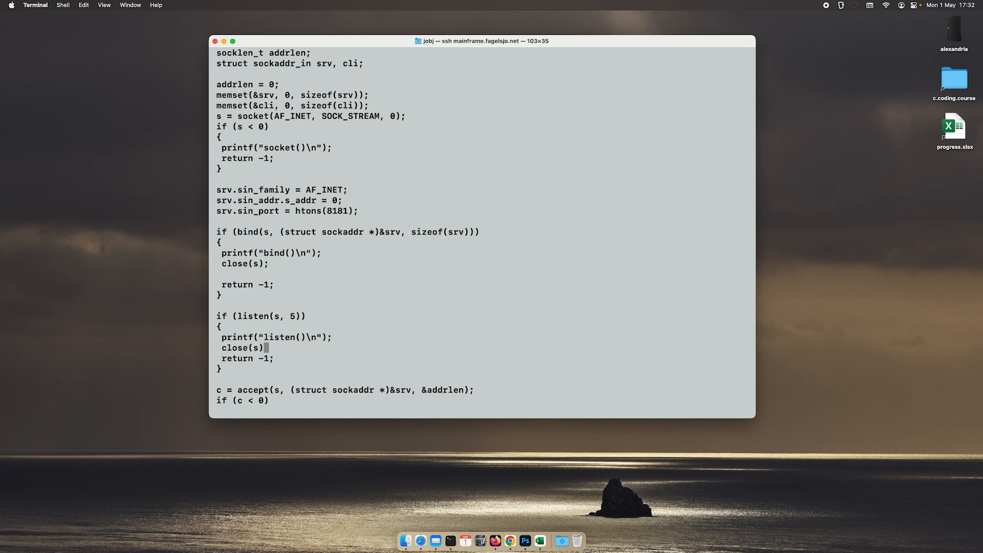
pyautogui.scroll(-3)
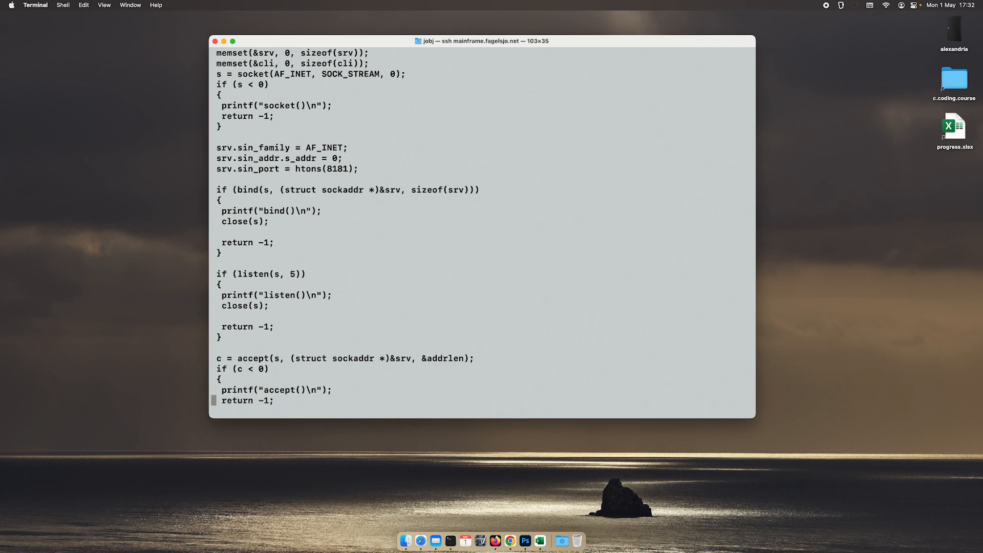
pyautogui.scroll(-3)
pyautogui.write('close(s);')
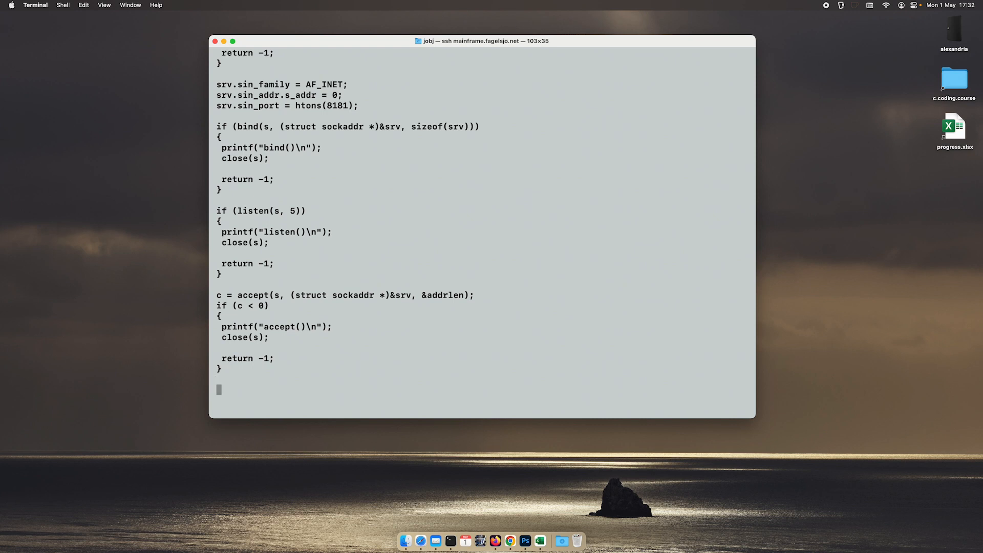
# Step: Add printf("Client connected\n"); right after the accept error check
pyautogui.write('printf("')
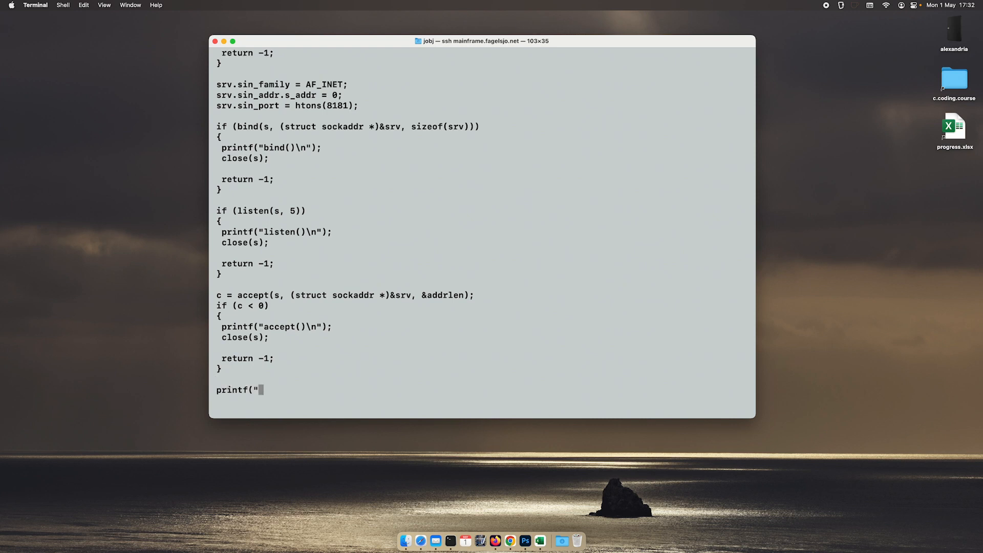
pyautogui.write('Client co')
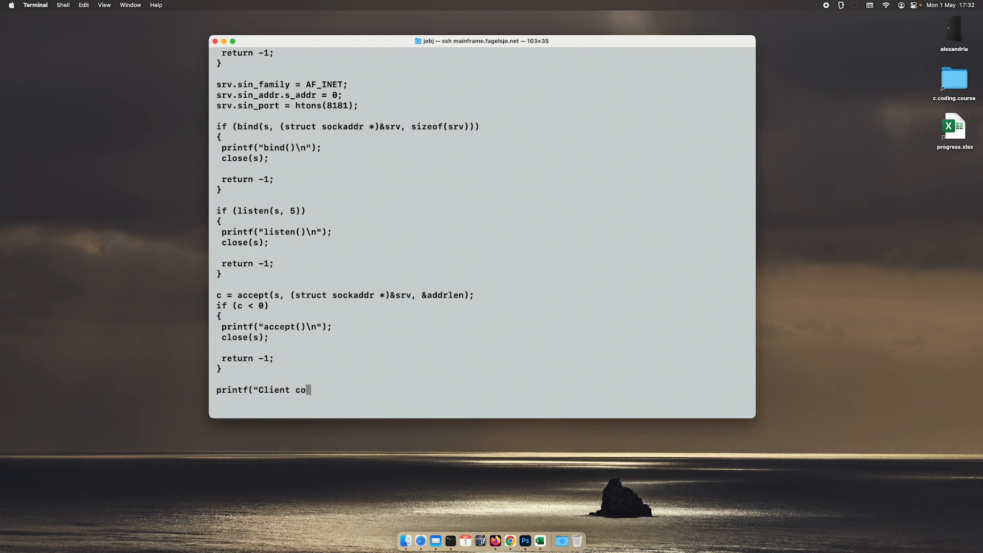
pyautogui.write('nnectedf')
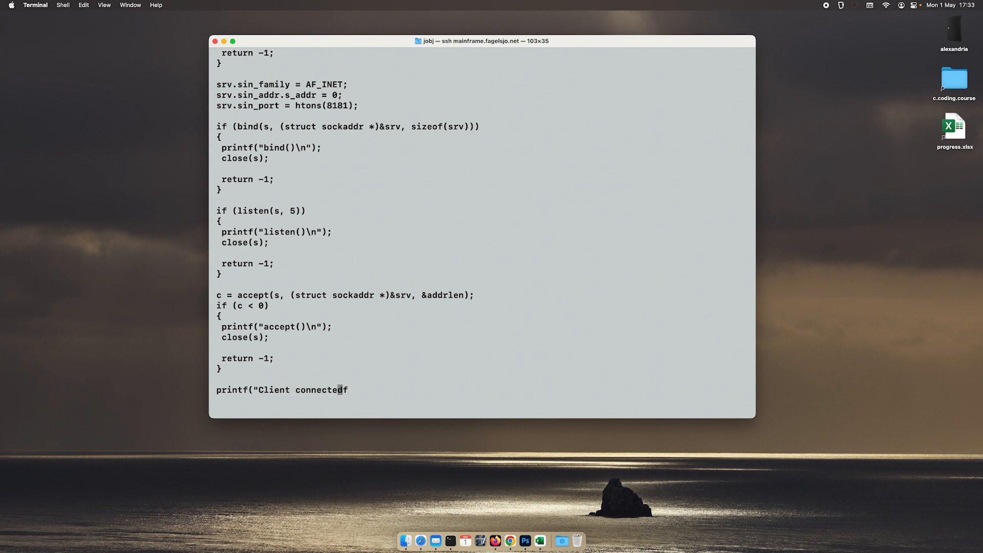
pyautogui.write('\\n')
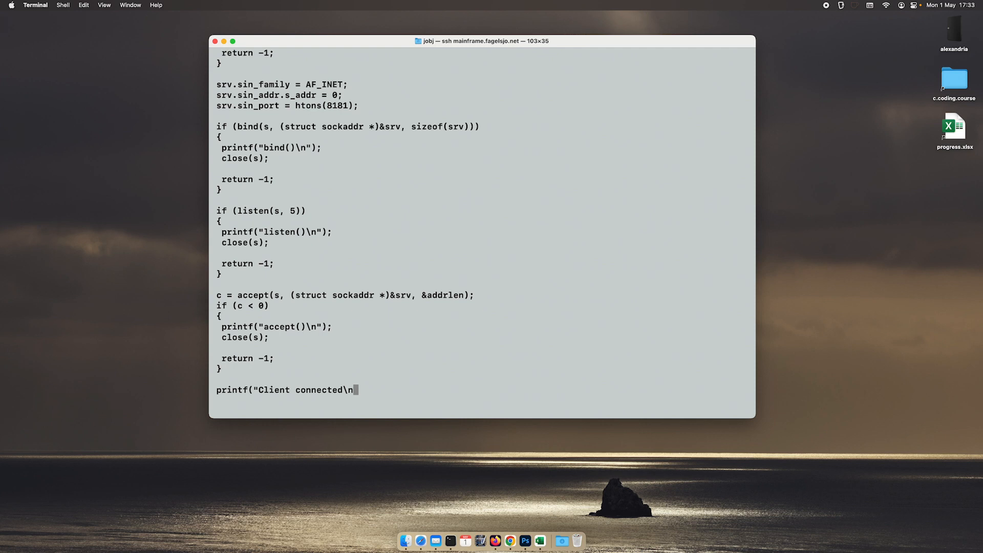
pyautogui.write('");')
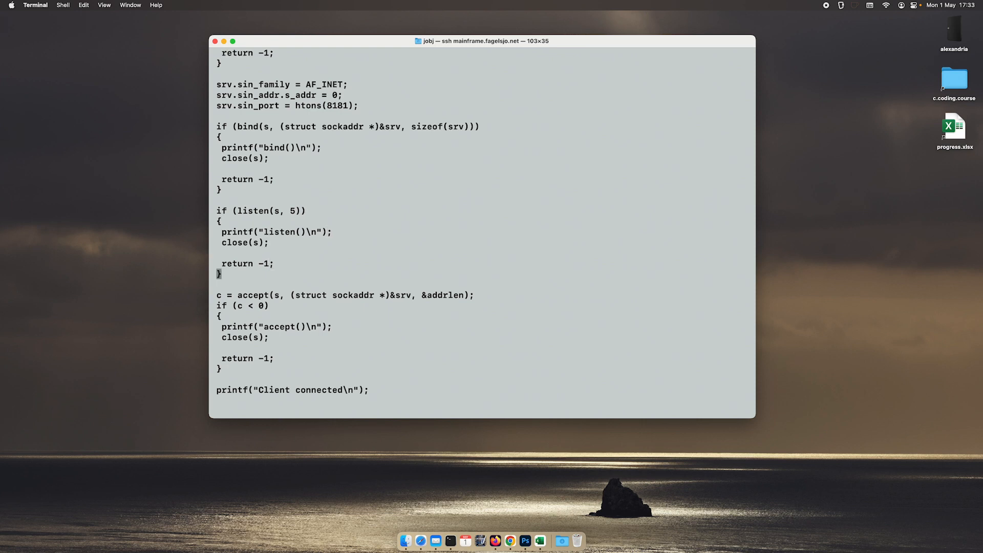
# Step: Print "Listening on 0.0.0.0:%d\n" with PORT, use htons(PORT), and save with :w
pyautogui.write('printf(')
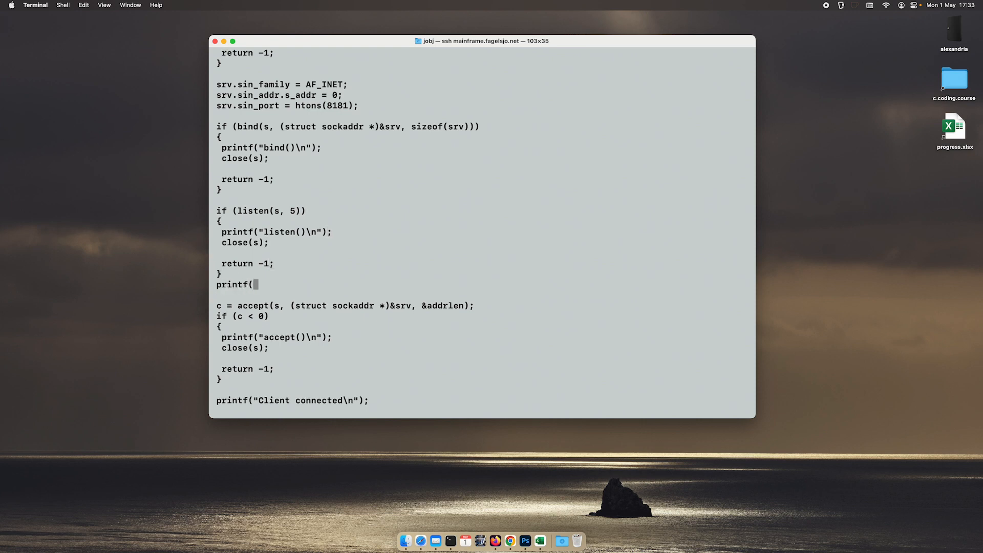
pyautogui.write('"Listening on')
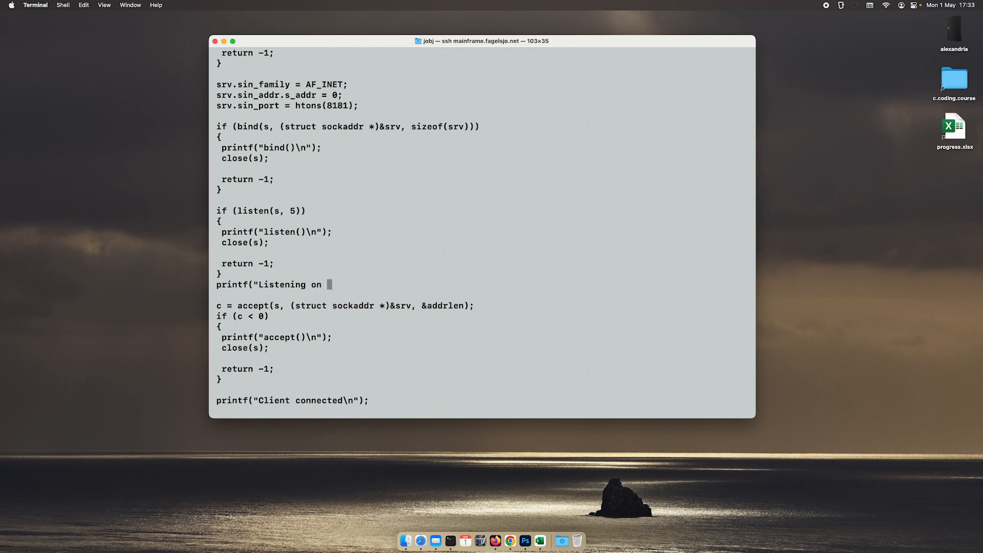
pyautogui.write('0.0.')
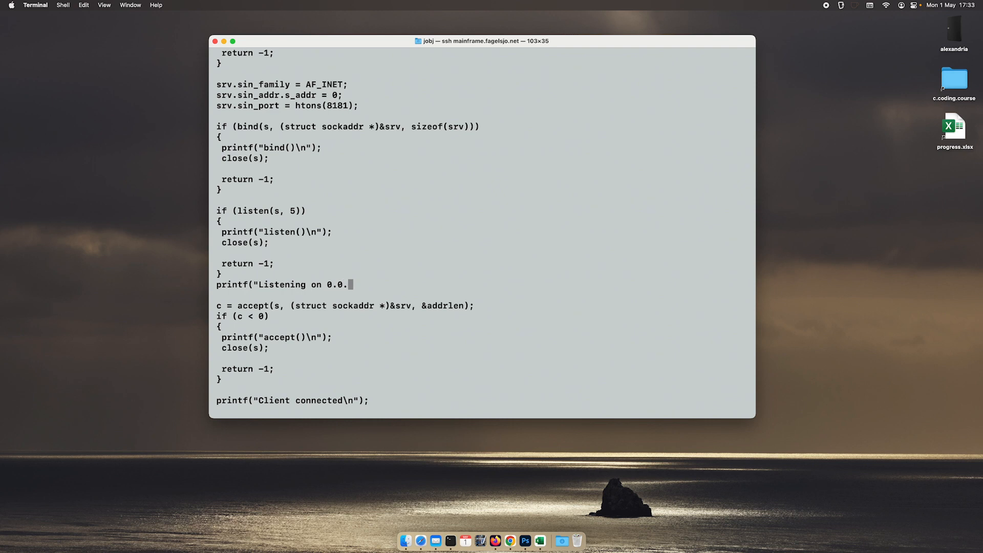
pyautogui.write('0.0:')
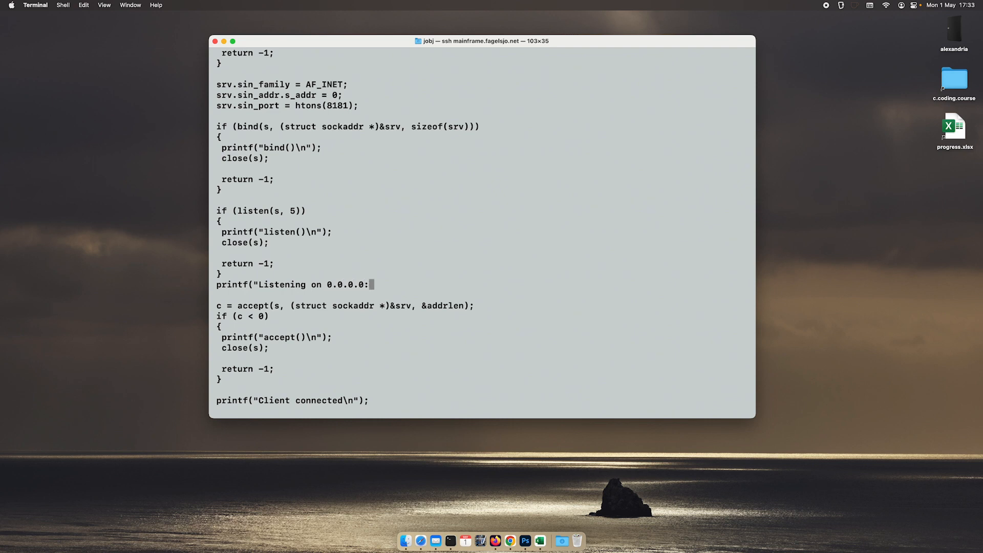
pyautogui.write('%d\\n",')
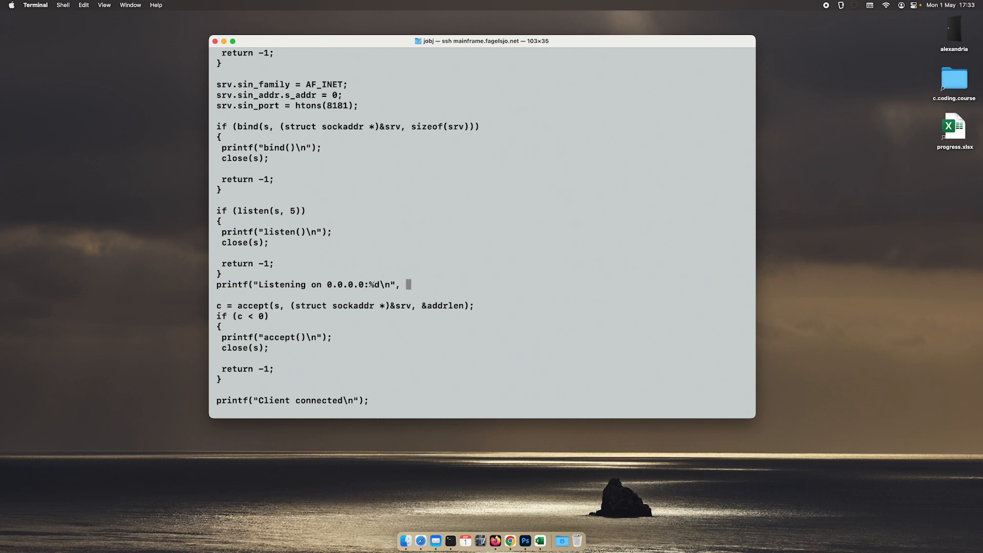
pyautogui.write('PORT);')
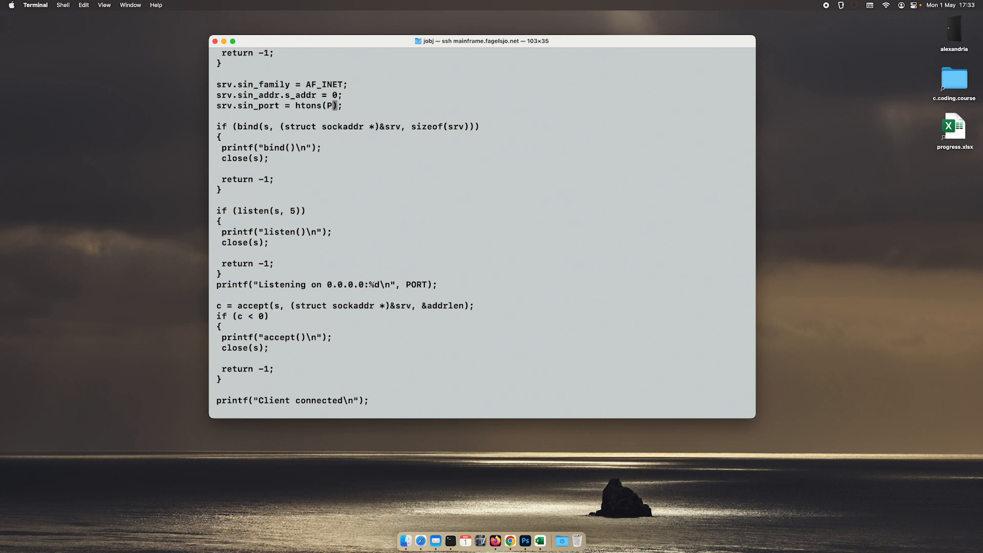
pyautogui.write(':w')
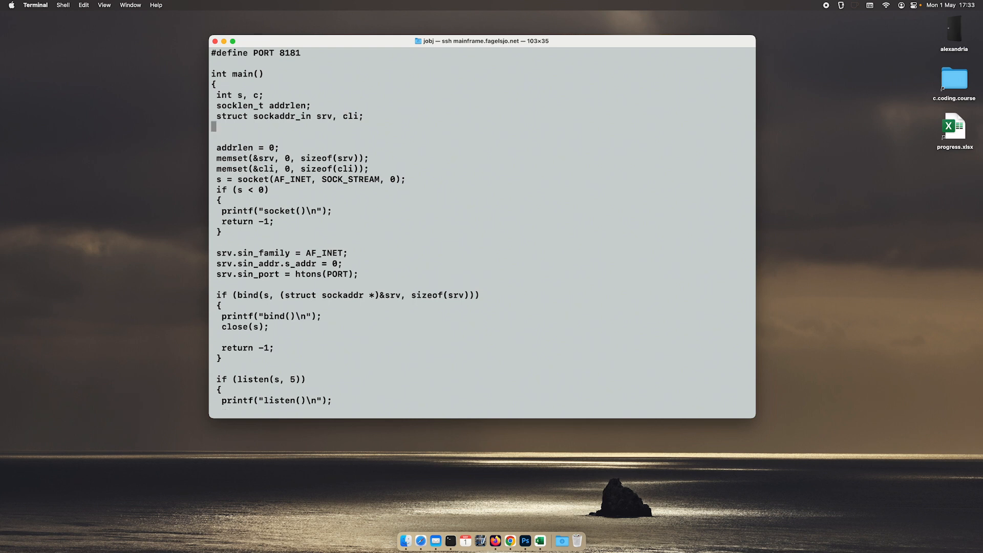
# Step: Declare char buf[512]; and char *data; below the struct sockaddr_in declaration
pyautogui.write('char')
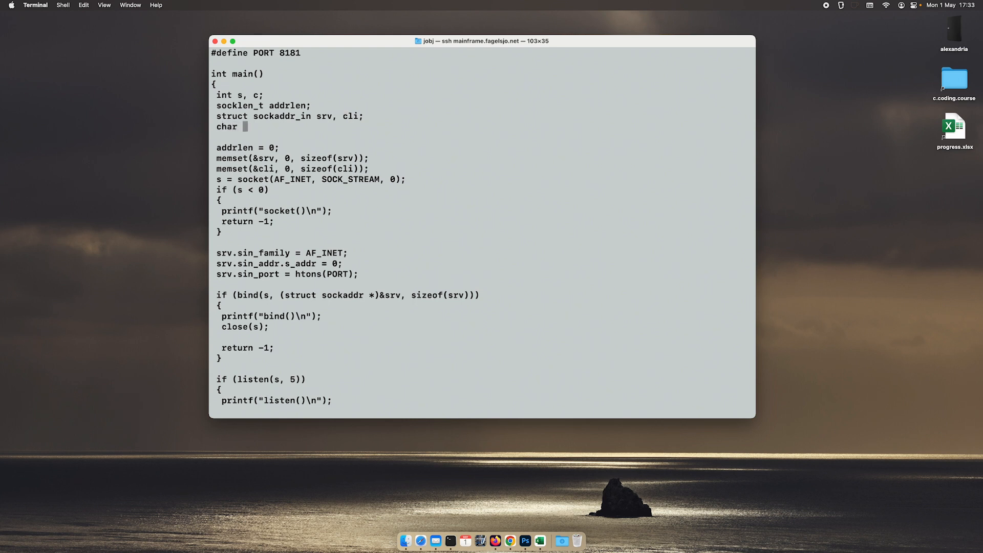
pyautogui.write('buf[512')
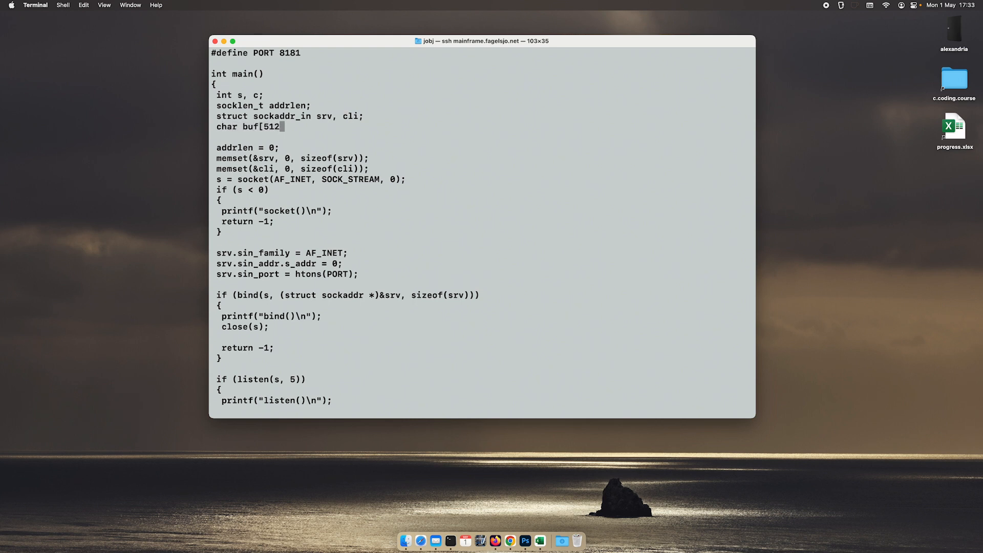
pyautogui.write('];')
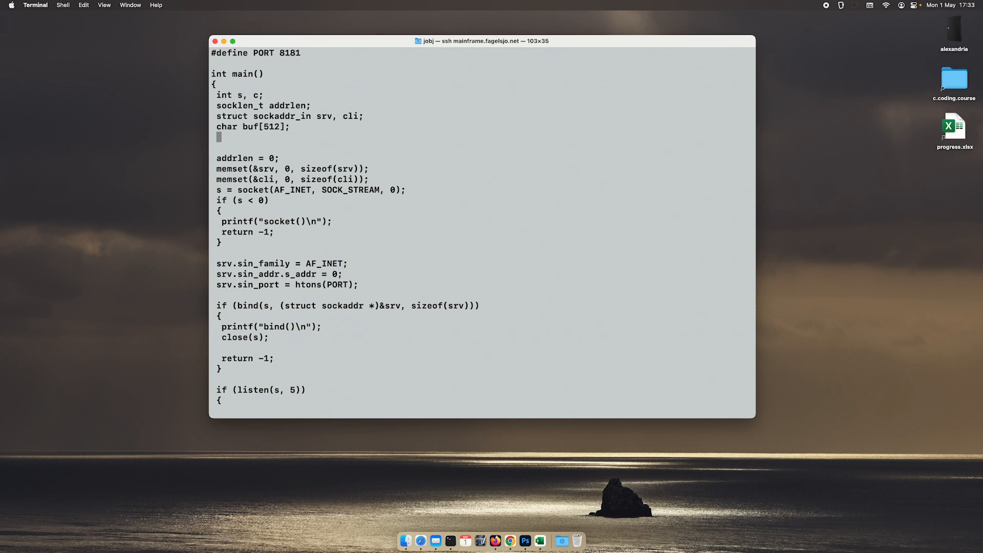
pyautogui.write('char *')
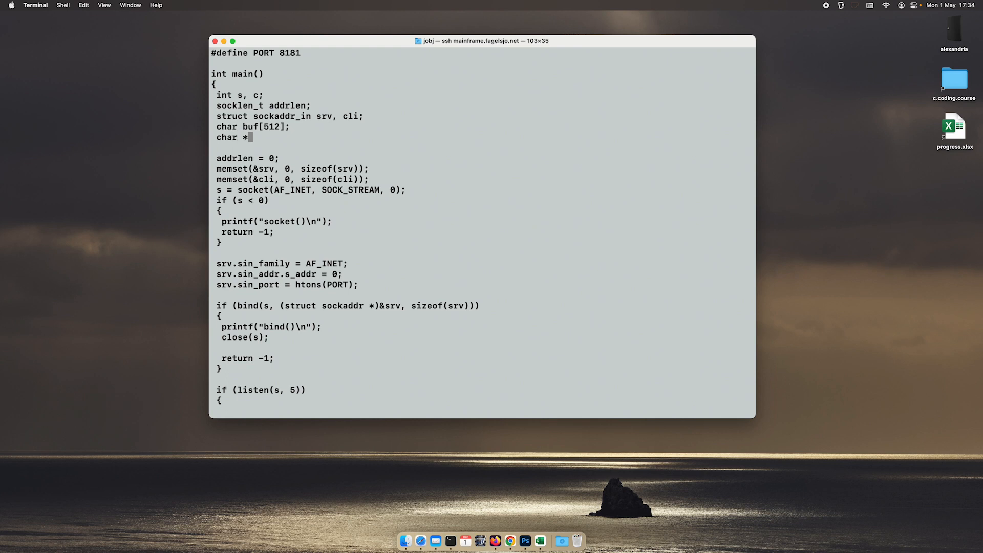
pyautogui.write('data;')
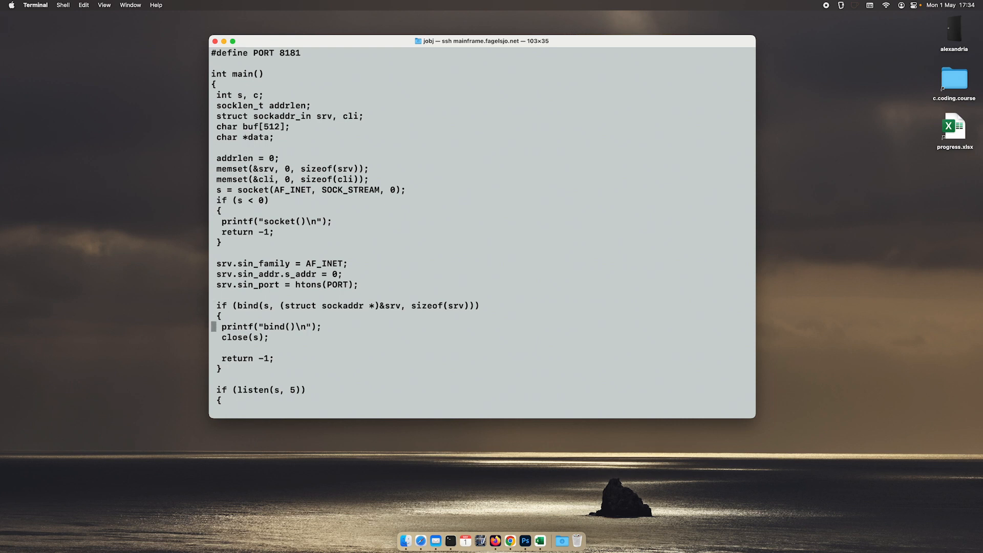
# Step: Read up to 511 bytes from the client with read(c, buf, 511);
pyautogui.scroll(-3)
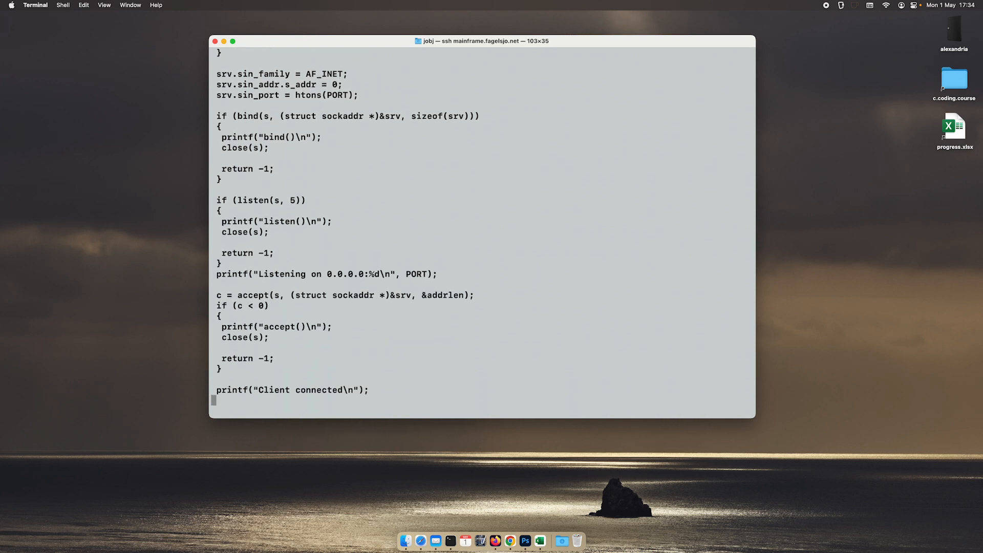
pyautogui.scroll(-3)
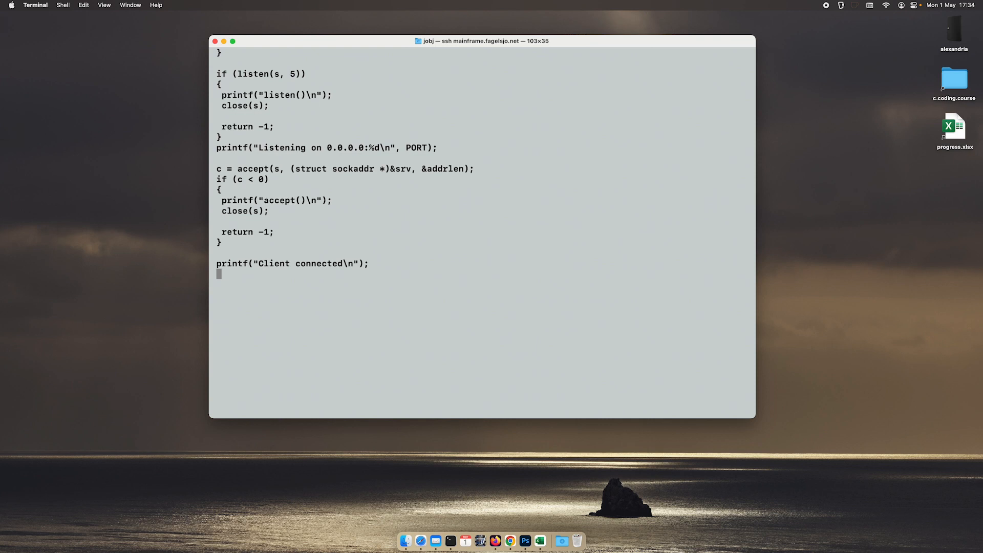
pyautogui.write('read(c')
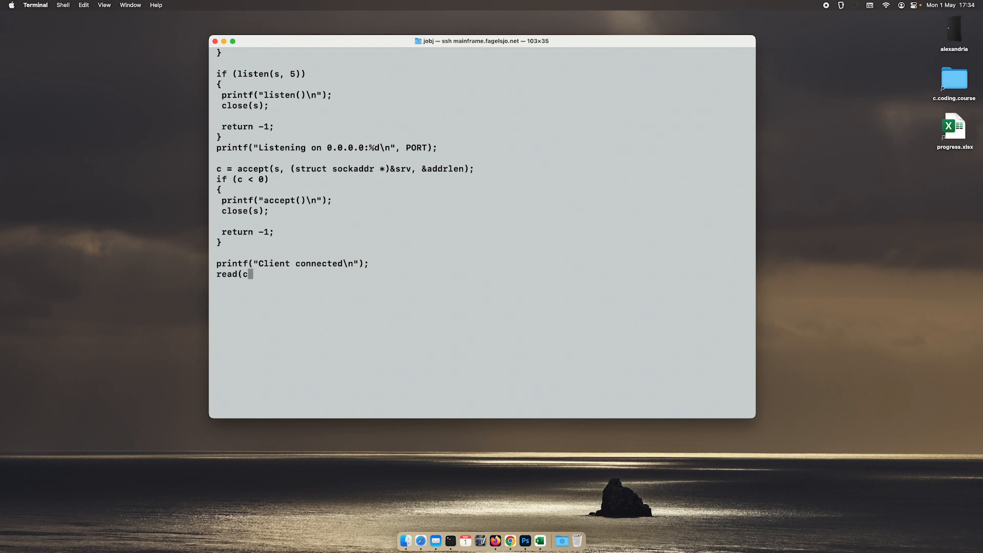
pyautogui.write(', buf,')
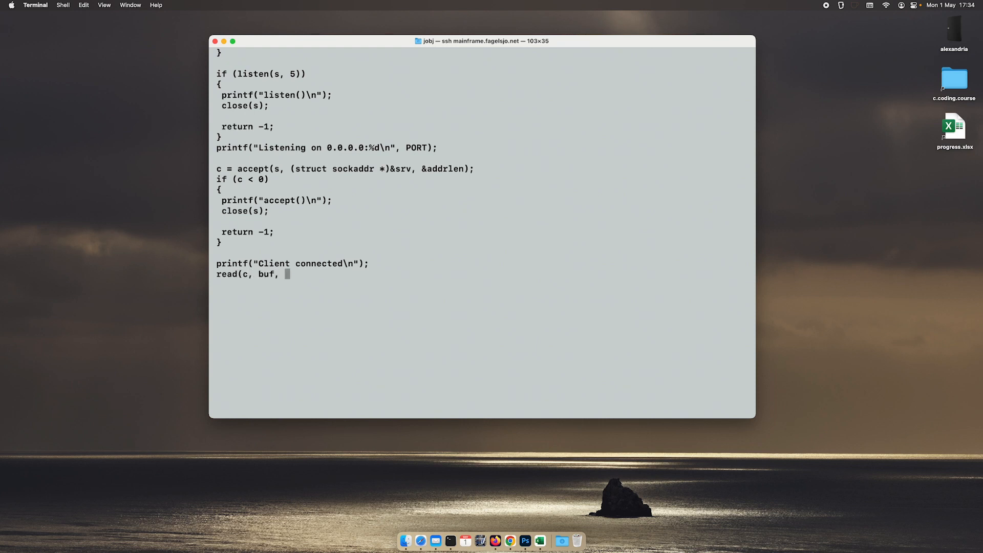
pyautogui.write('511);')
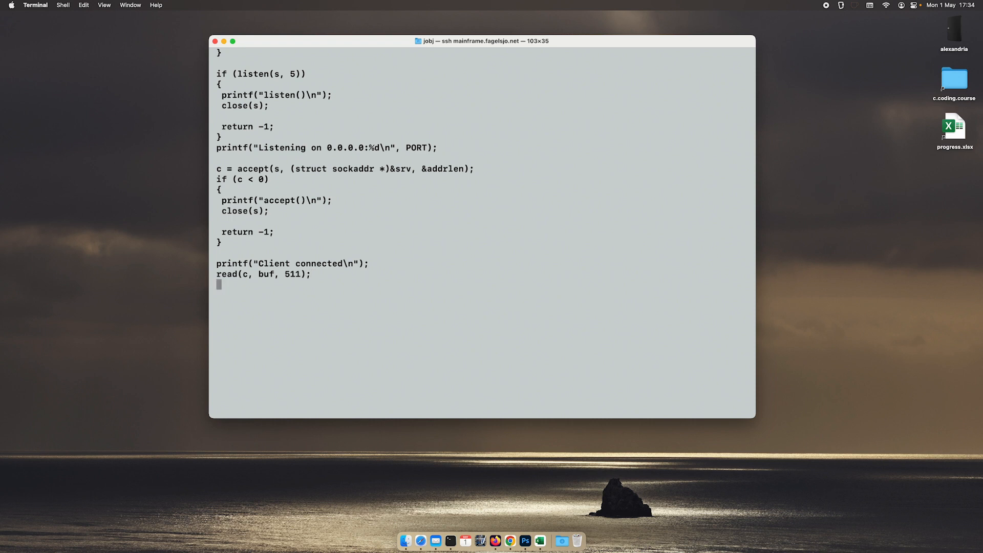
# Step: Set data to the reply string "httpd v1.0\n"
pyautogui.write('d')
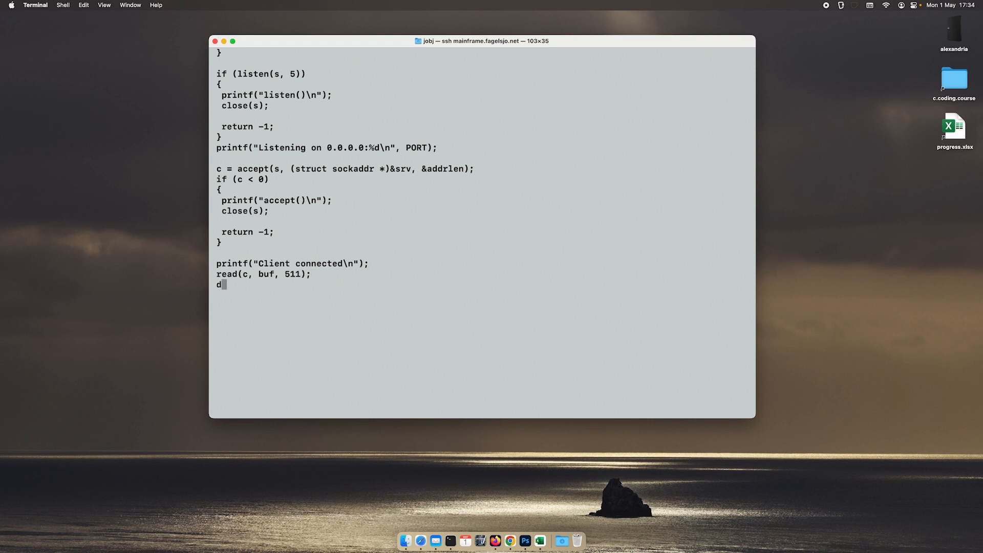
pyautogui.write('ata =')
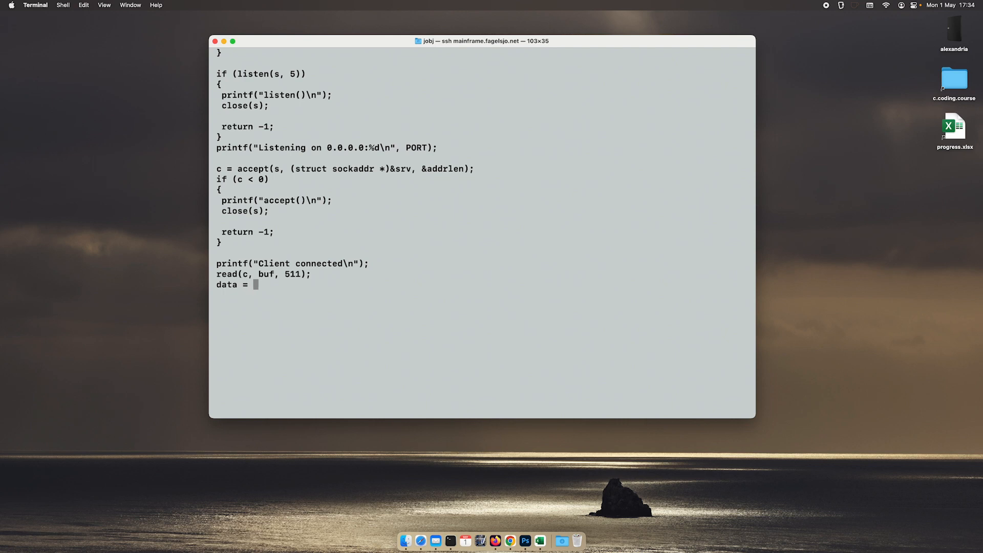
pyautogui.write('"')
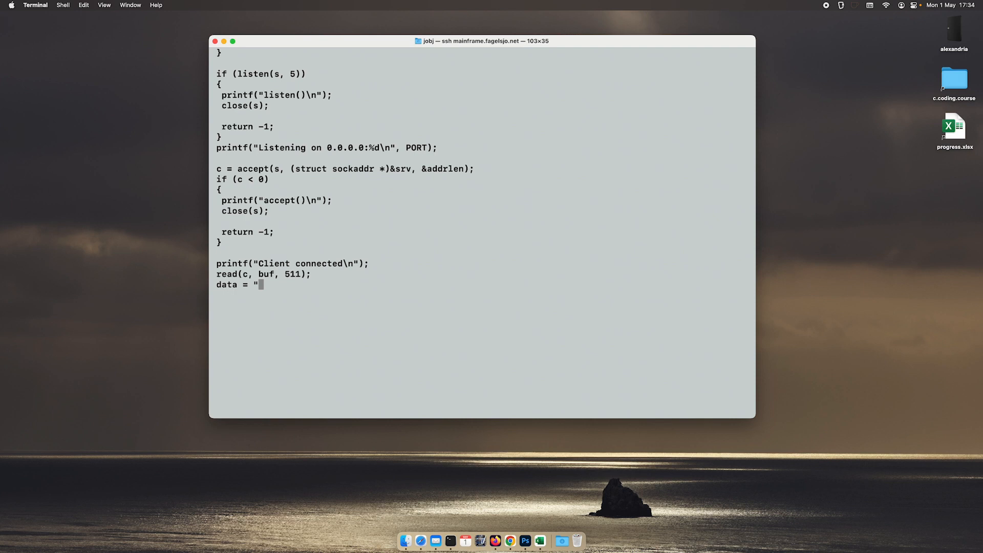
pyautogui.write('h')
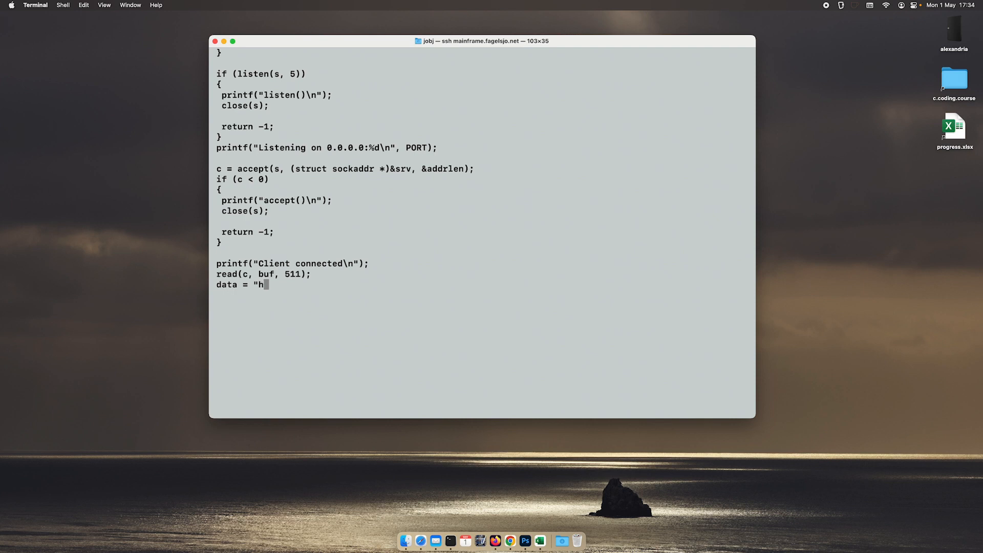
pyautogui.write('ttpd')
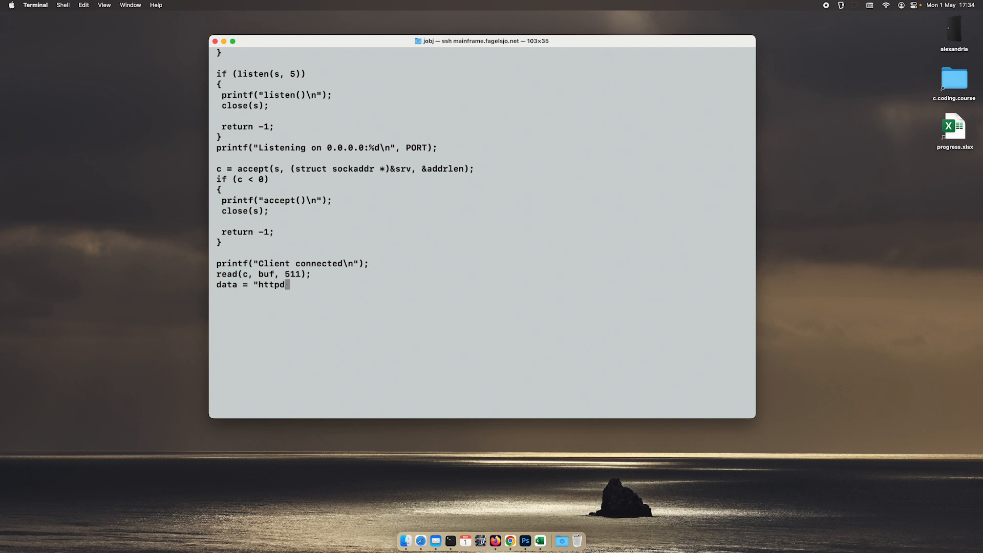
pyautogui.write('v1.')
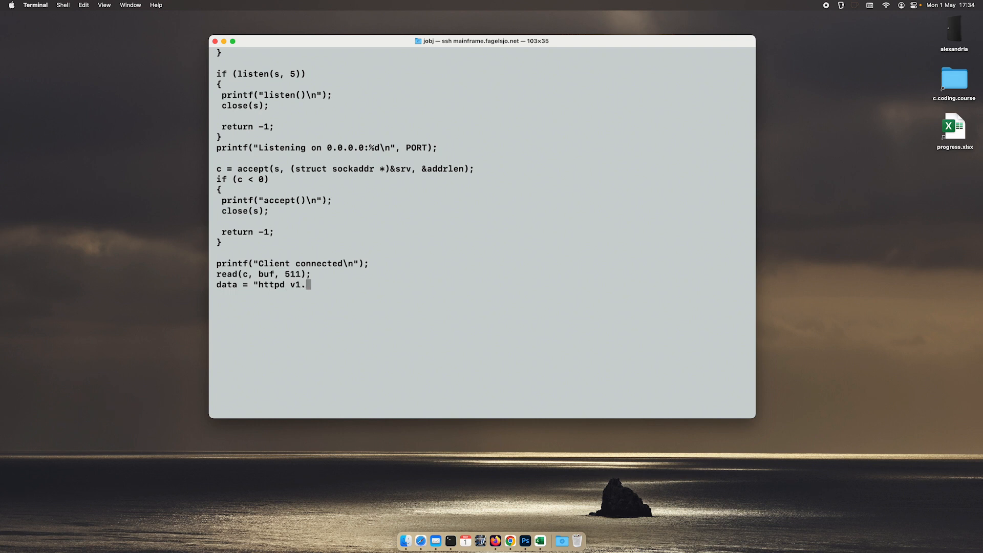
pyautogui.write('0\\n')
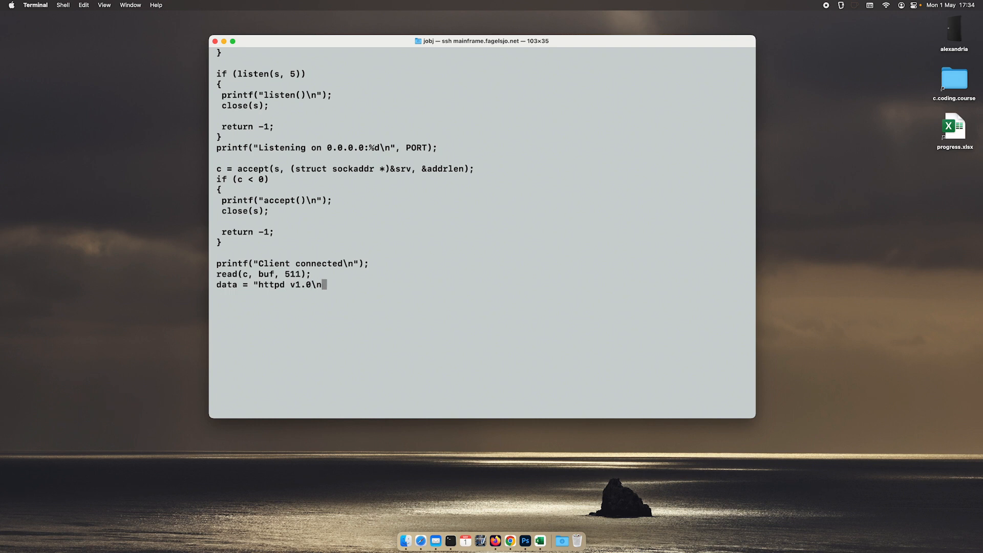
pyautogui.write('";')
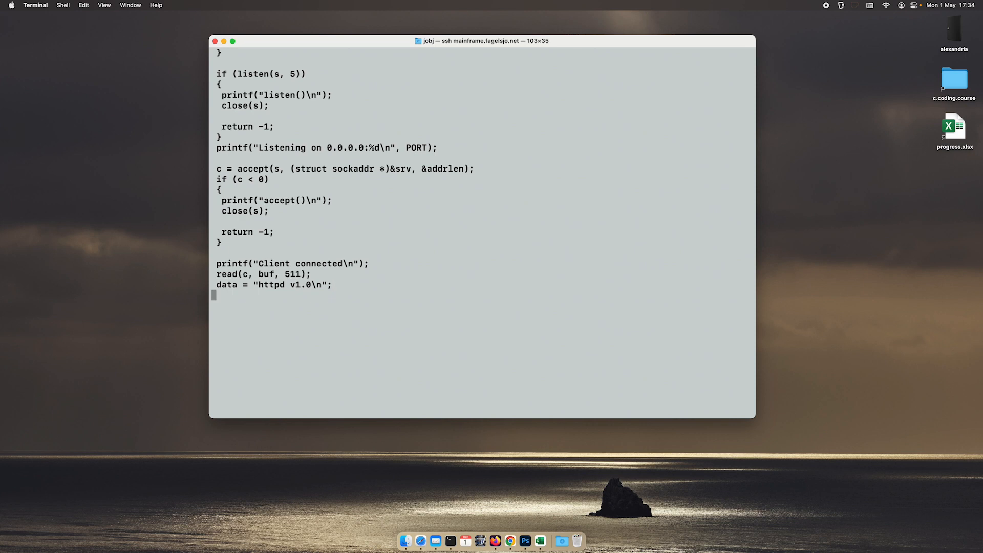
# Step: Write data to the client with strlen(data), close c and s, and return 0
pyautogui.write('write(')
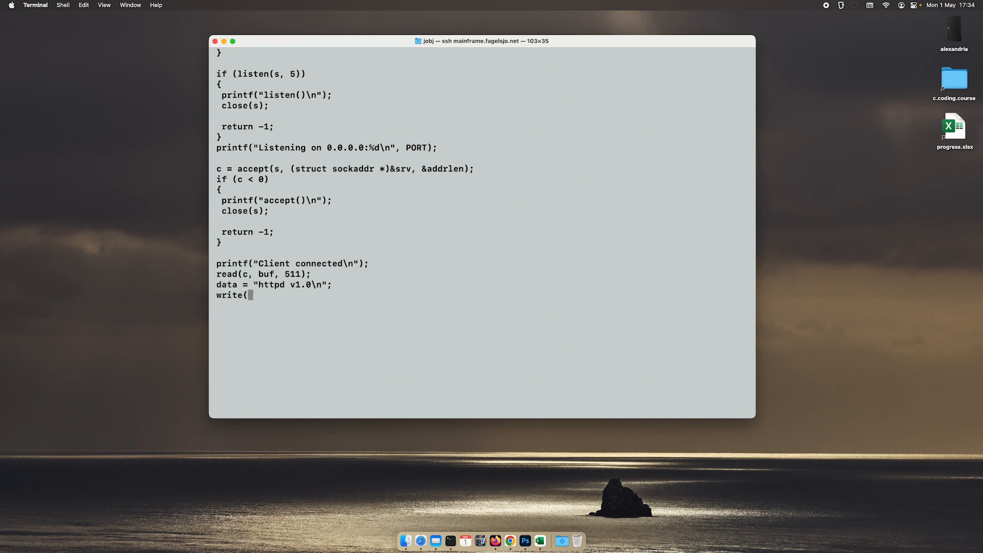
pyautogui.write('c, data,')
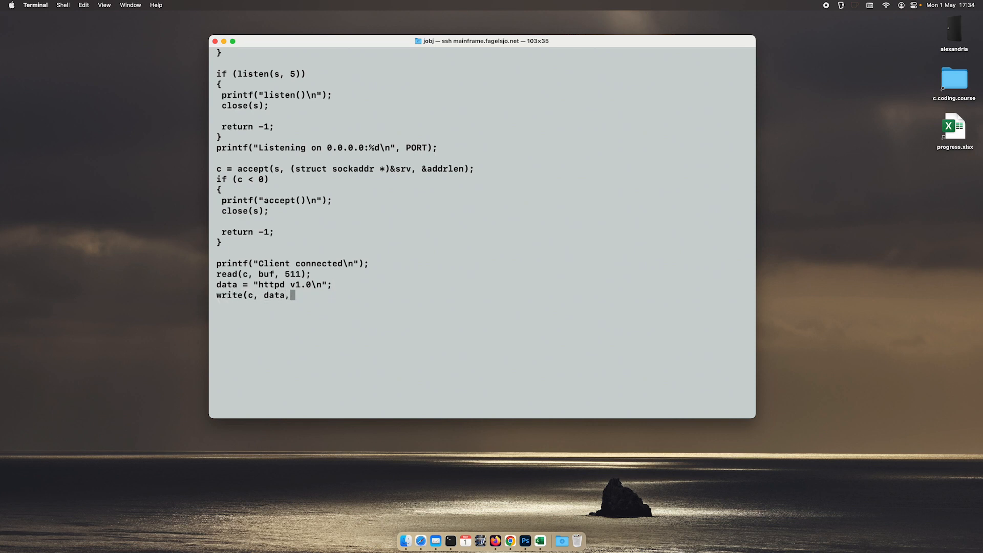
pyautogui.write('strlen(')
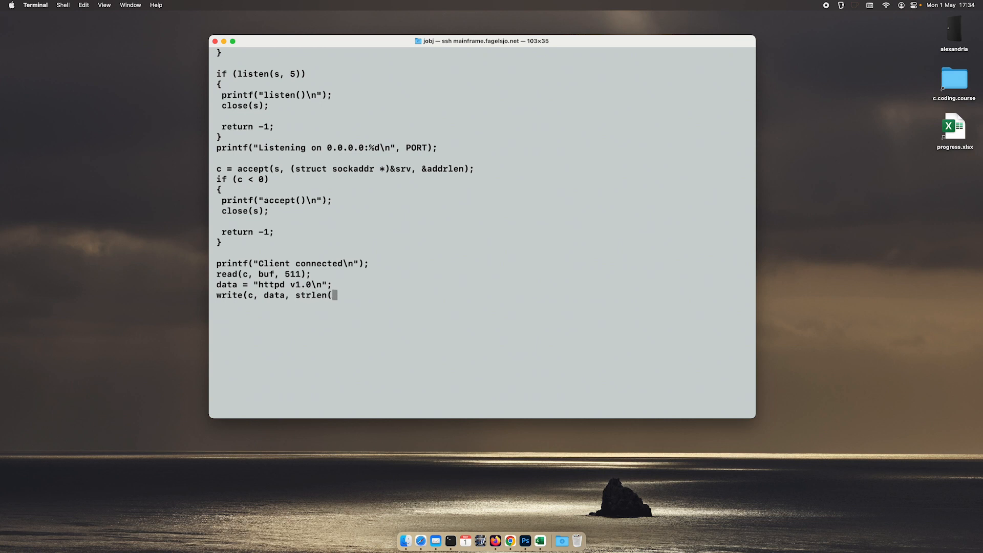
pyautogui.write('data));')
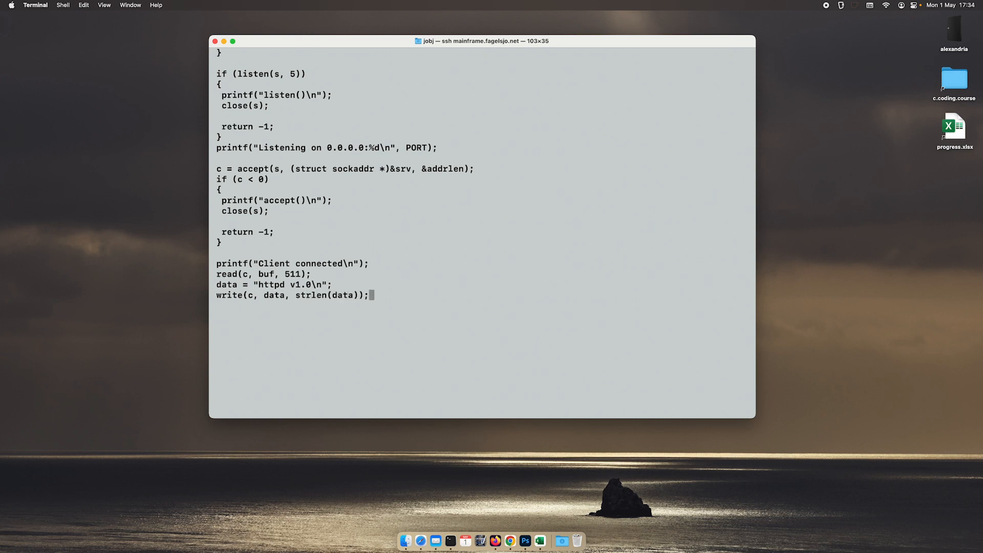
pyautogui.write('cl')
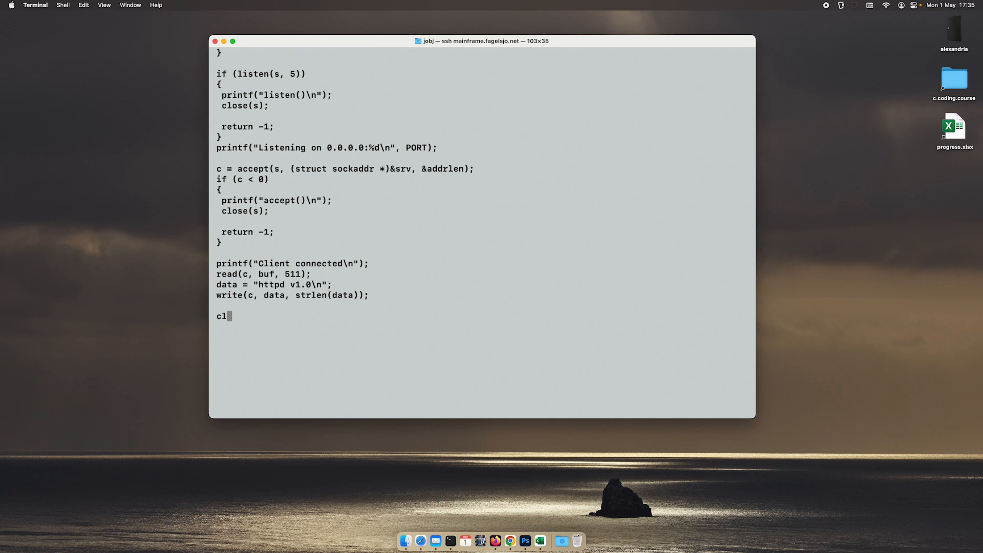
pyautogui.write('ose(c);')
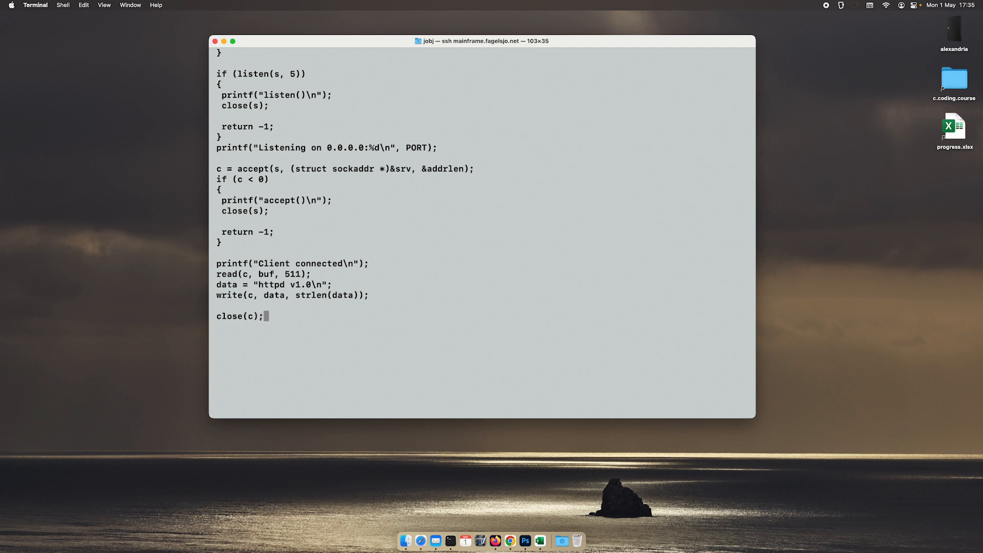
pyautogui.write('close(s);')
pyautogui.click(485, 348)
pyautogui.write('r')
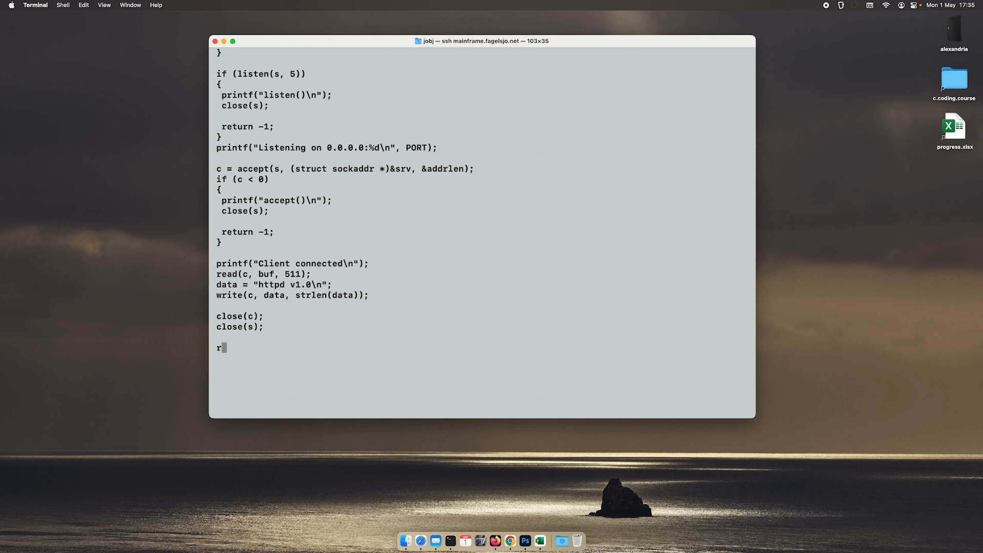
pyautogui.write('eturn 0;')
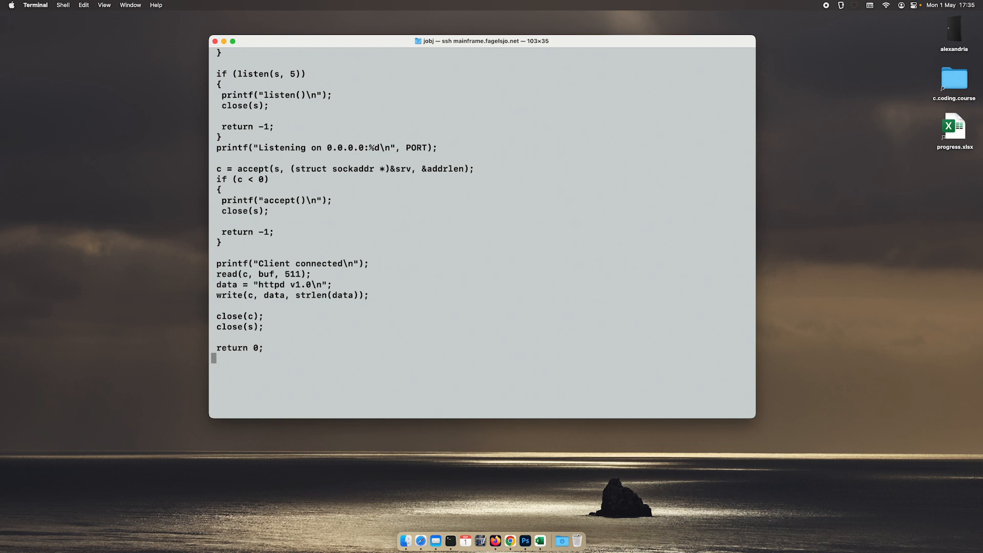
pyautogui.scroll(-3)
pyautogui.write('}')
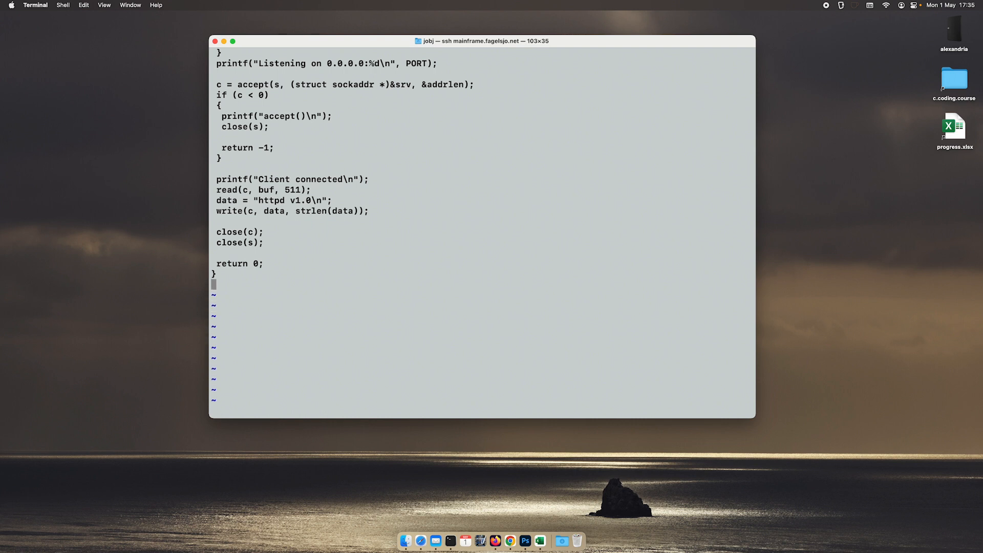
# Step: Review srv.c's socket setup: address family, srv.sin_family and the listen(s, 5) check
pyautogui.scroll(-3)
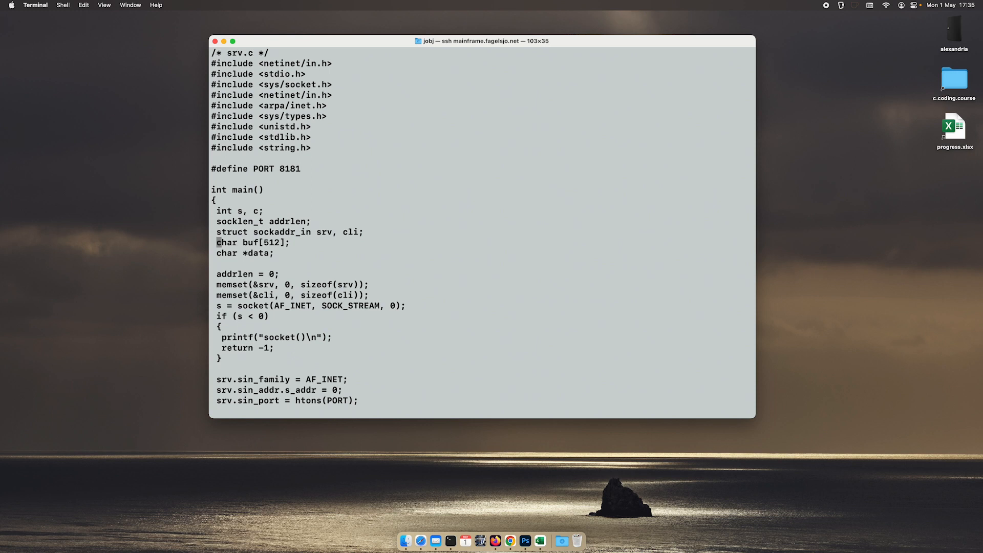
pyautogui.moveTo(216, 274); pyautogui.dragTo(370, 295)
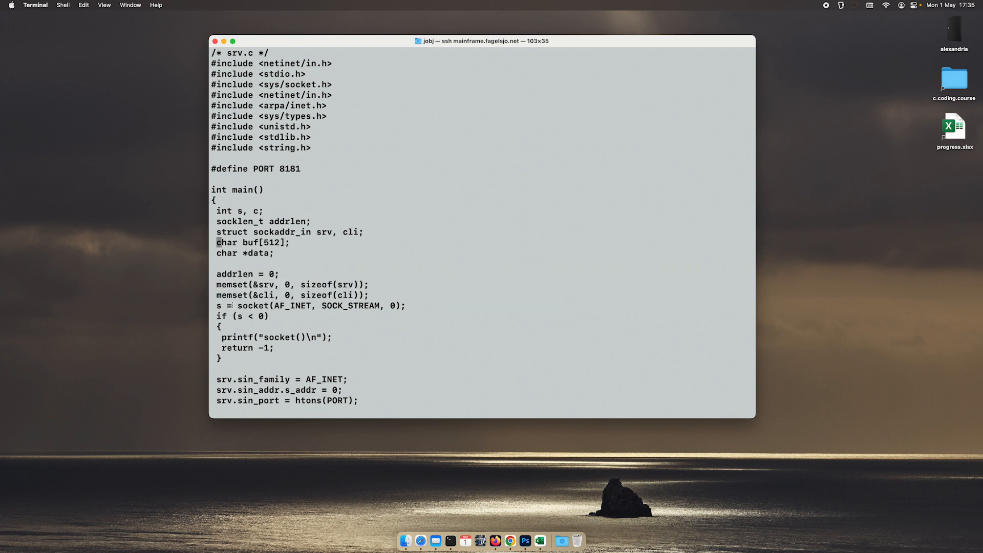
pyautogui.tripleClick(307, 306)
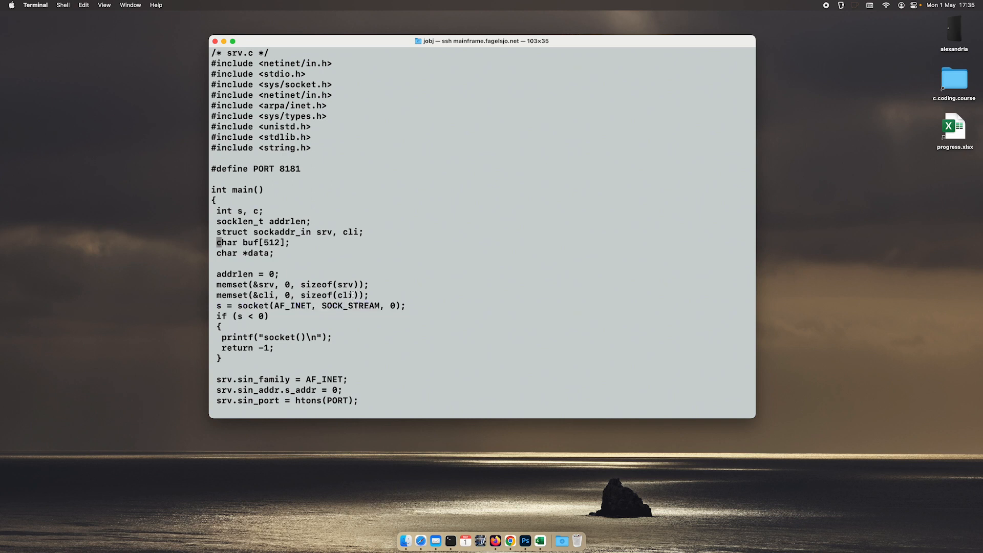
pyautogui.scroll(-3)
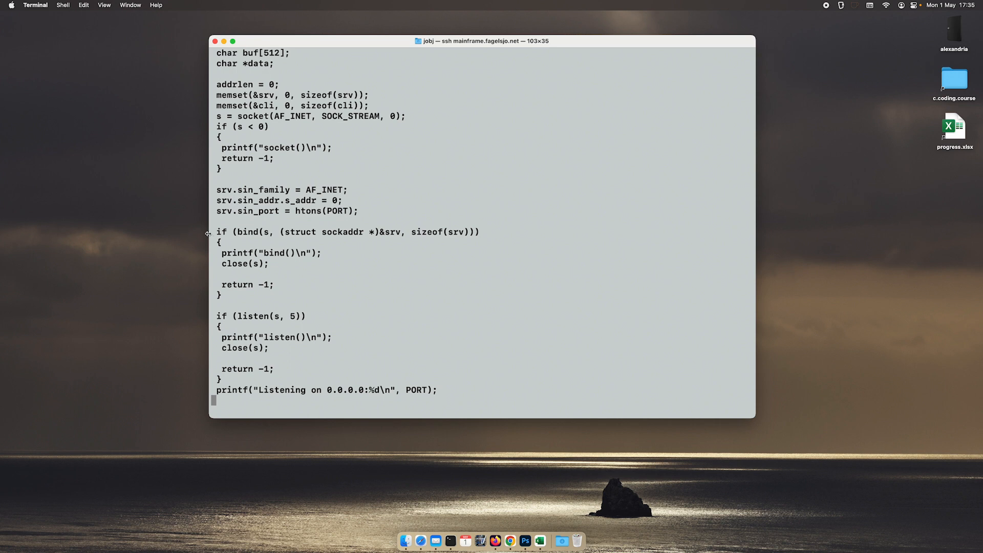
pyautogui.tripleClick(348, 232)
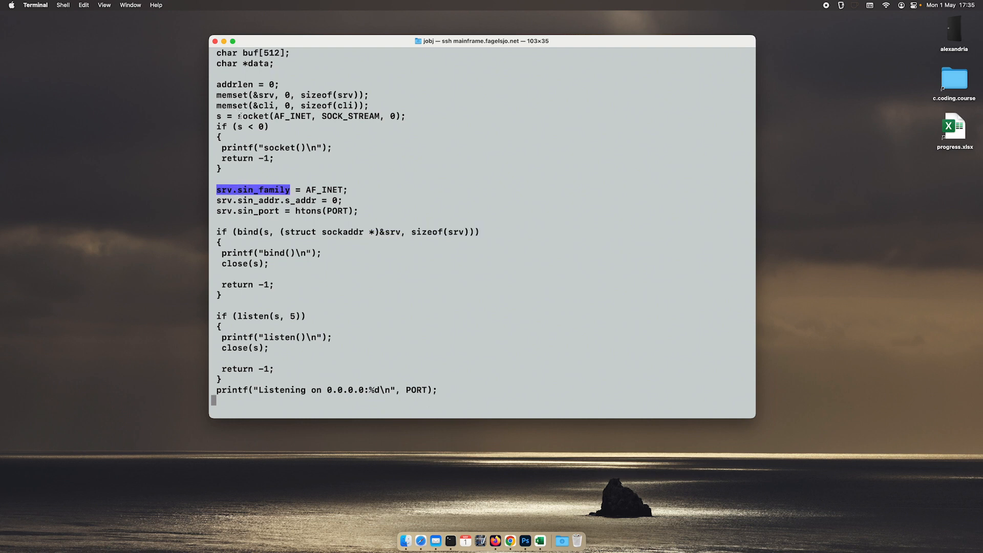
pyautogui.doubleClick(252, 116)
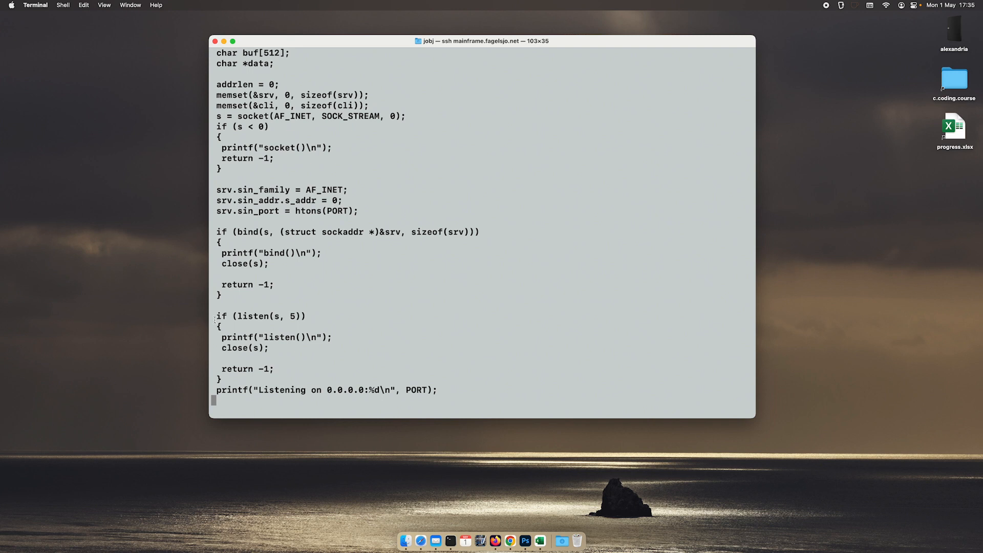
pyautogui.tripleClick(260, 316)
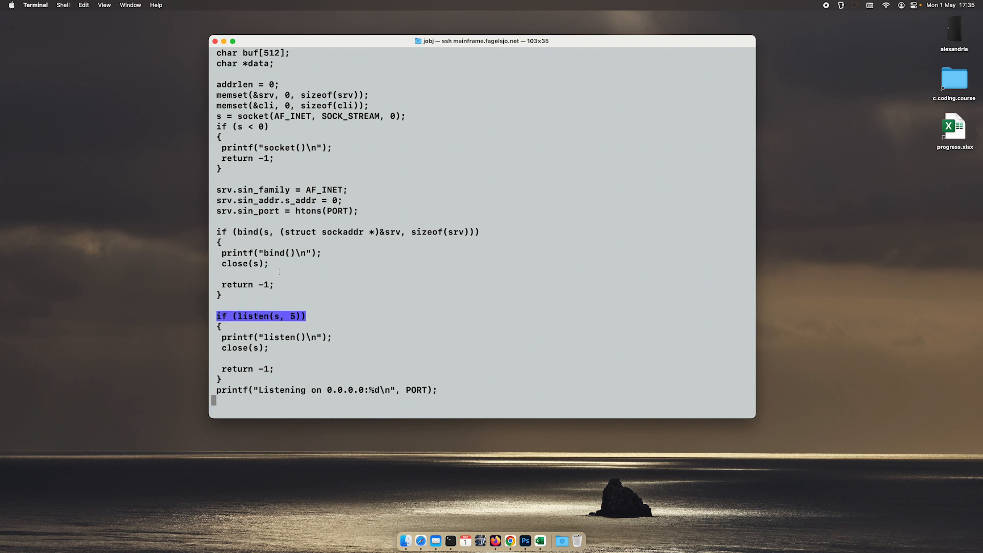
# Step: Review the PORT constant and the write call that sends data
pyautogui.click(295, 316)
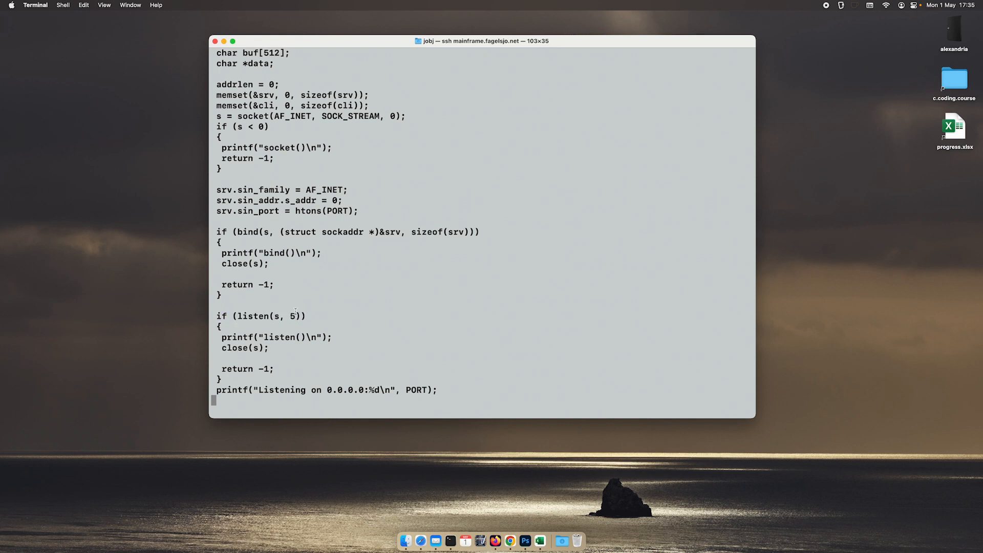
pyautogui.doubleClick(338, 210)
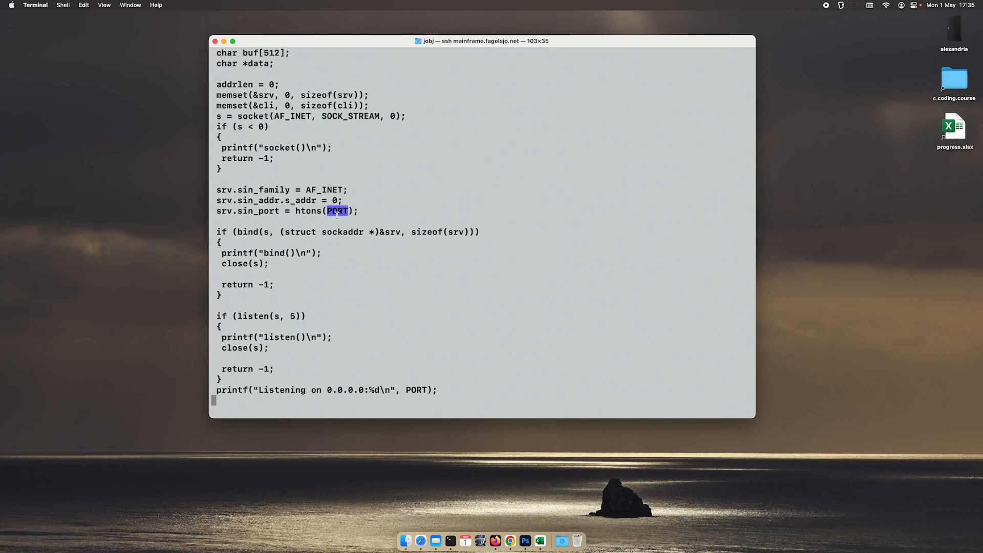
pyautogui.scroll(-3)
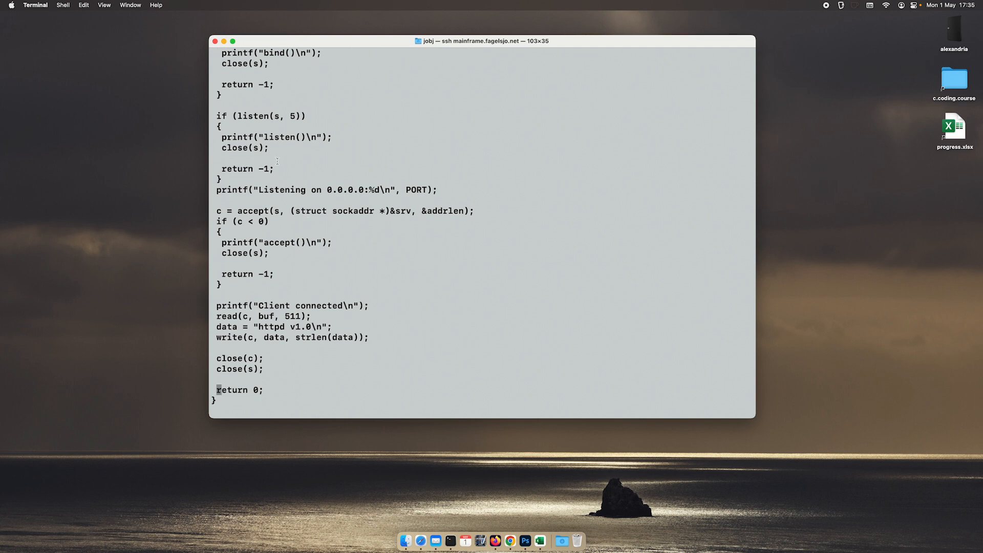
pyautogui.doubleClick(252, 210)
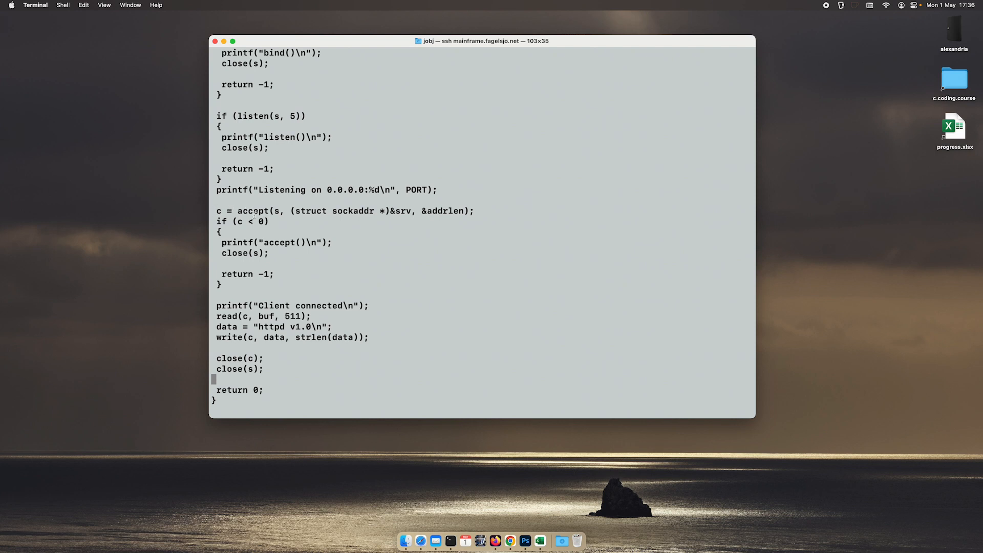
pyautogui.doubleClick(218, 211)
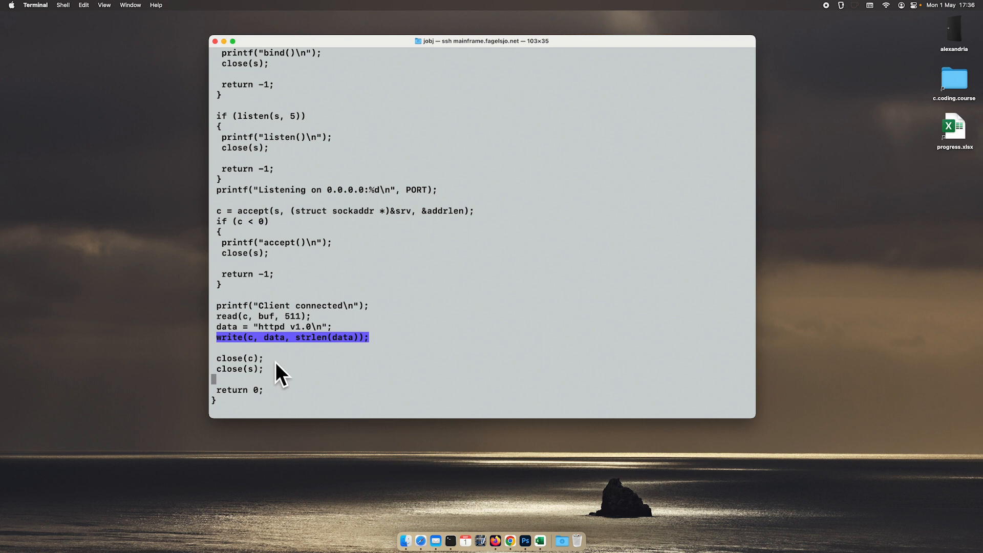
pyautogui.click(281, 368)
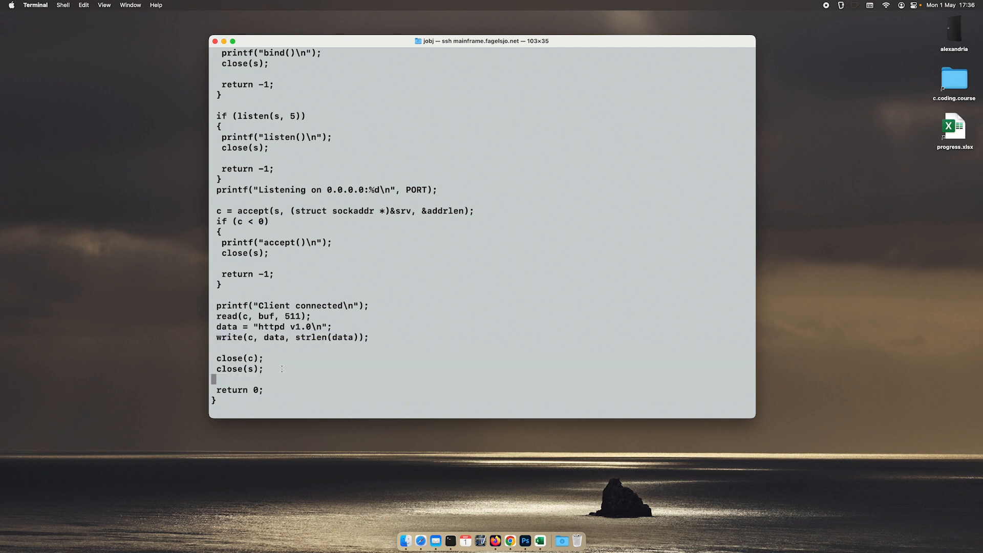
pyautogui.doubleClick(229, 369)
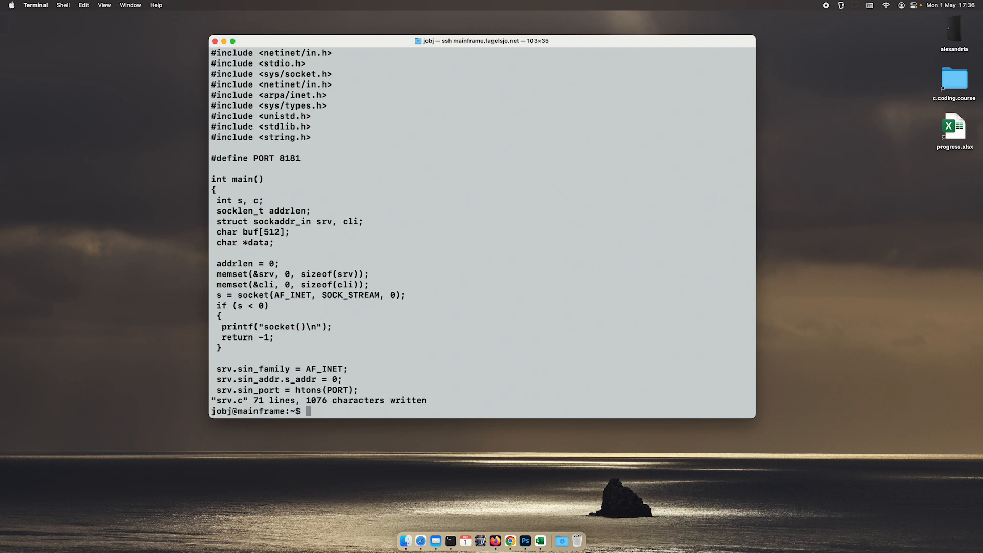
# Step: Compile srv.c with 'gcc srv.c -o srv' into the srv executable
pyautogui.write('gcc srv.c')
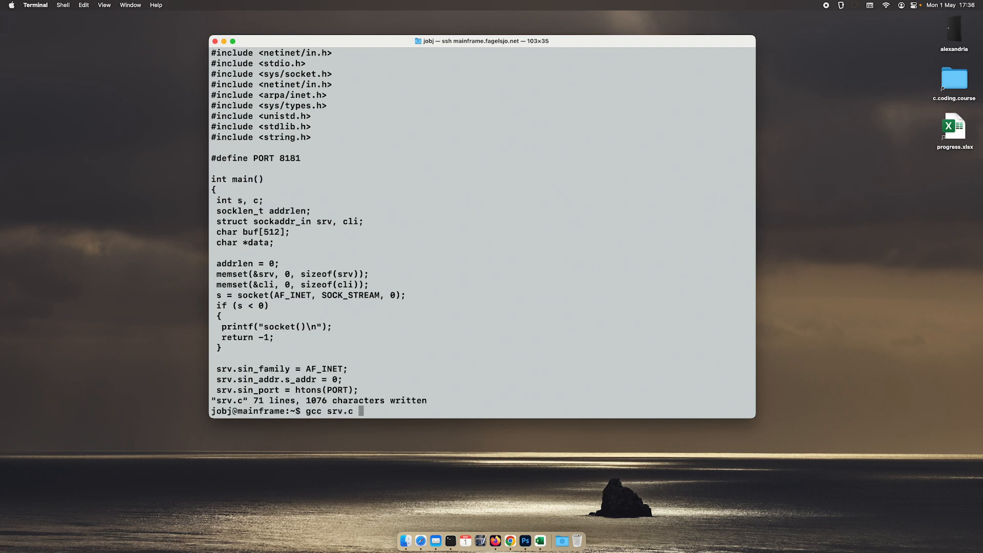
pyautogui.write('-o srv')
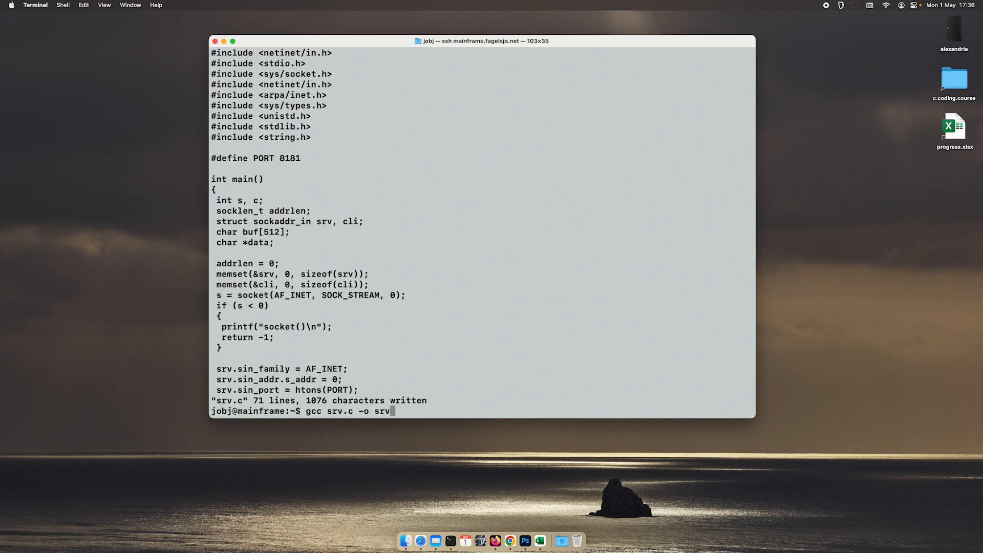
pyautogui.press('Return')
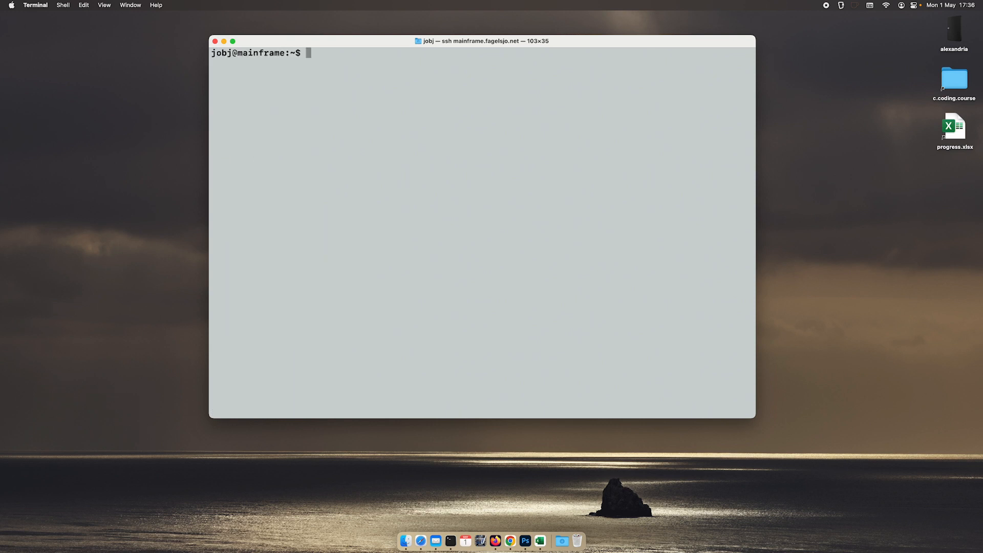
# Step: Run ./srv, then check listening ports with 'netstat -an | grep LISTEN'
pyautogui.write('./srv')
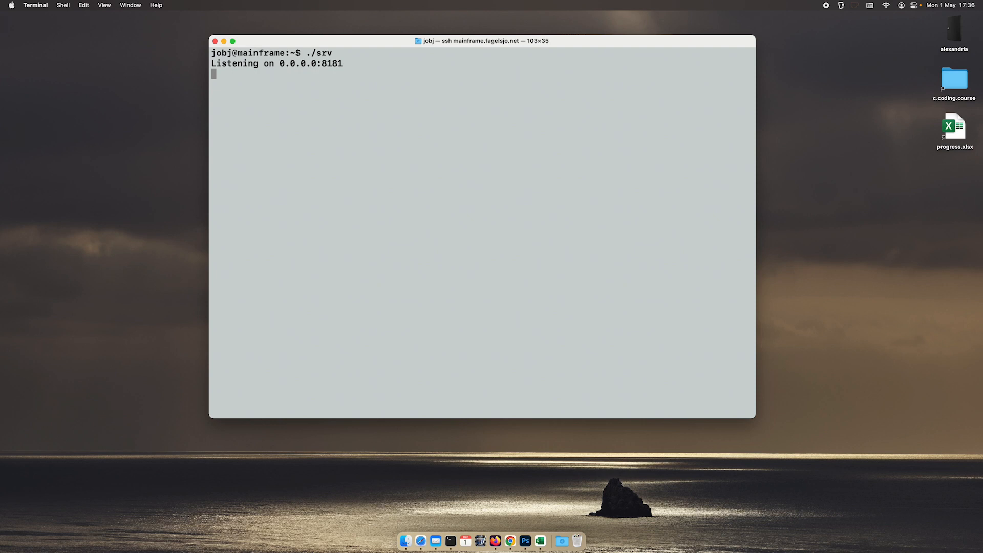
pyautogui.write('n')
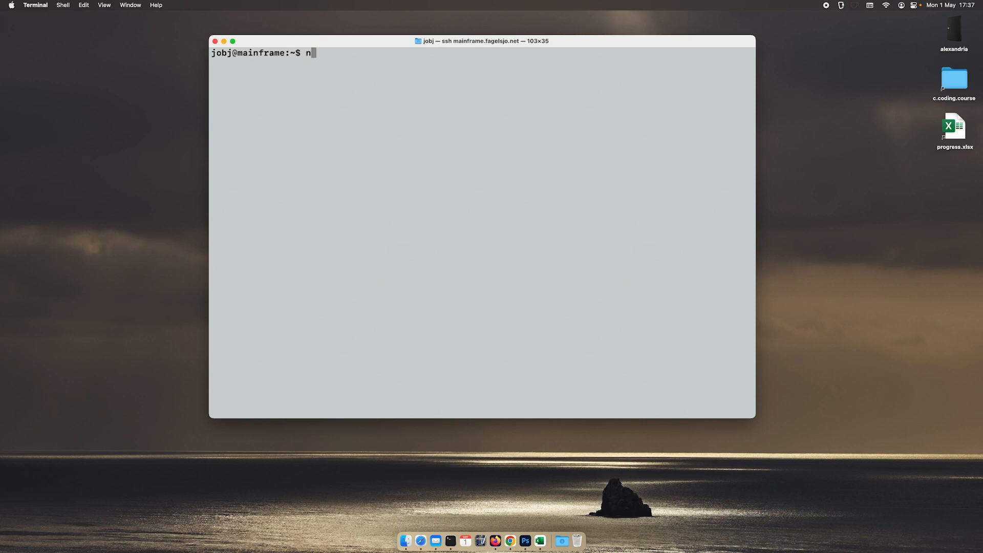
pyautogui.write('etstat')
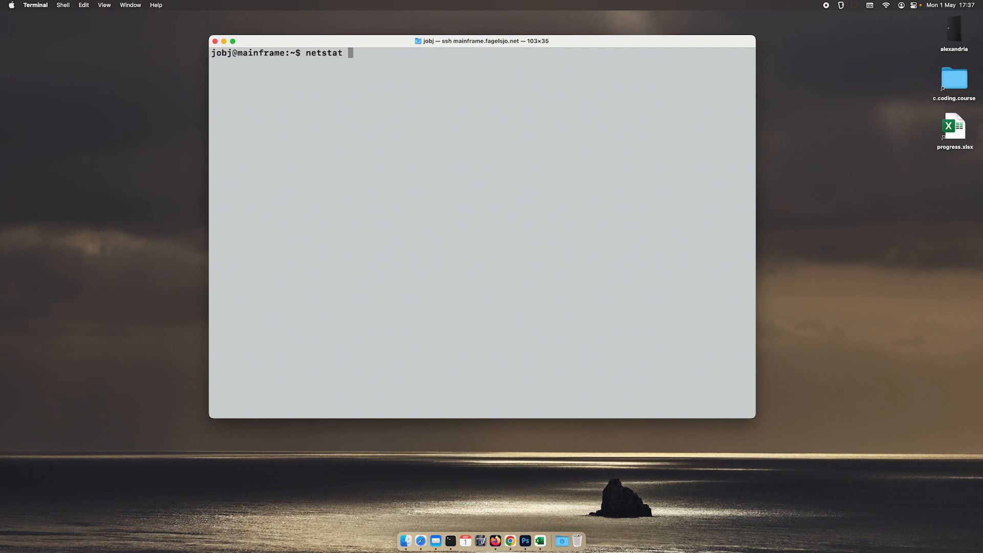
pyautogui.write('-an | grep')
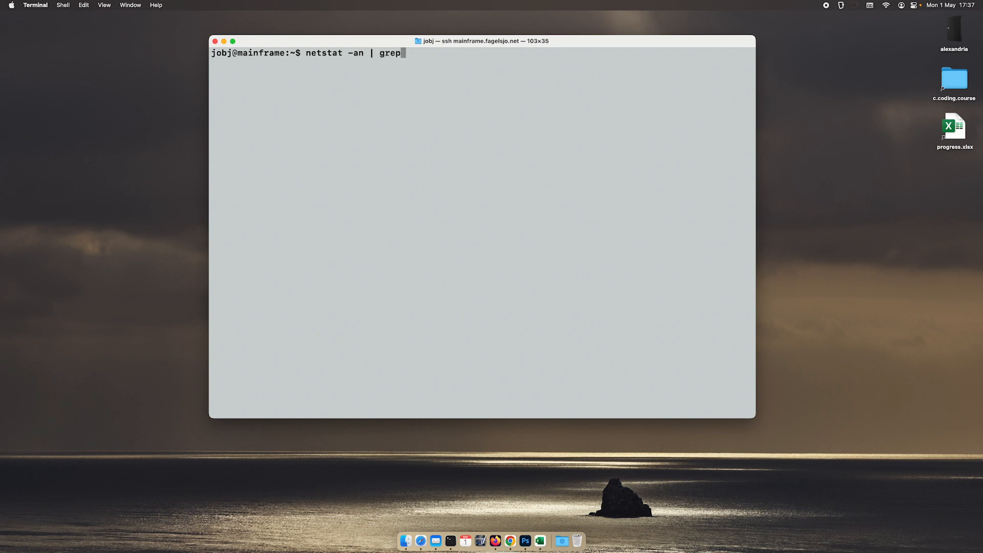
pyautogui.write('LISTEN')
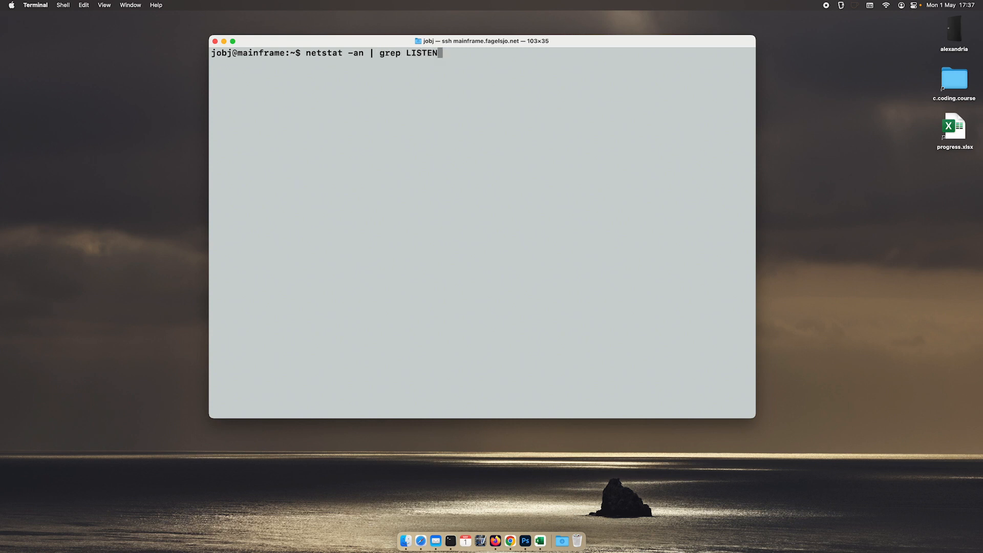
pyautogui.press('Return')
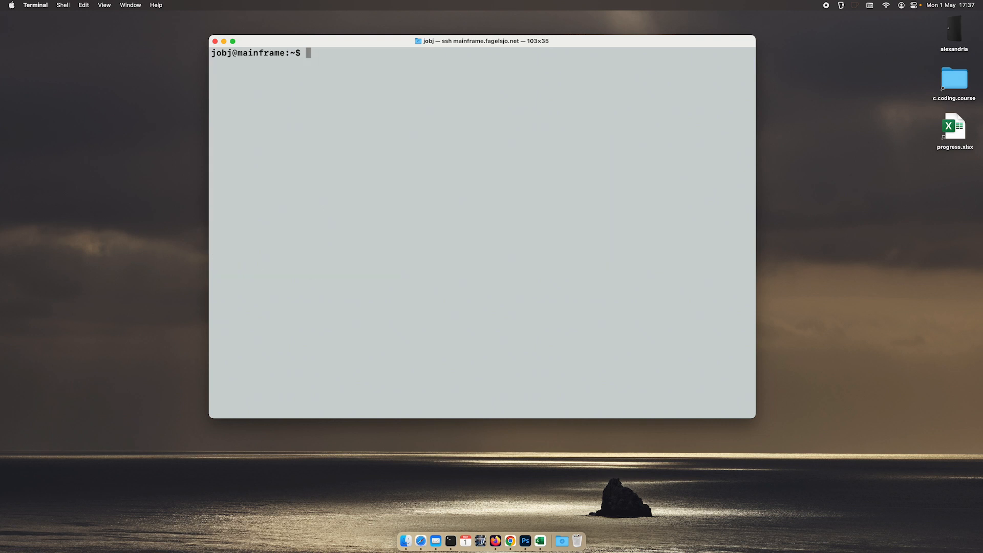
# Step: Connect to the server with 'env - telnet localhost 8181'
pyautogui.write('env - te')
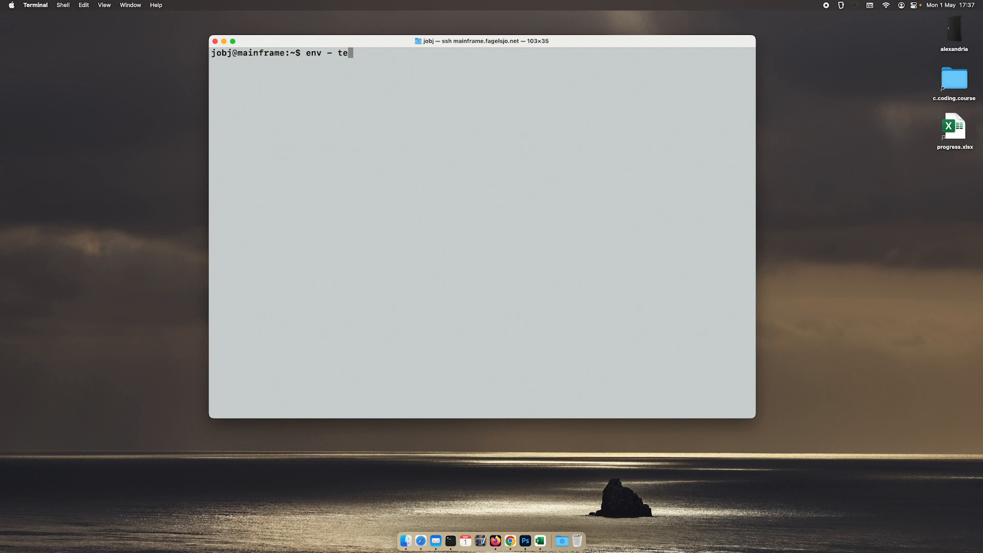
pyautogui.write('lnet localhost')
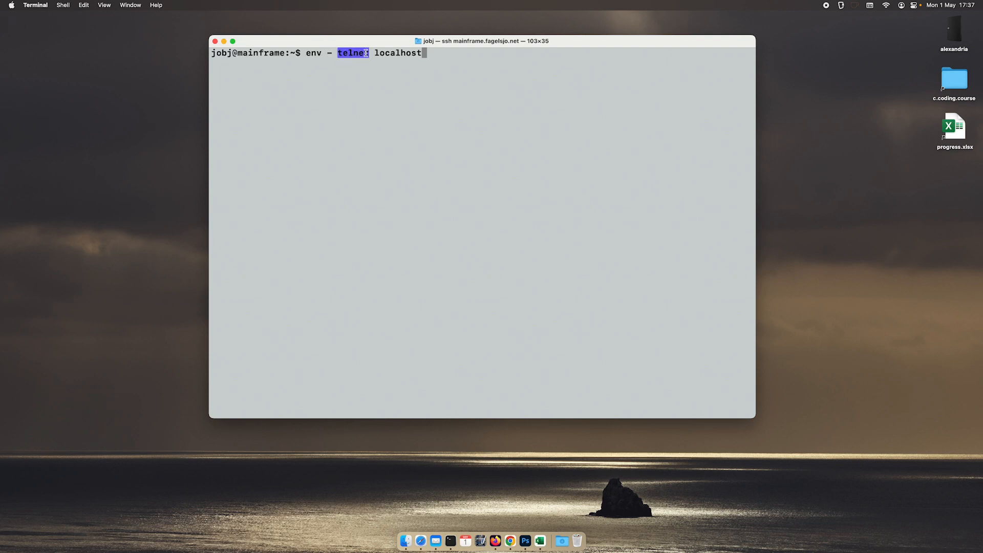
pyautogui.moveTo(365, 52)
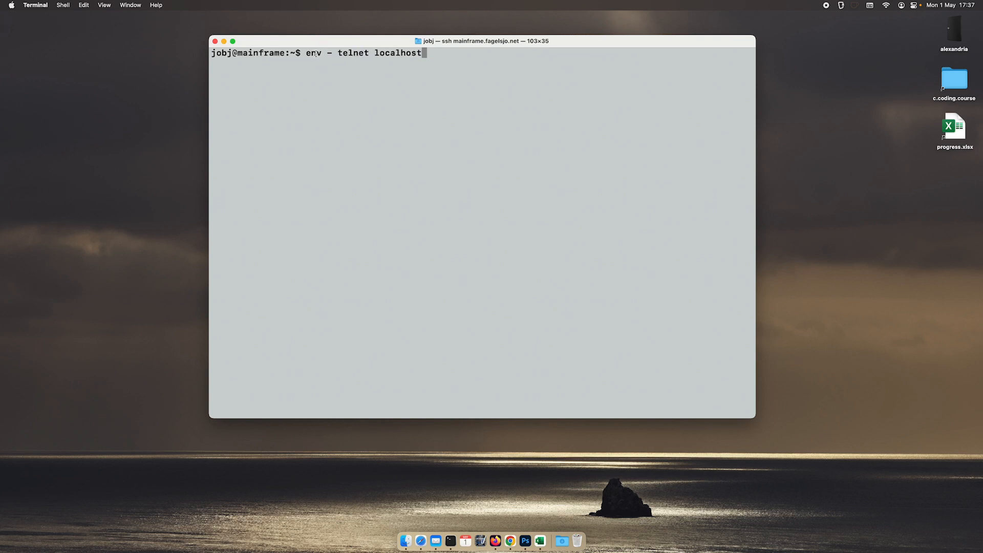
pyautogui.doubleClick(313, 53)
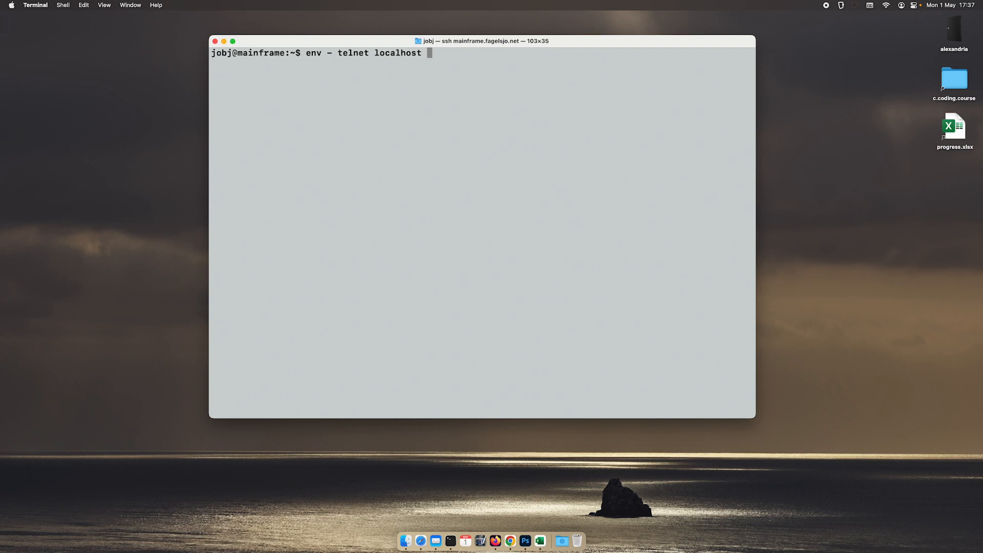
pyautogui.write('8181')
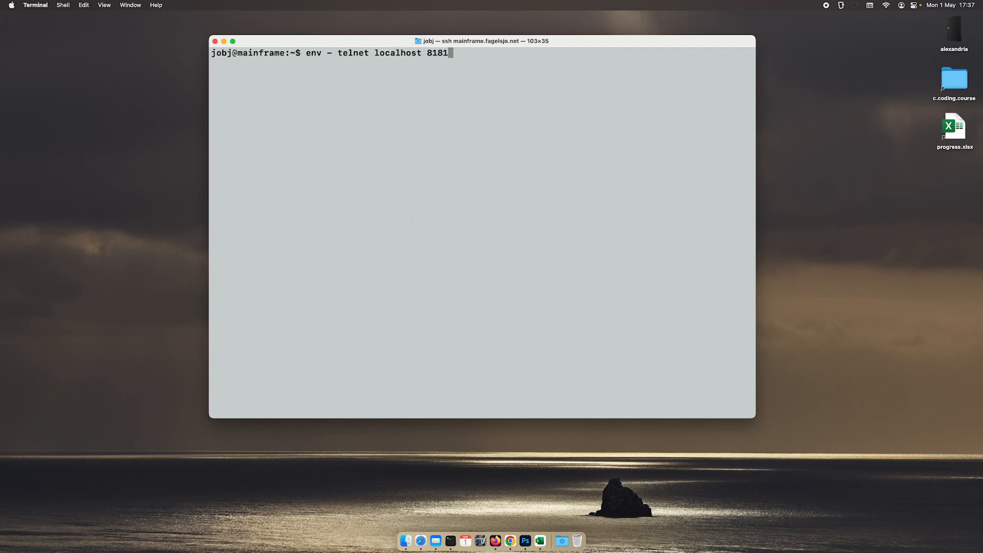
pyautogui.press('Return')
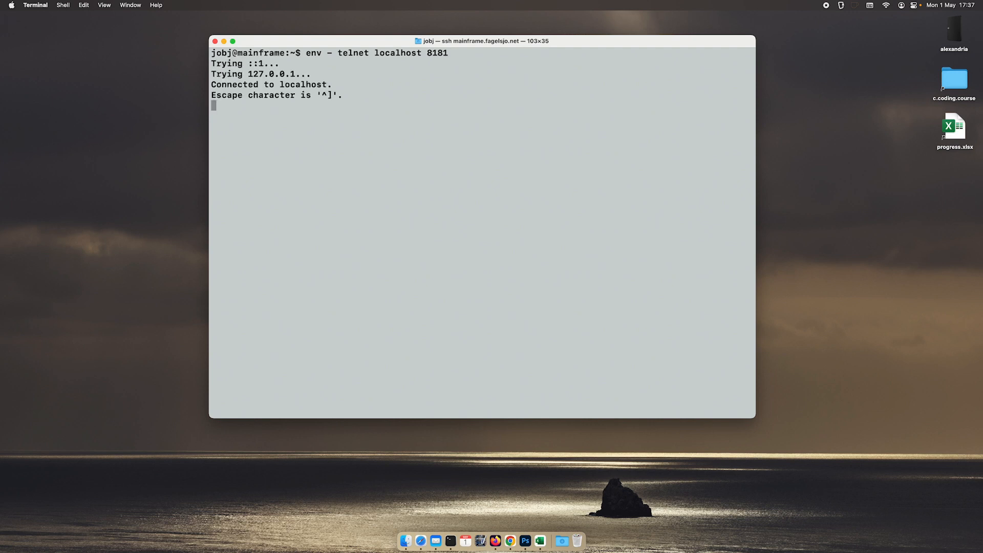
# Step: Send 'HEAD / HTTP/1.0' and check the ./srv output for the client connection
pyautogui.write('HEAD /')
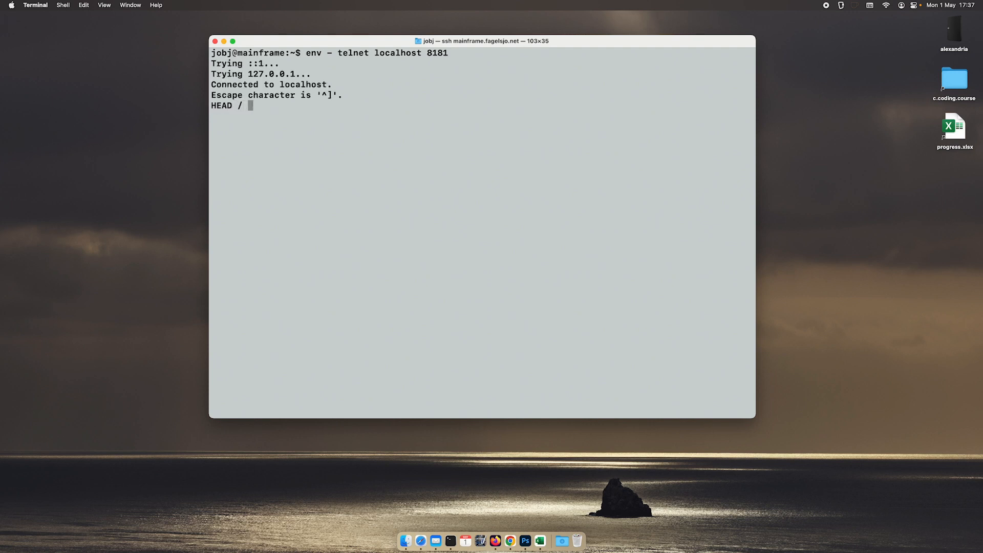
pyautogui.write('HTTP')
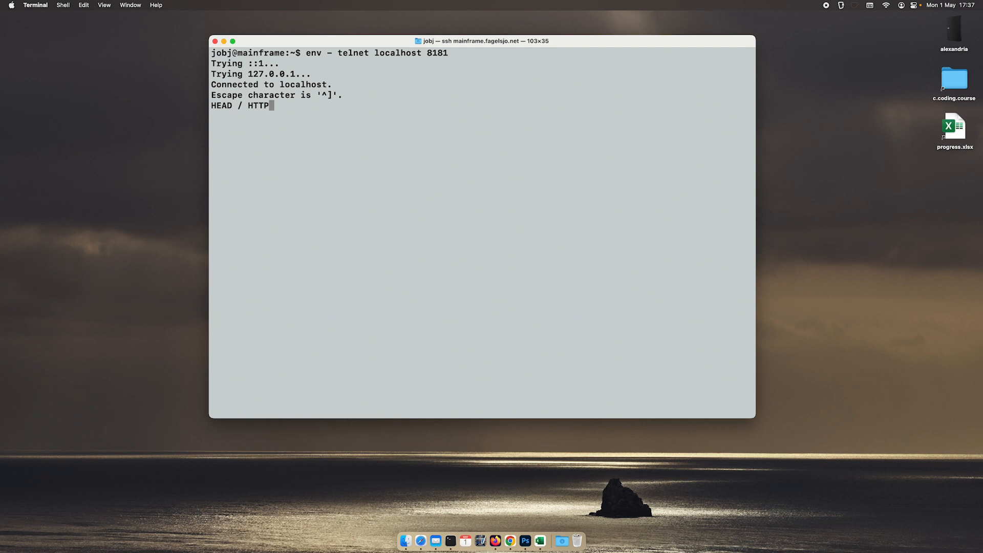
pyautogui.write('/1.0')
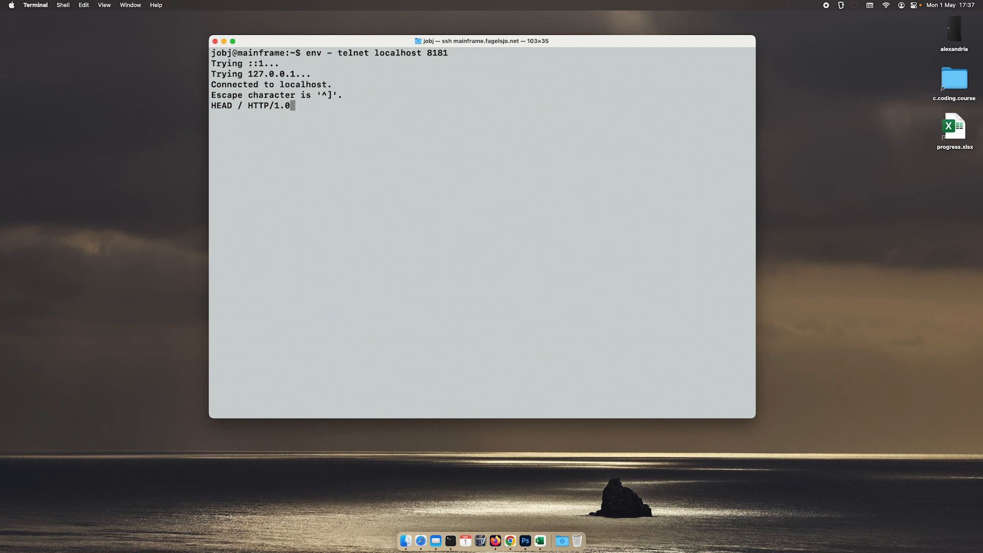
pyautogui.press('enter')
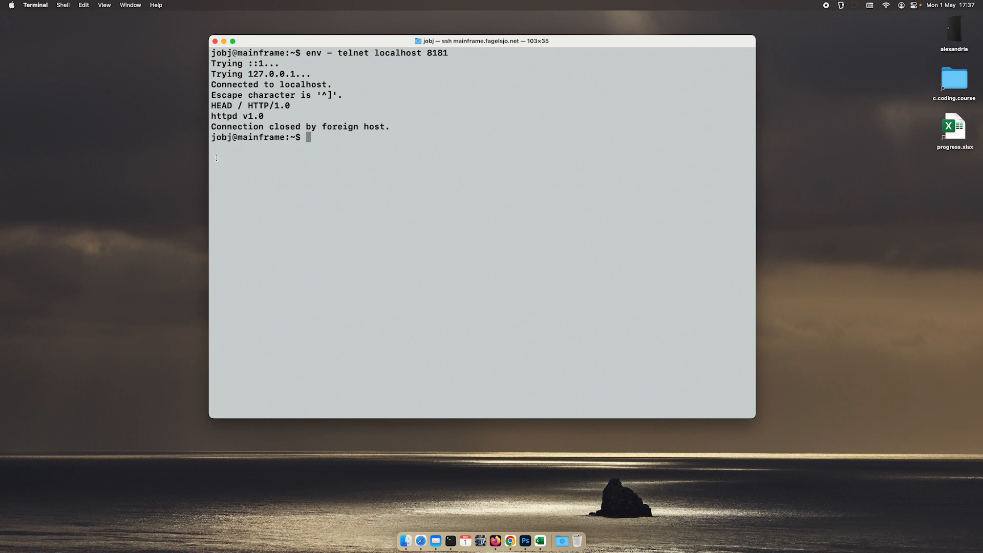
pyautogui.tripleClick(237, 115)
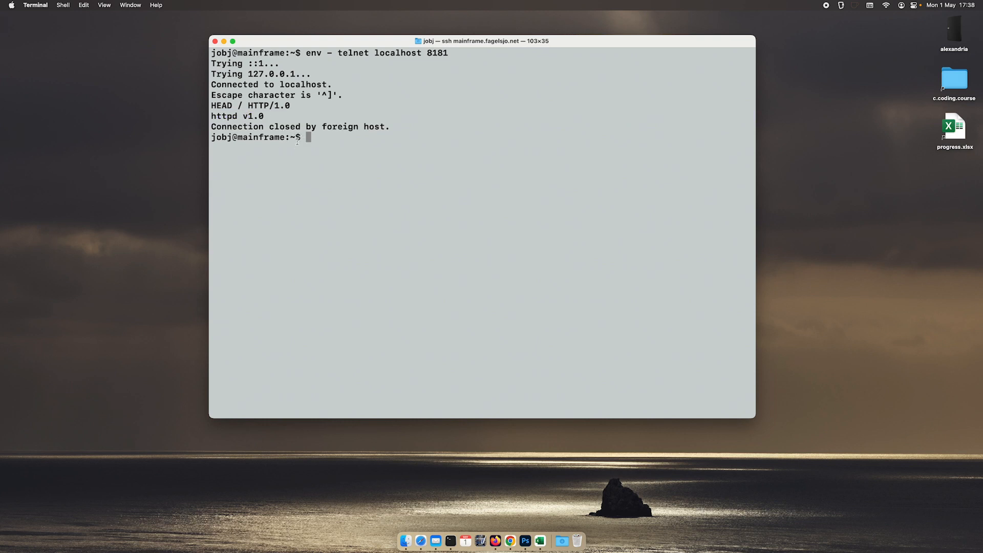
pyautogui.write('./srv')
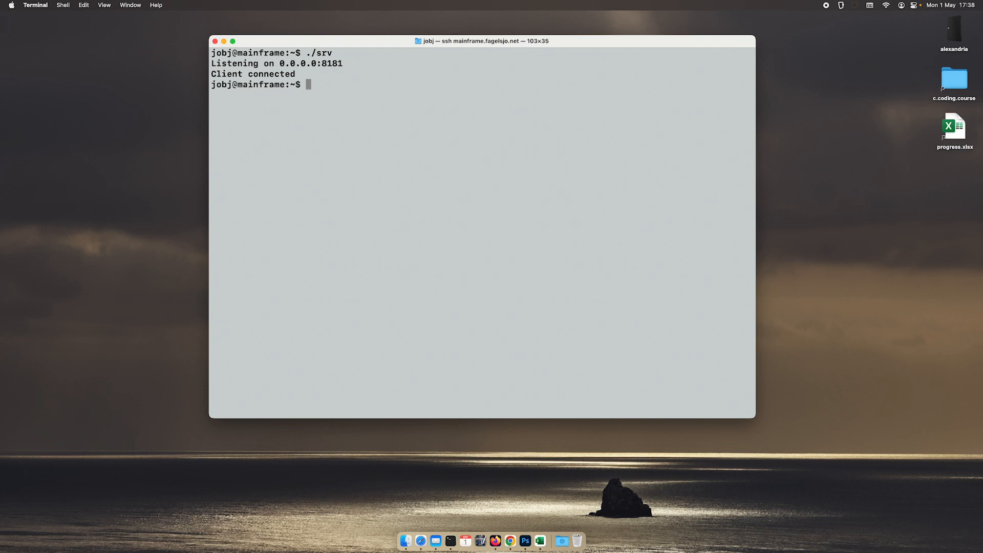
# Step: Open srv.c in vi and scroll through the socket setup code
pyautogui.write('vi src')
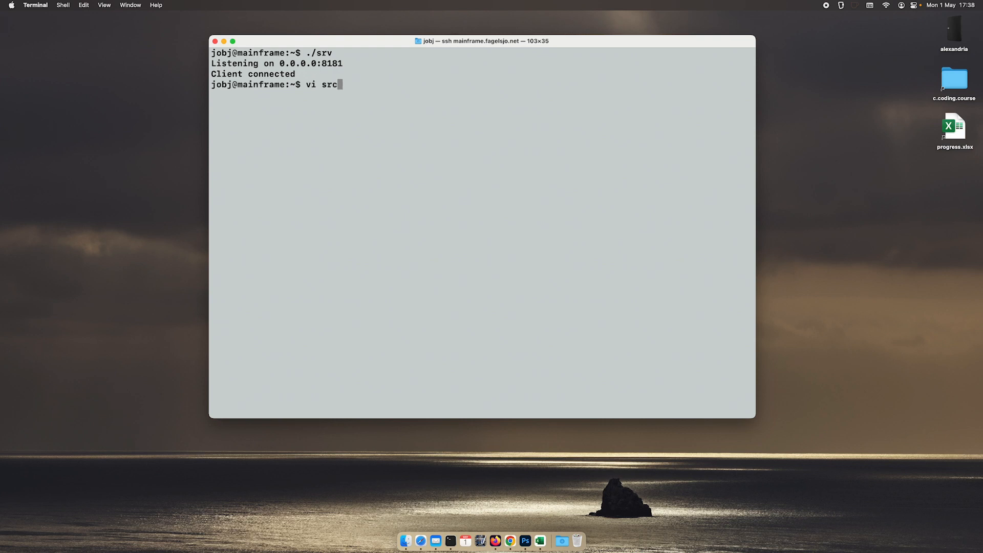
pyautogui.press('Return')
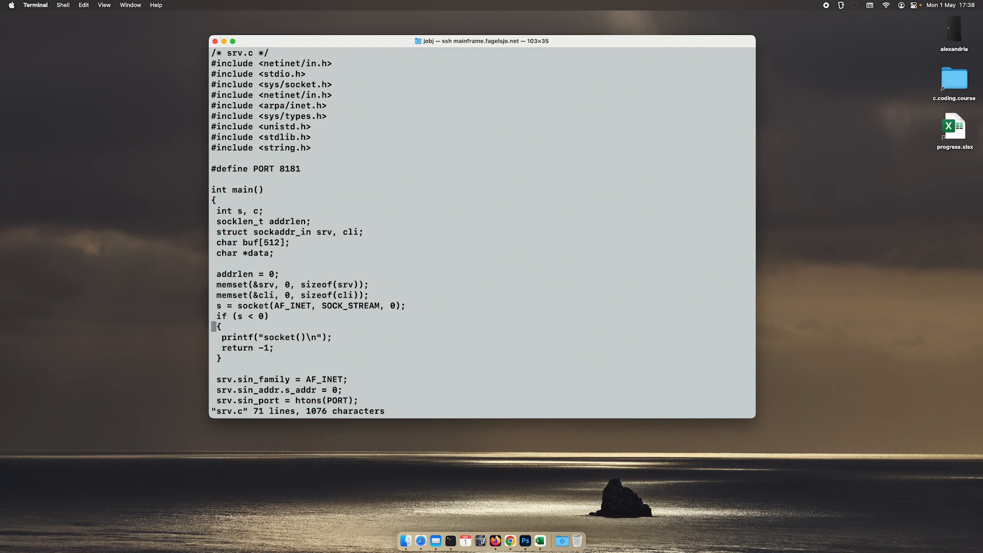
pyautogui.scroll(-3)
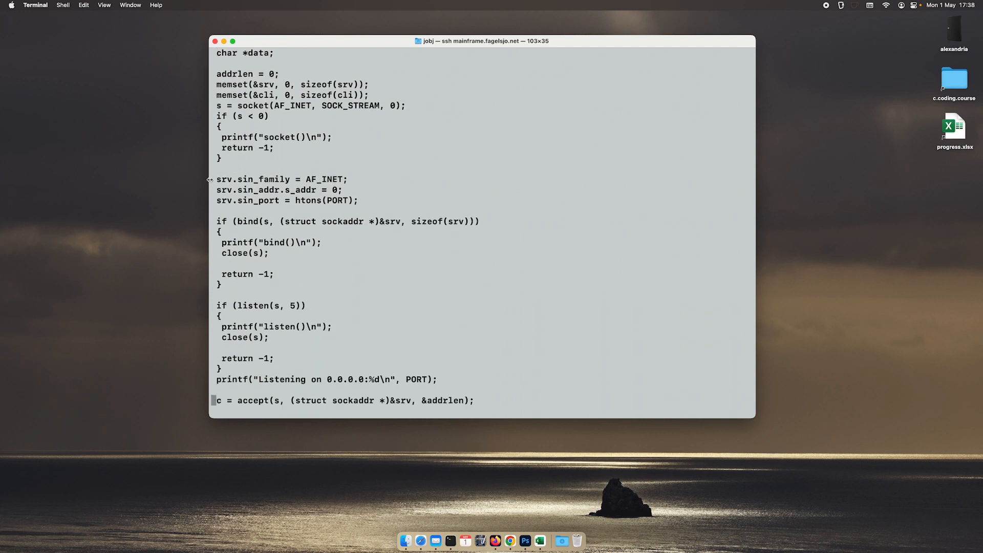
pyautogui.moveTo(216, 180); pyautogui.dragTo(358, 200)
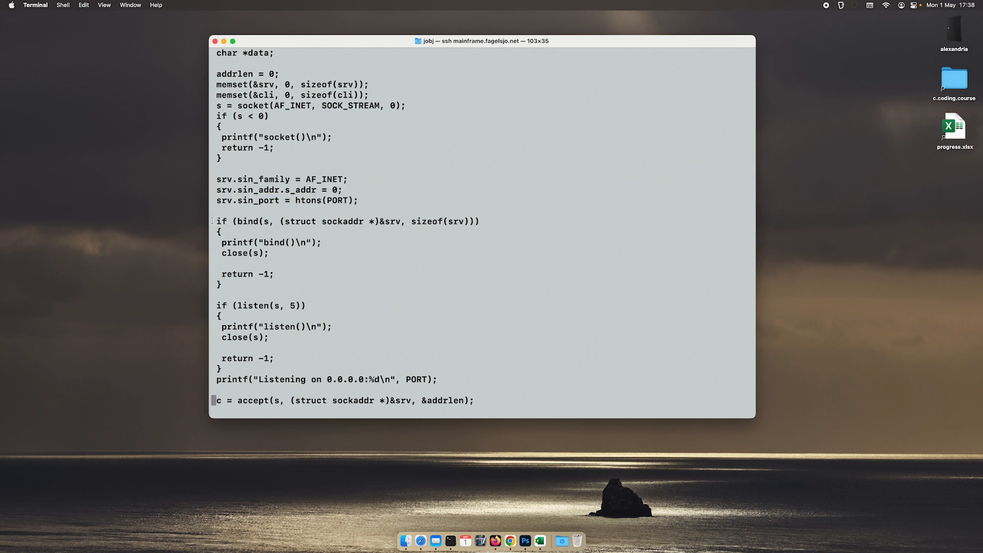
pyautogui.tripleClick(348, 221)
pyautogui.write('if (c < 0)')
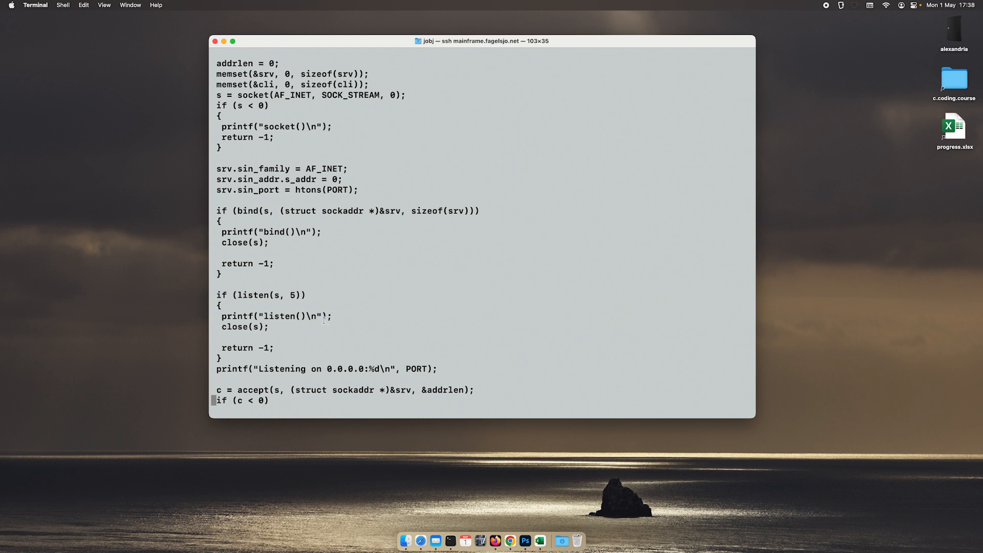
pyautogui.scroll(-3)
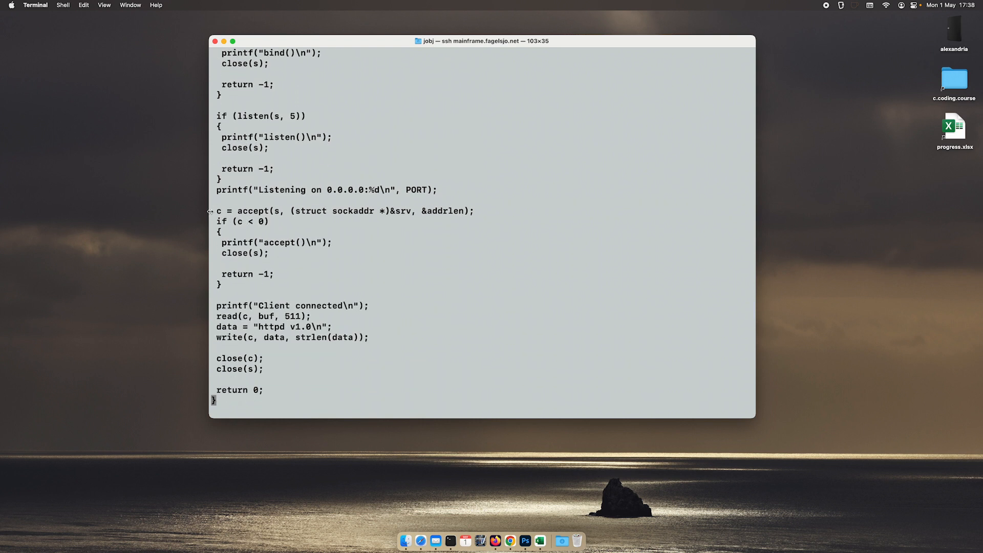
pyautogui.tripleClick(344, 210)
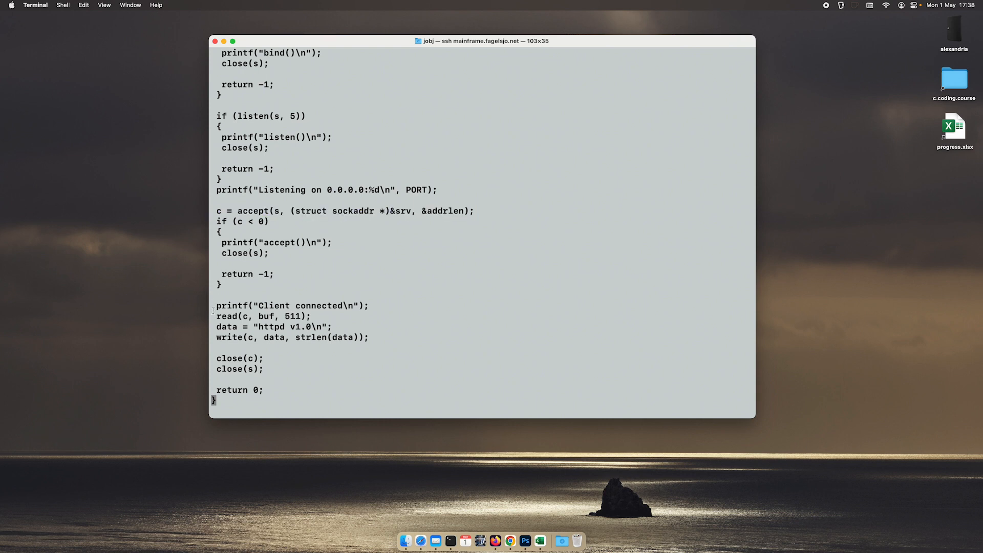
# Step: Inspect the read, data and write lines, quit vi with :q, and clear
pyautogui.moveTo(215, 316); pyautogui.dragTo(369, 338)
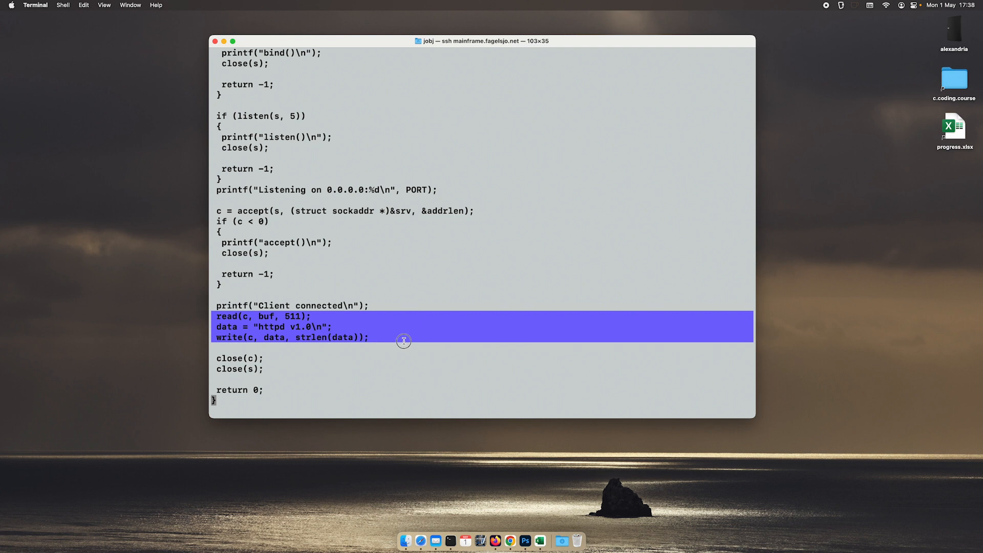
pyautogui.click(403, 340)
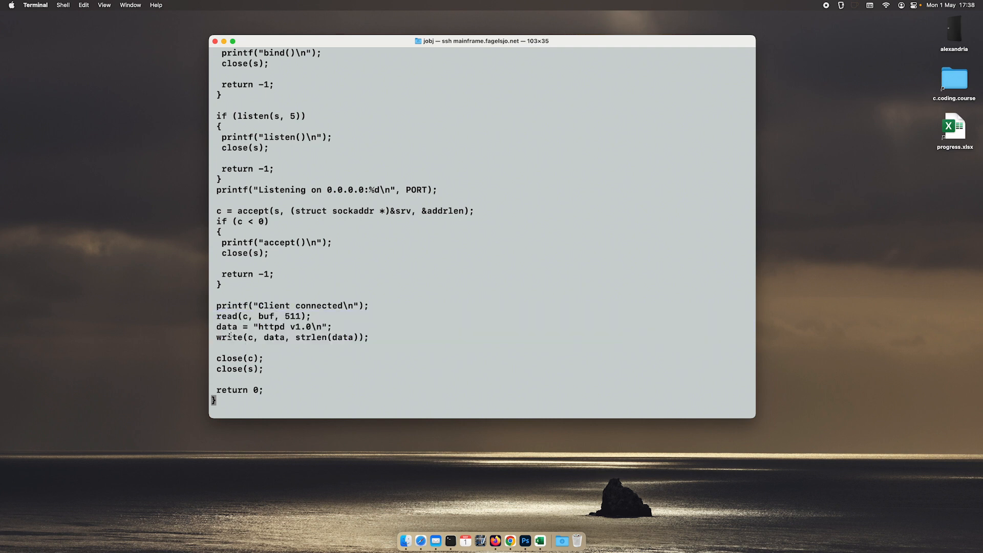
pyautogui.doubleClick(229, 337)
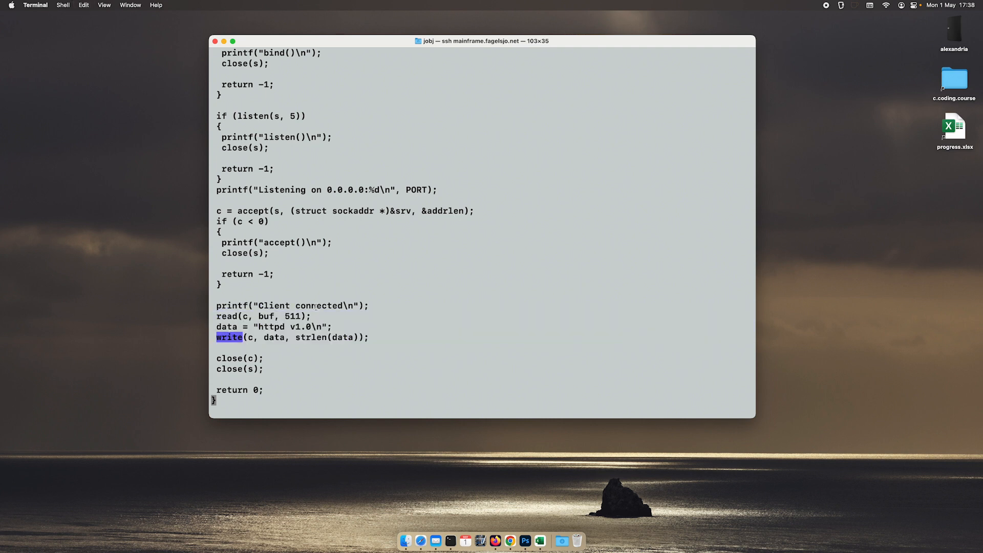
pyautogui.write(':q')
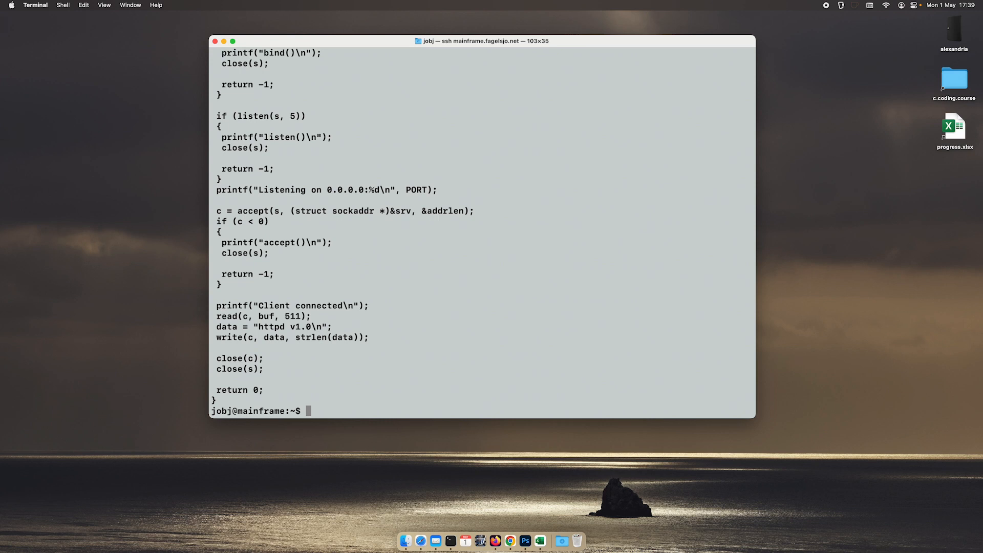
pyautogui.write('clear')
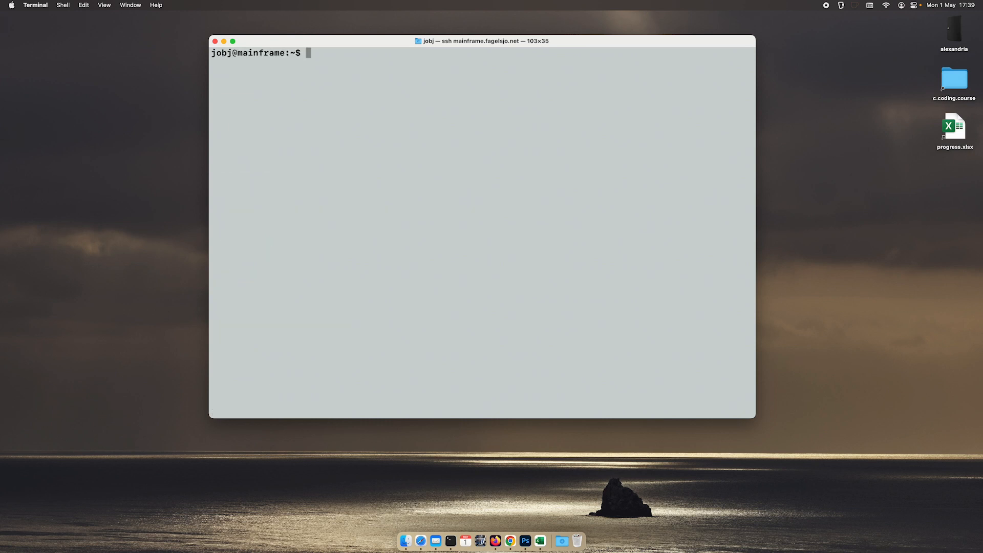
pyautogui.moveTo(316, 306)
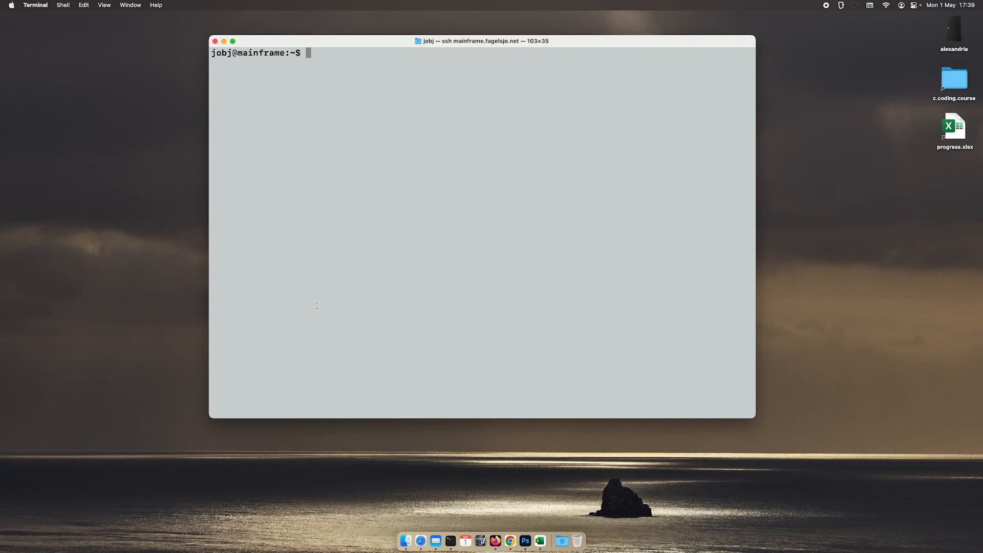